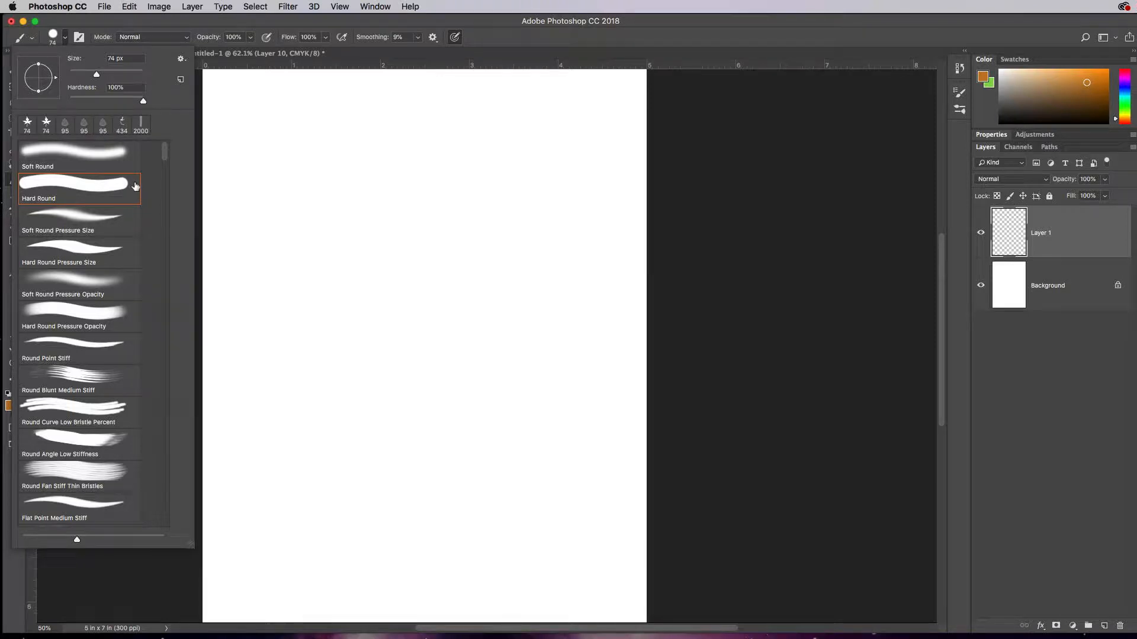
mouse_move(390, 148)
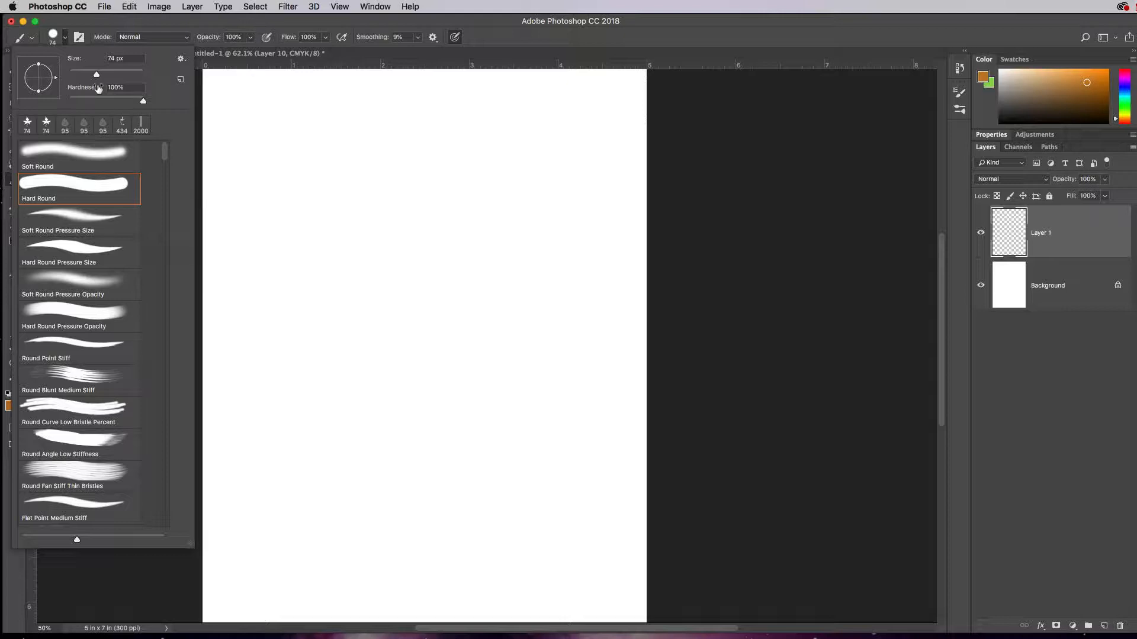
mouse_move(98, 78)
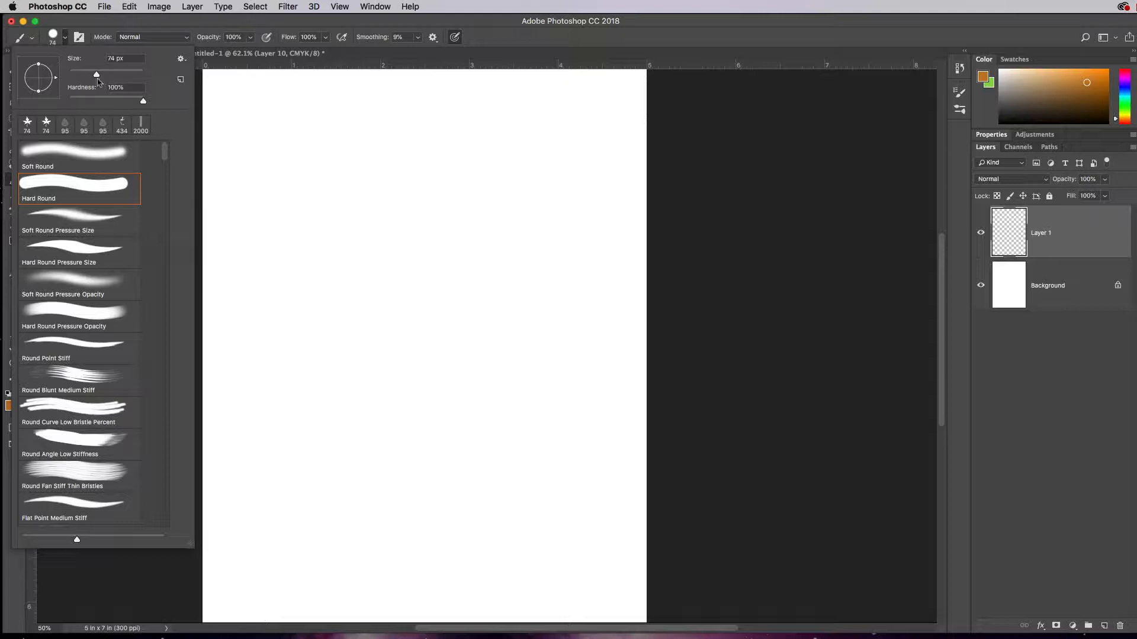
mouse_move(179, 40)
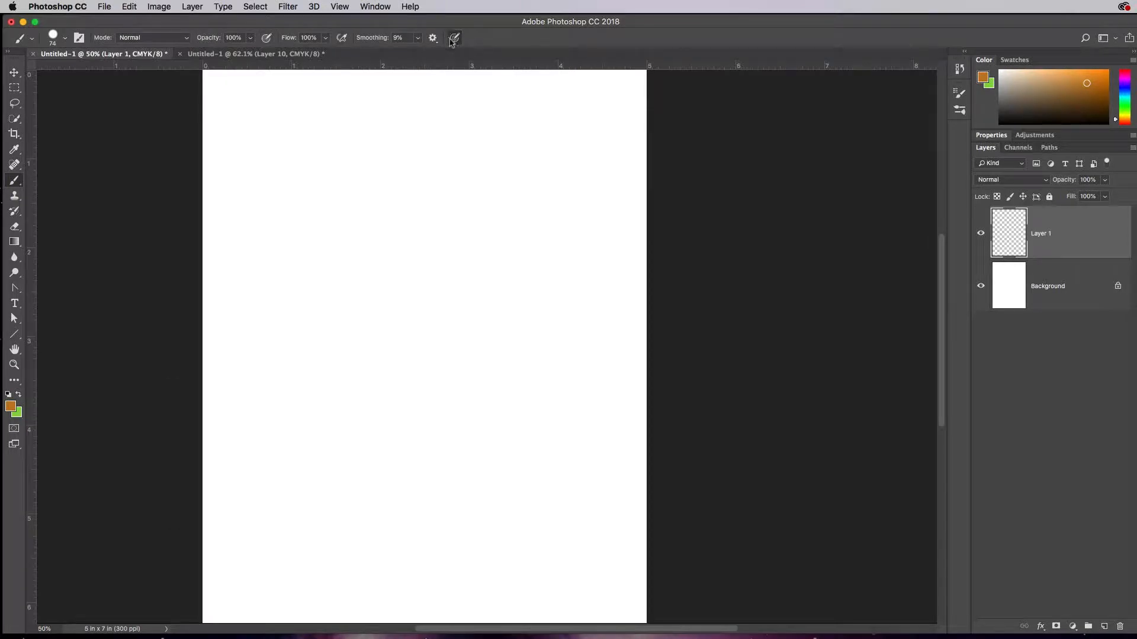
mouse_move(293, 135)
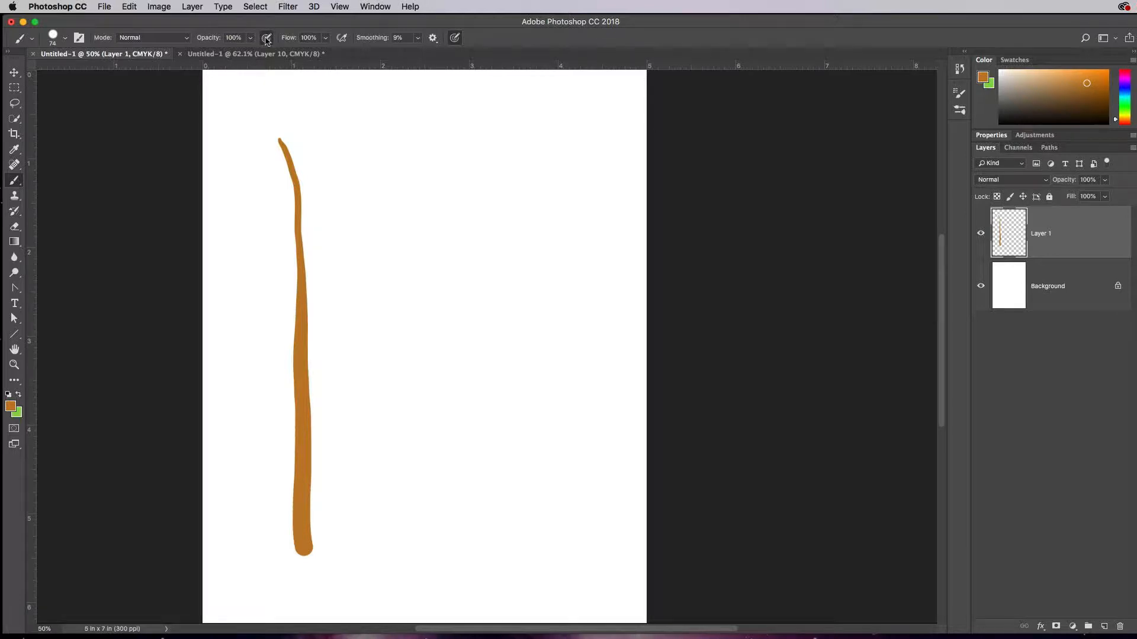
Paint a second orange test stroke on Layer 1, then undo to clear the strokes
left_click_drag(358, 108, 360, 218)
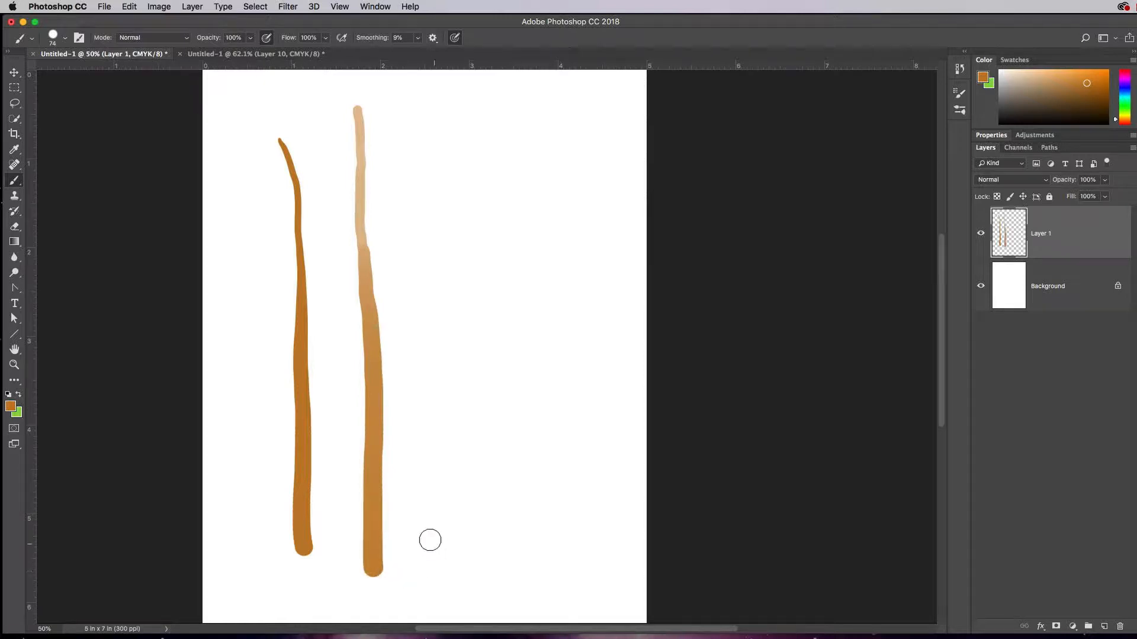
mouse_move(259, 153)
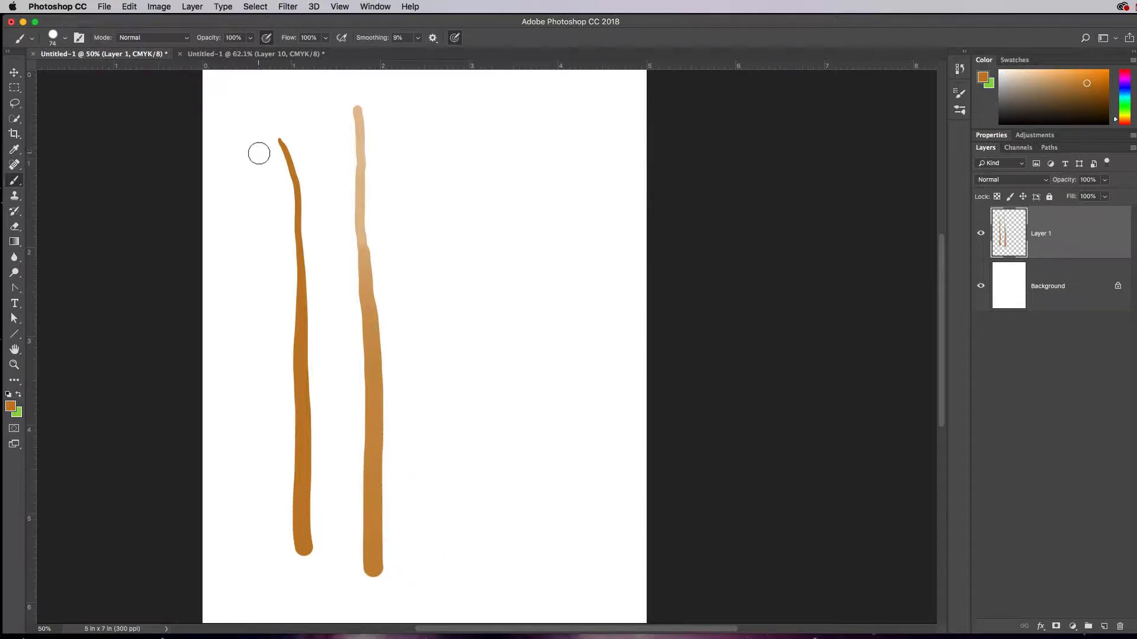
key("cmd+z")
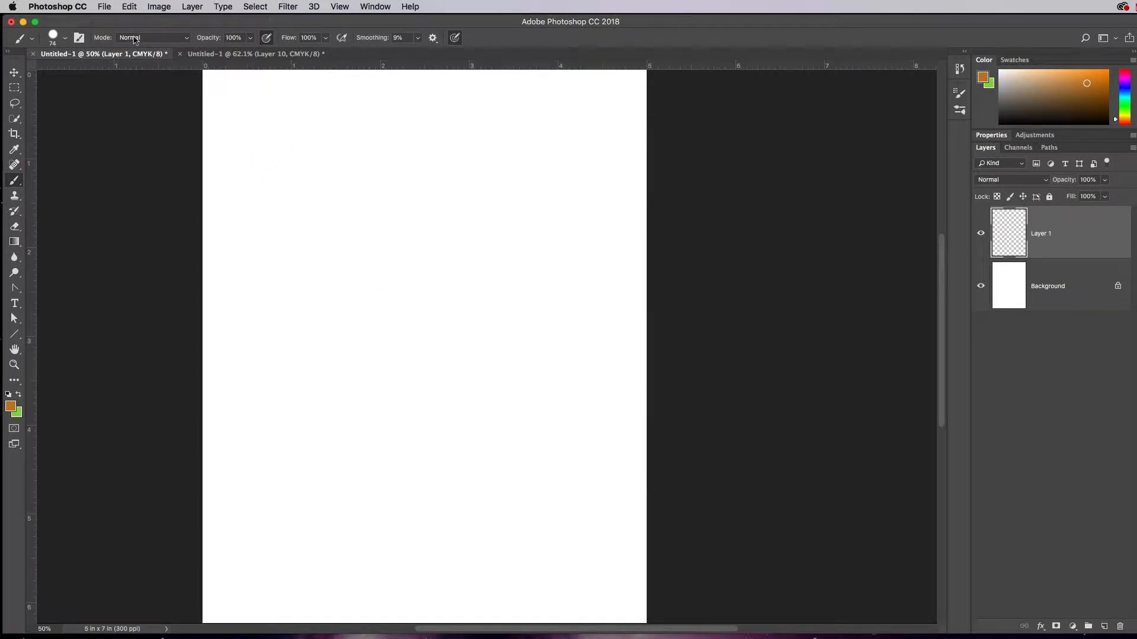
mouse_move(371, 102)
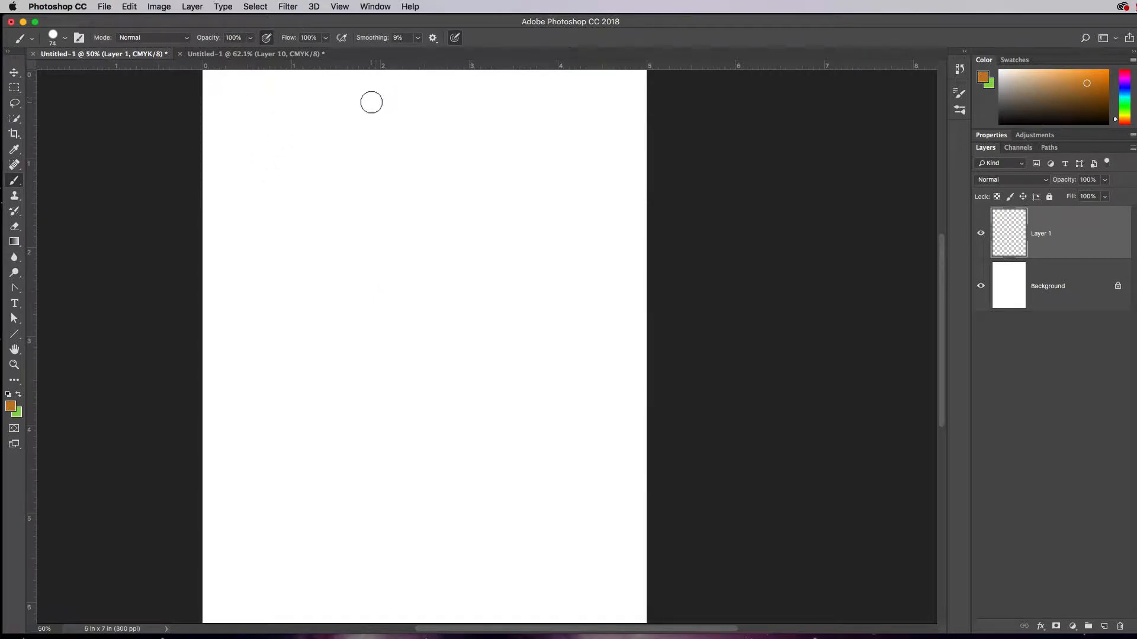
mouse_move(219, 190)
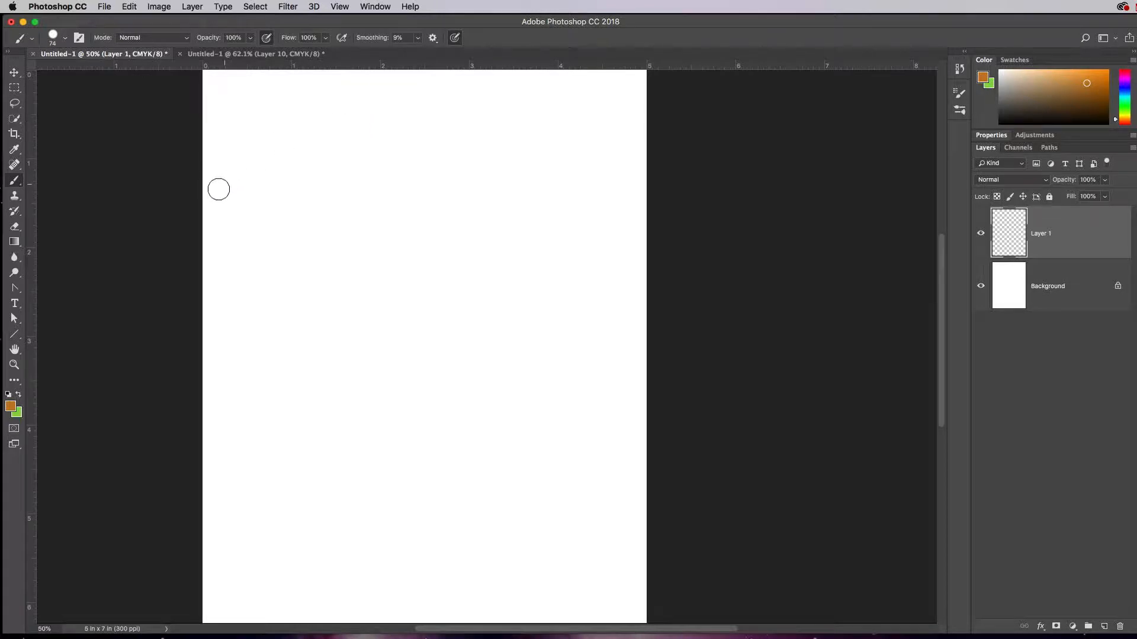
mouse_move(261, 33)
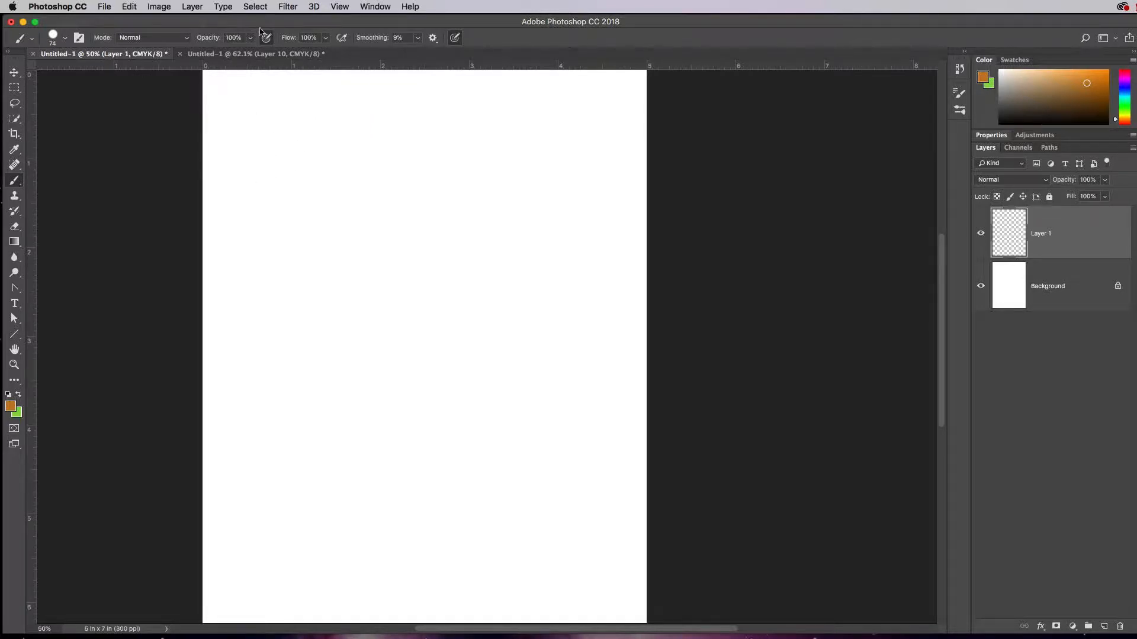
Show the brush preset list with Hard Round at 74 px and 100% hardness
left_click(64, 38)
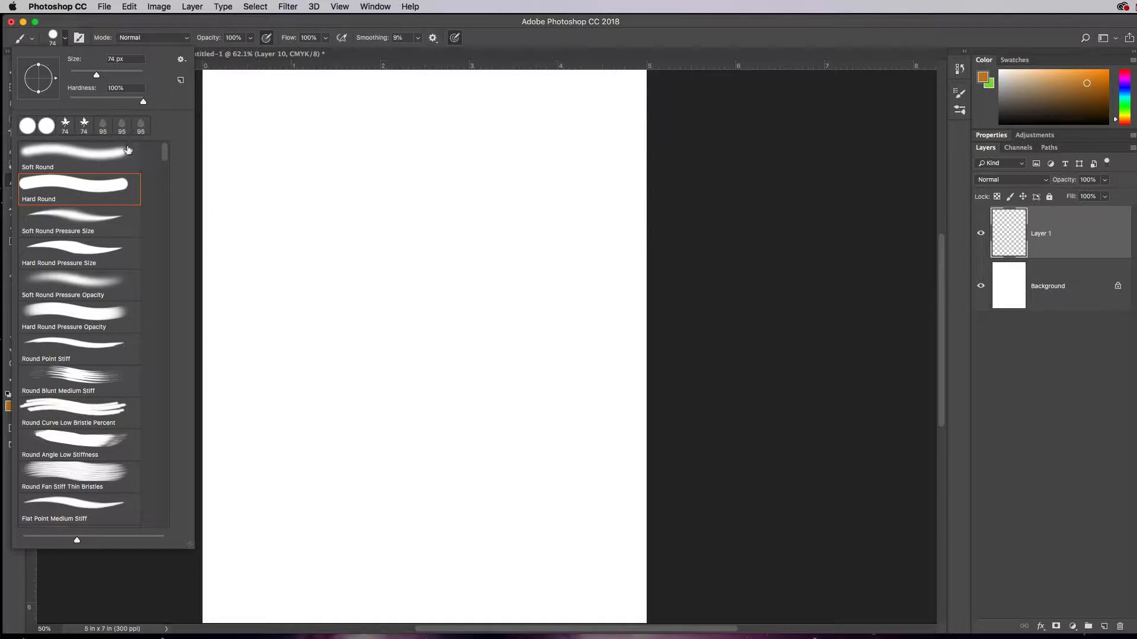
mouse_move(110, 106)
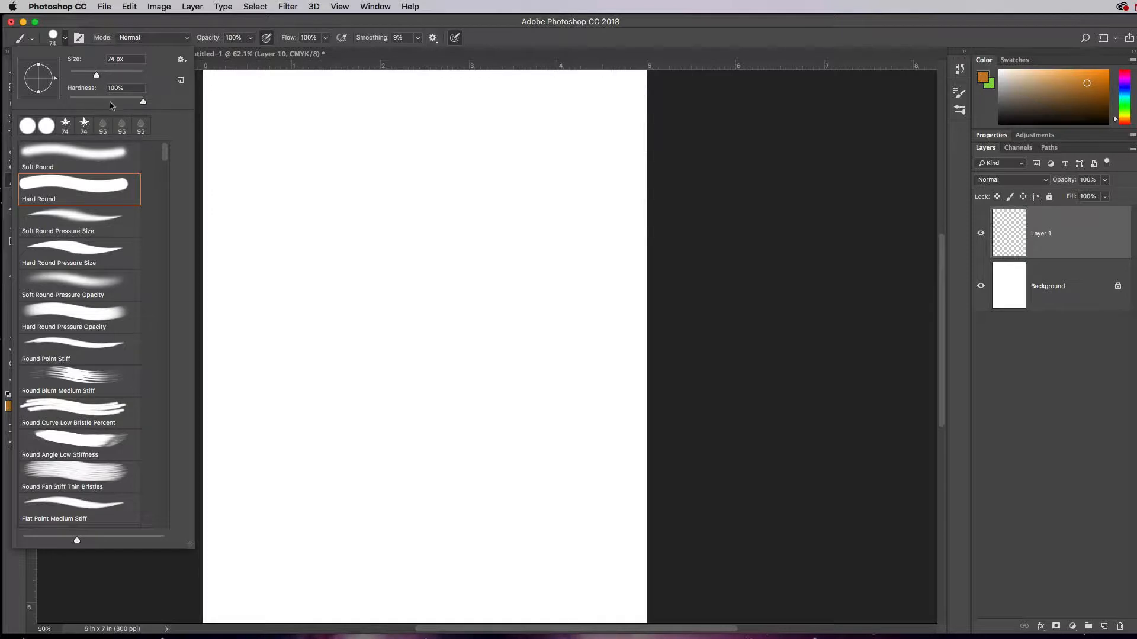
mouse_move(45, 129)
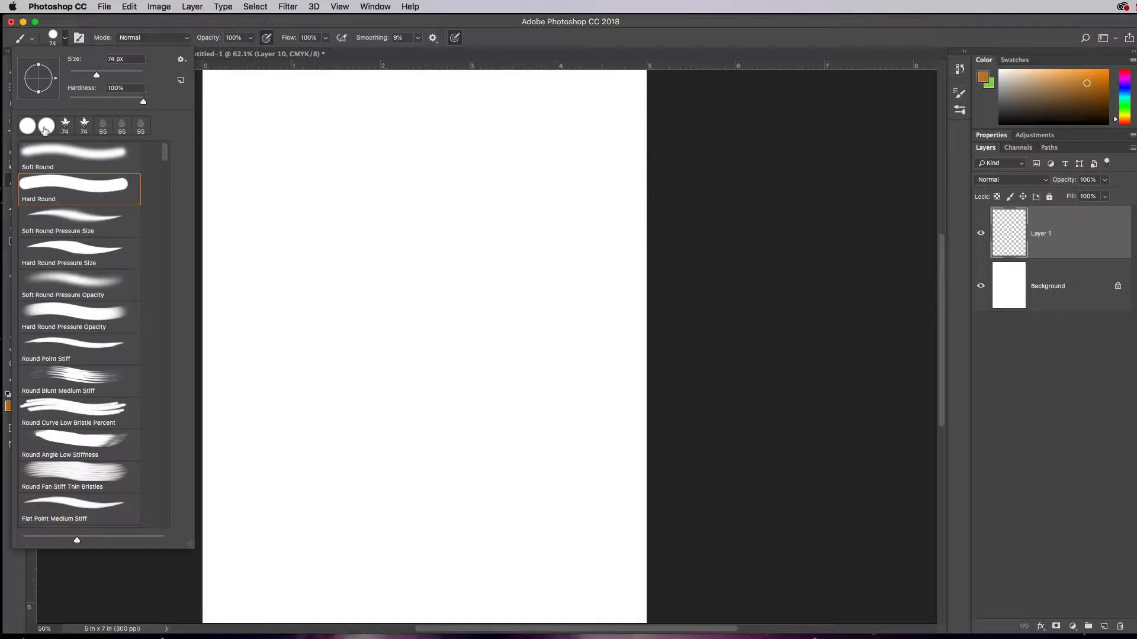
mouse_move(67, 189)
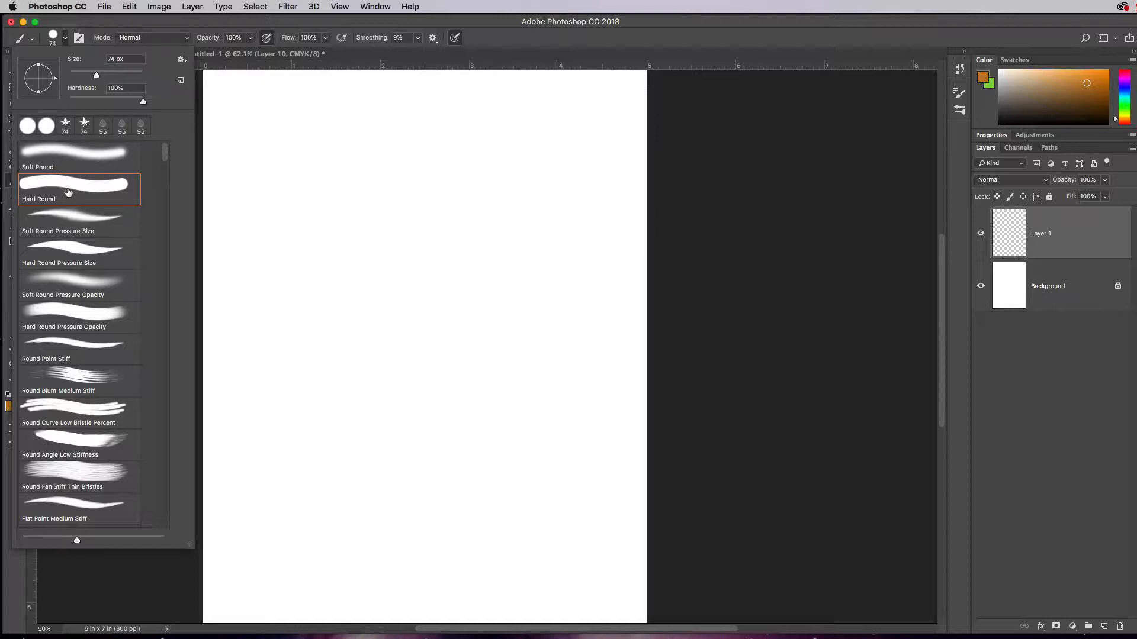
mouse_move(51, 361)
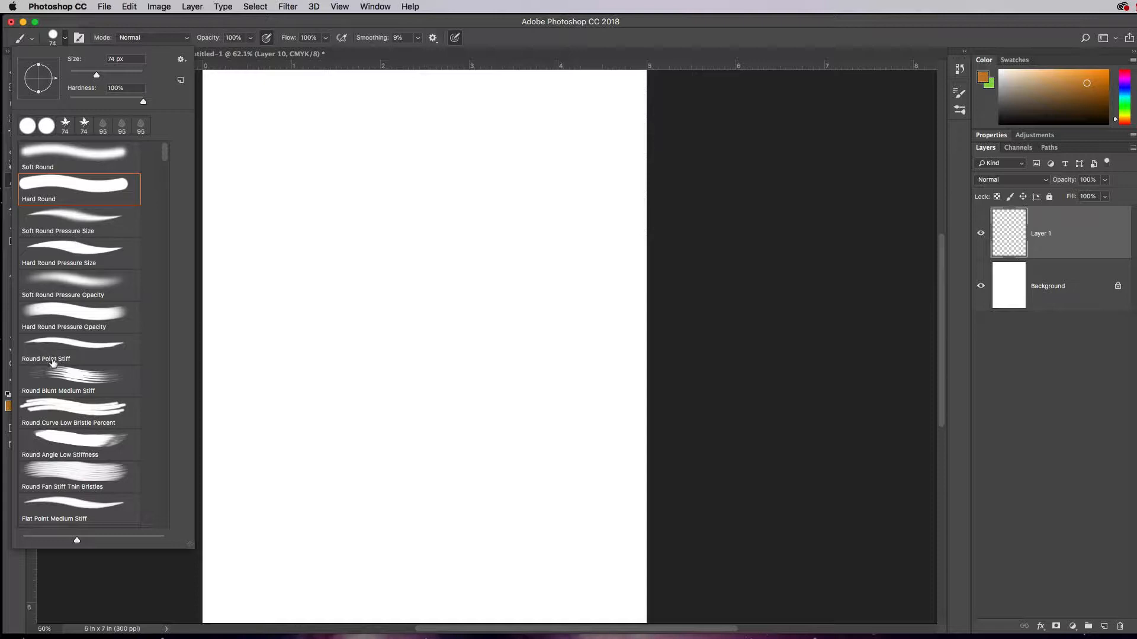
mouse_move(35, 232)
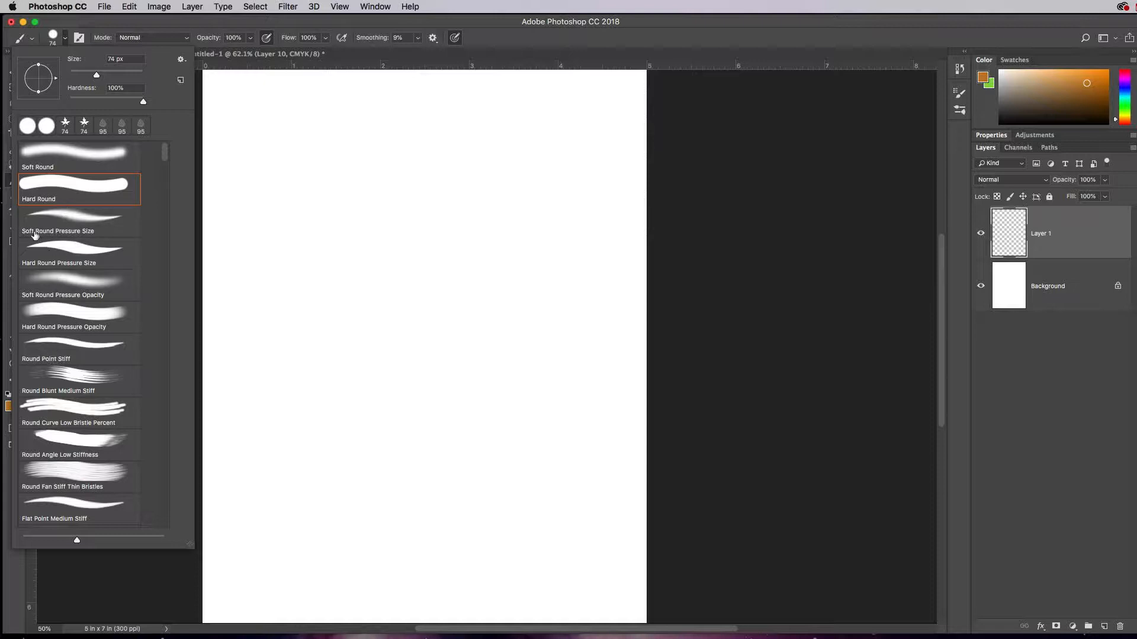
mouse_move(78, 264)
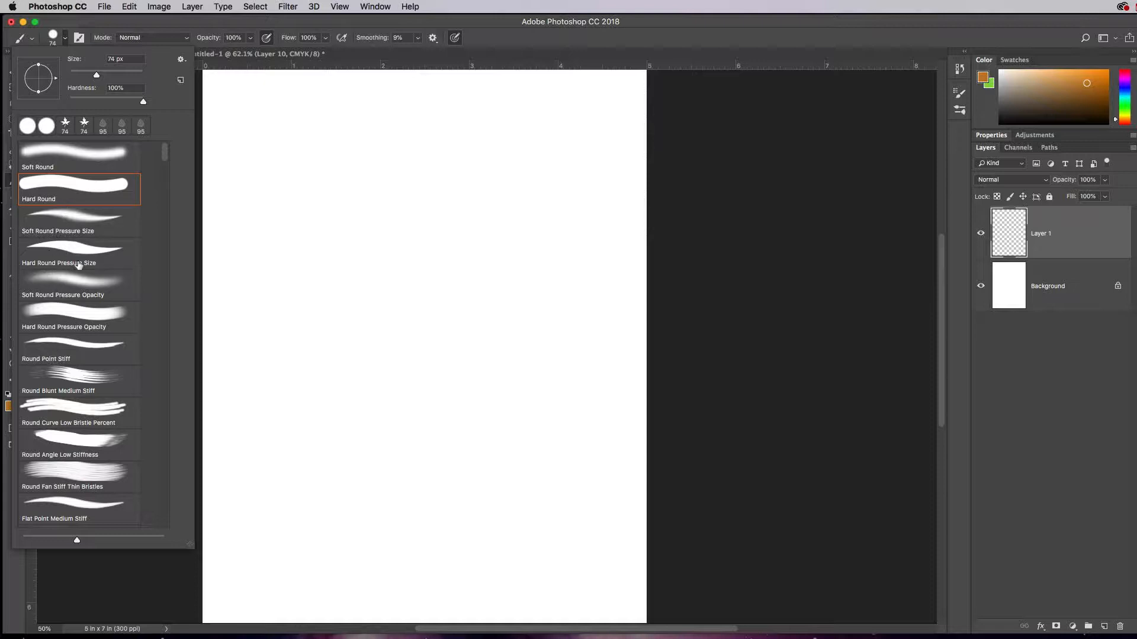
mouse_move(71, 243)
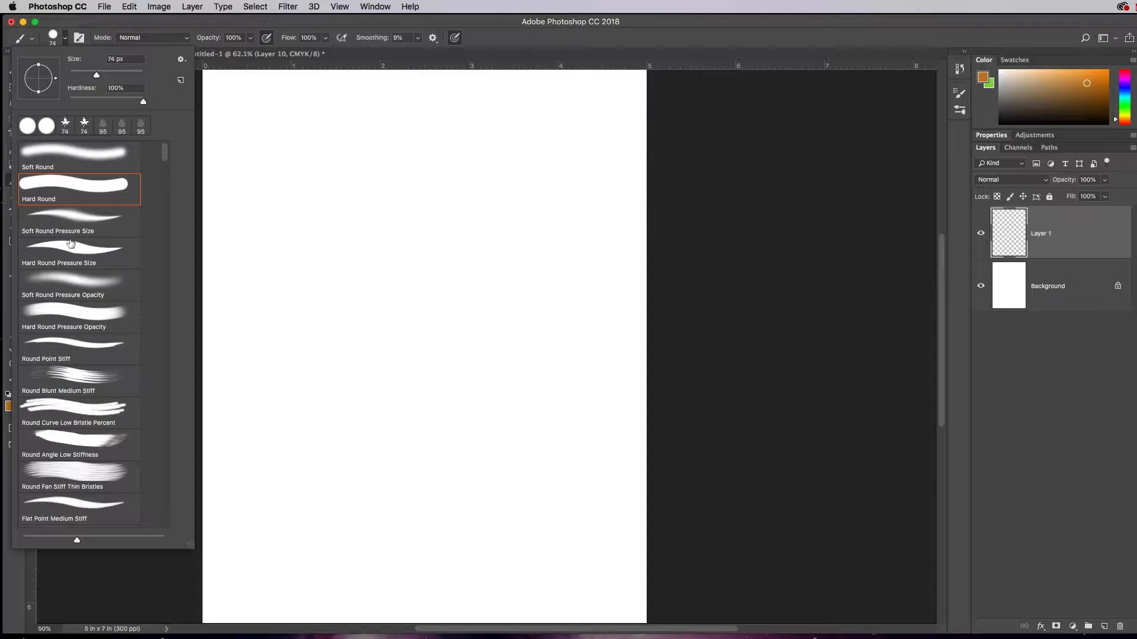
mouse_move(111, 264)
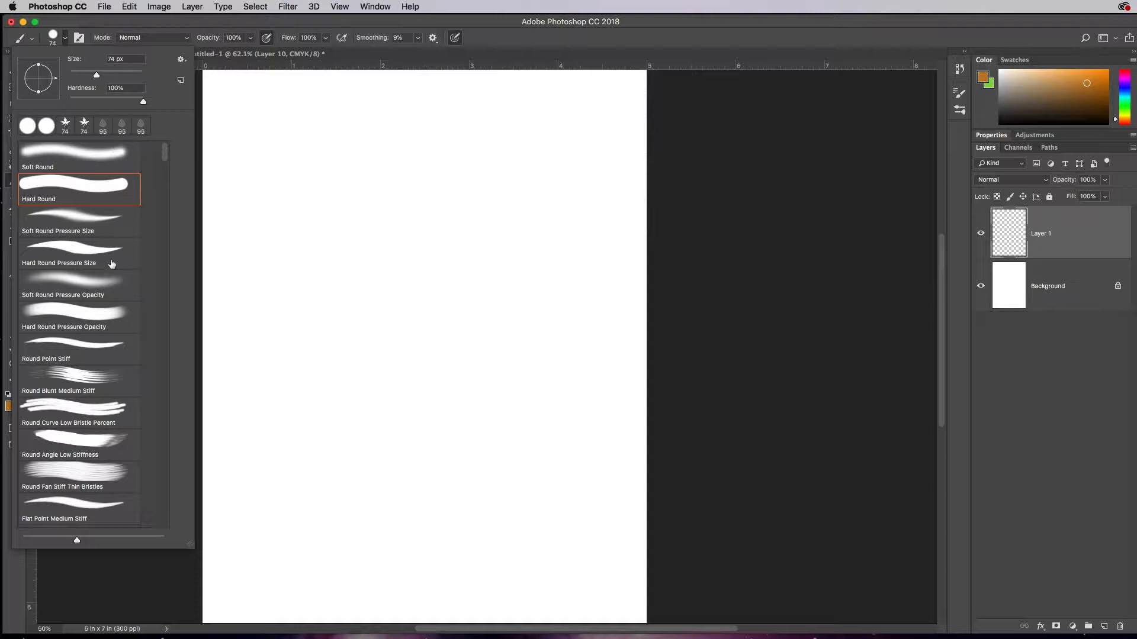
mouse_move(143, 225)
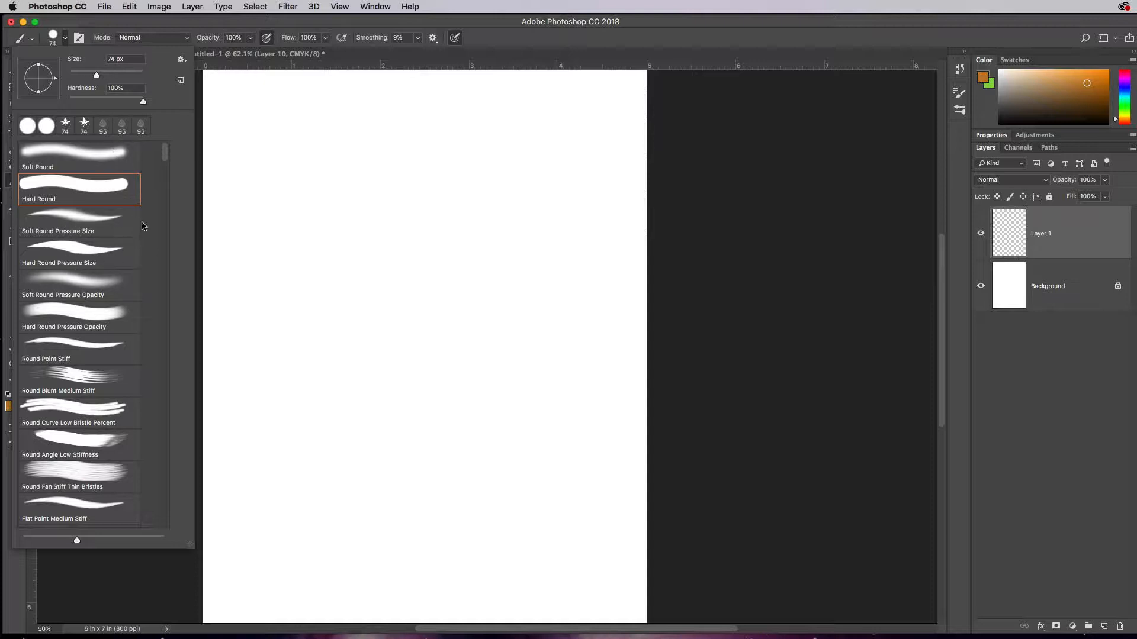
Scroll through the brush preset picker to browse the available presets
scroll("down", 3)
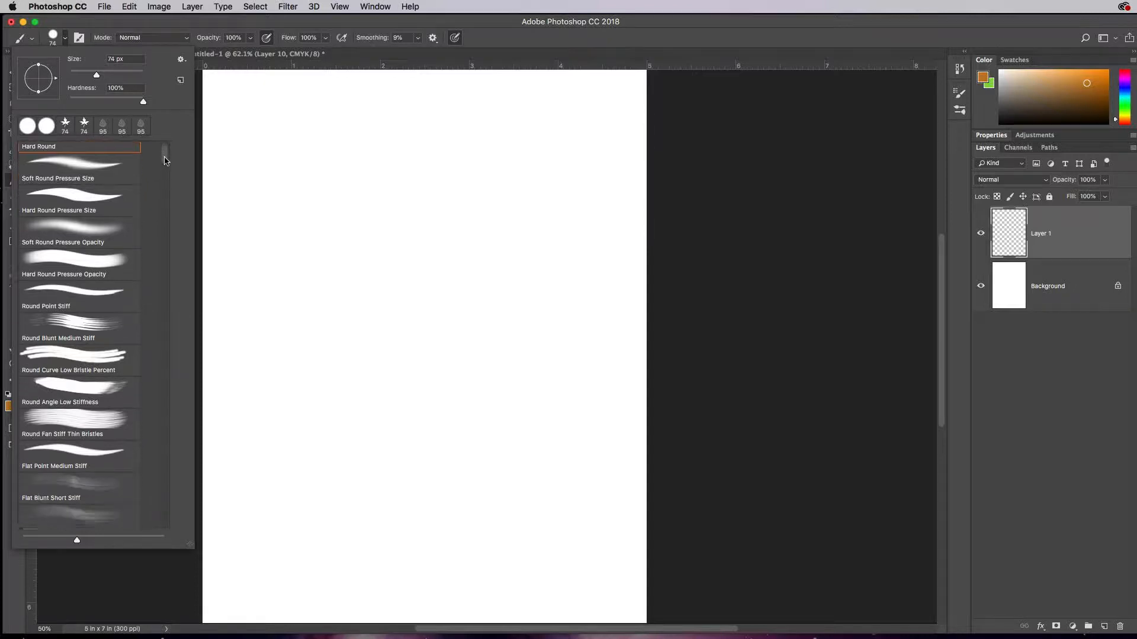
scroll("down", 3)
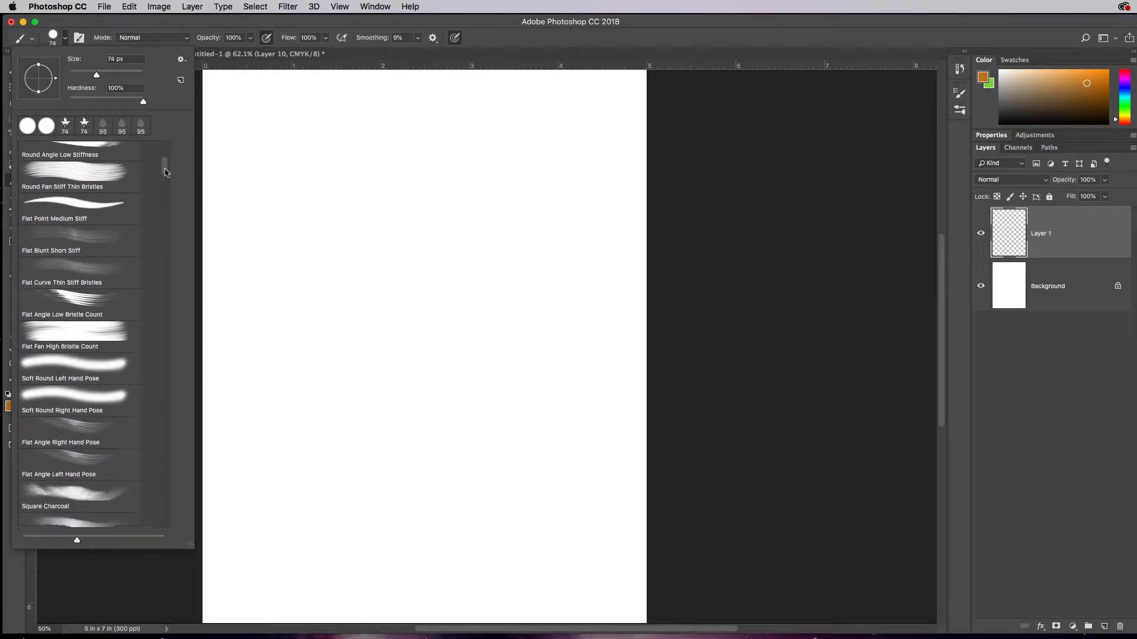
scroll("down", 3)
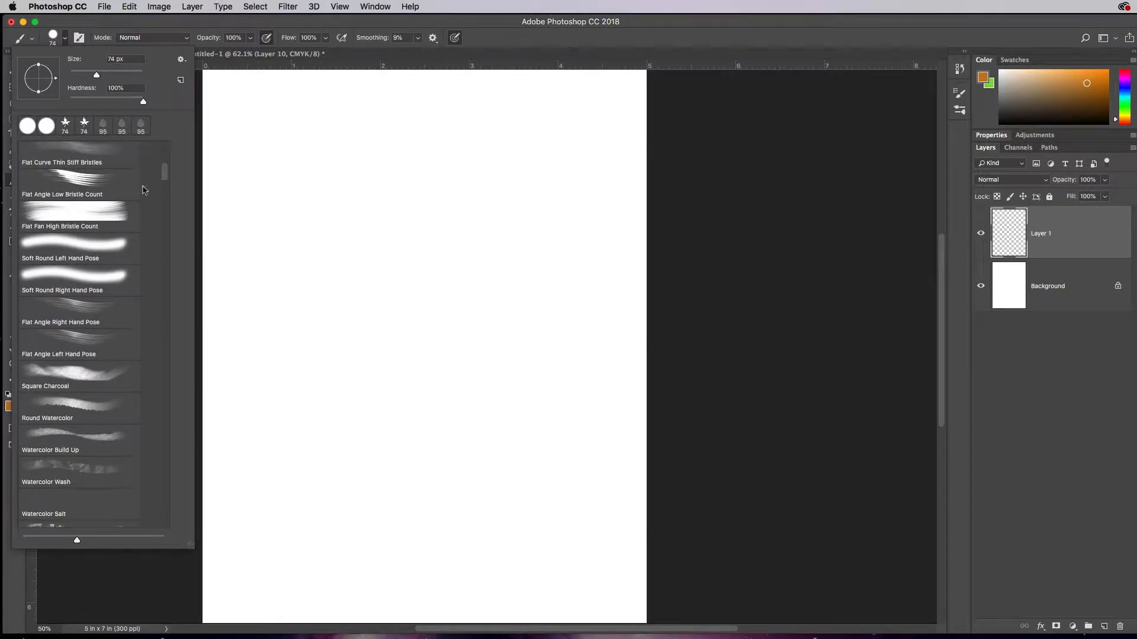
mouse_move(73, 211)
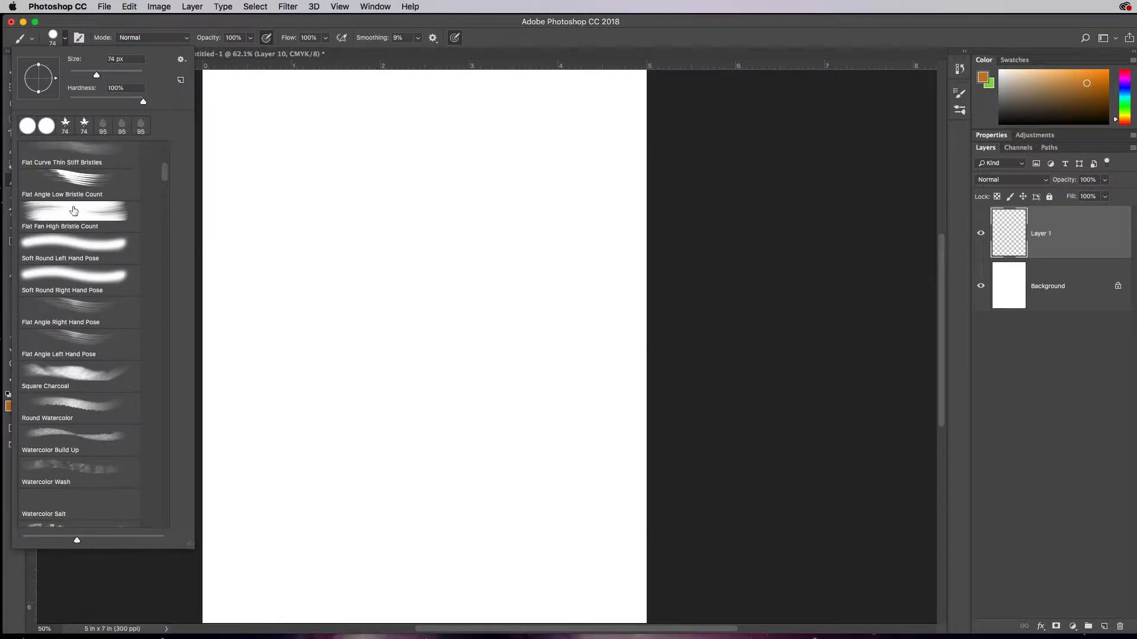
mouse_move(63, 247)
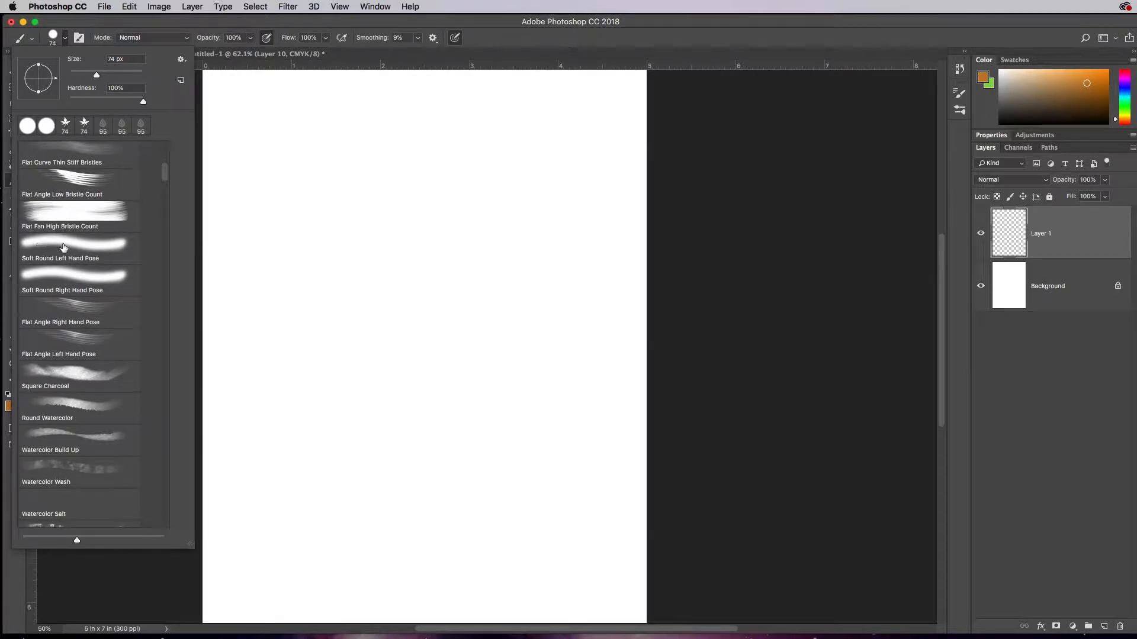
mouse_move(69, 421)
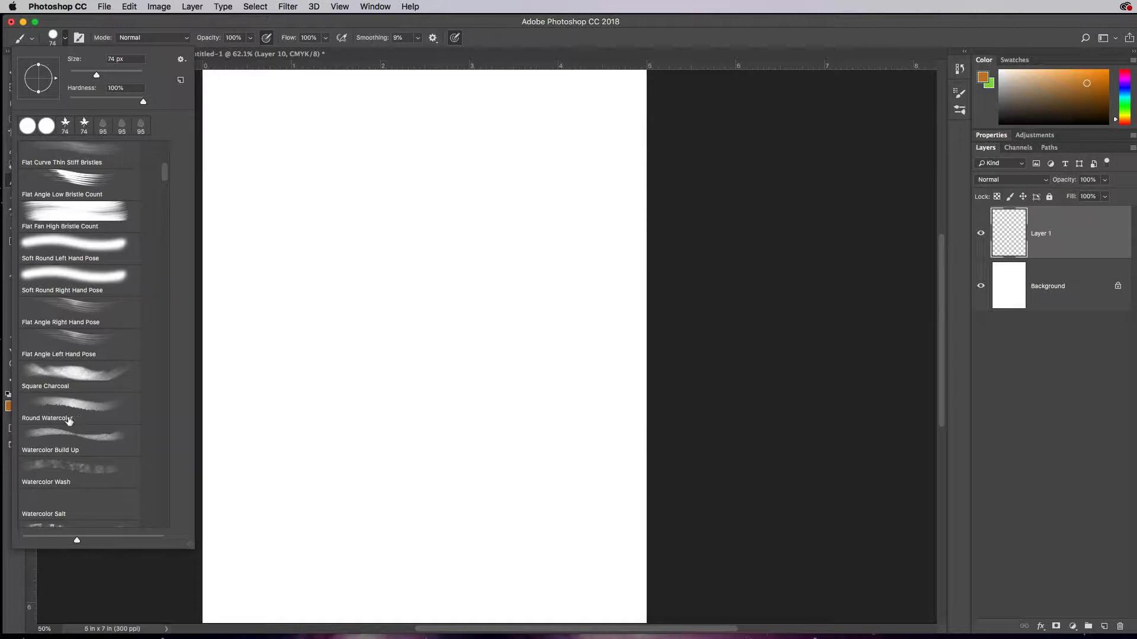
scroll("down", 3)
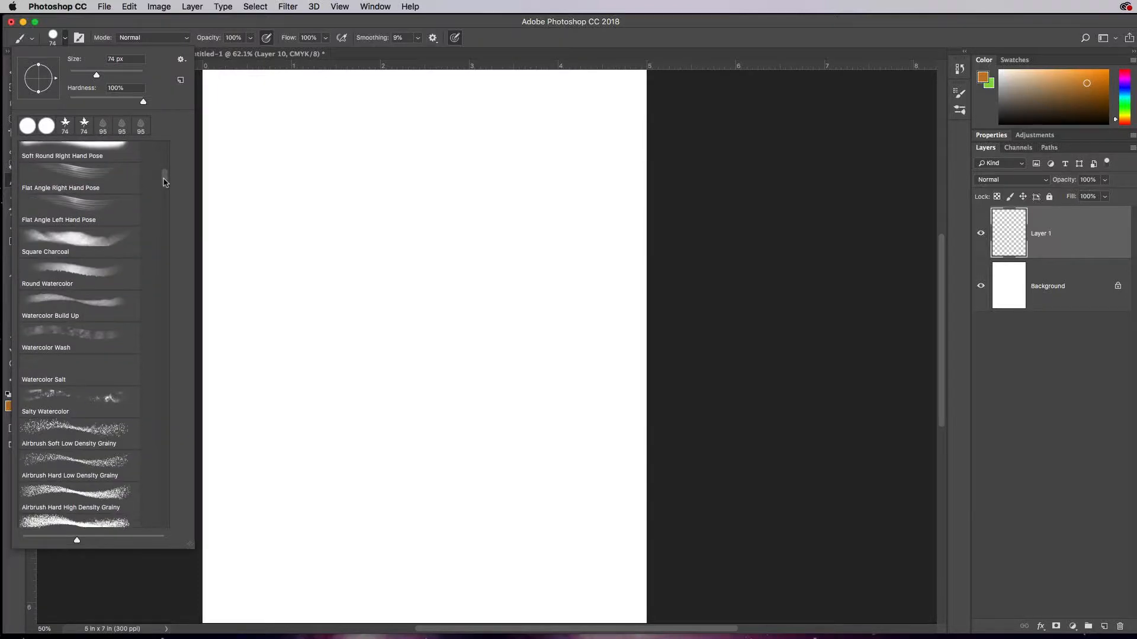
scroll("down", 3)
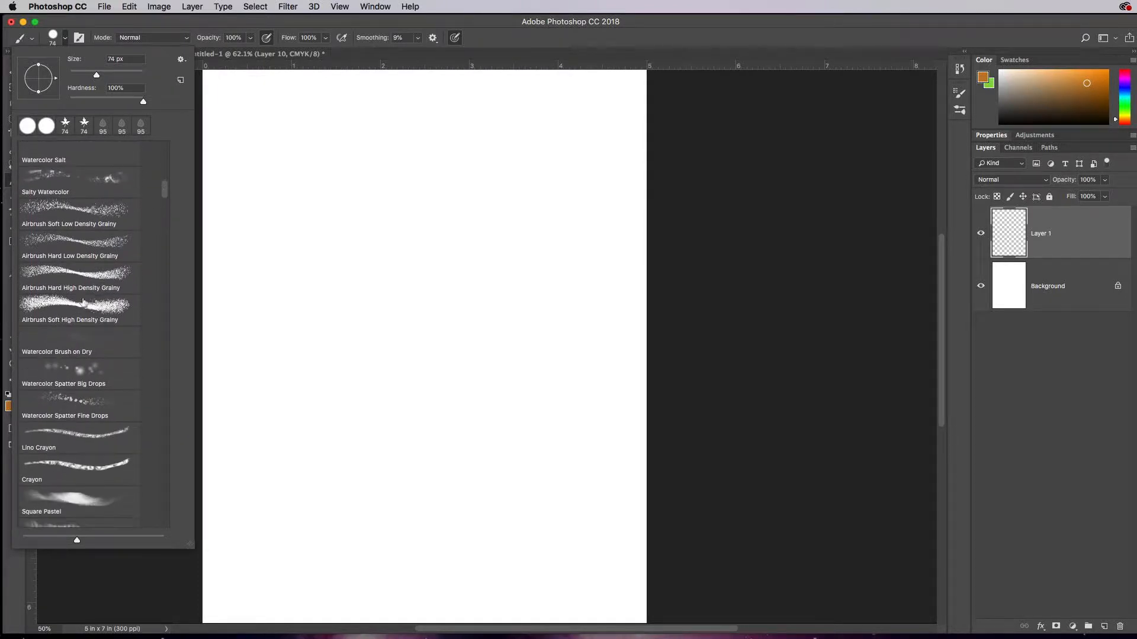
scroll("down", 3)
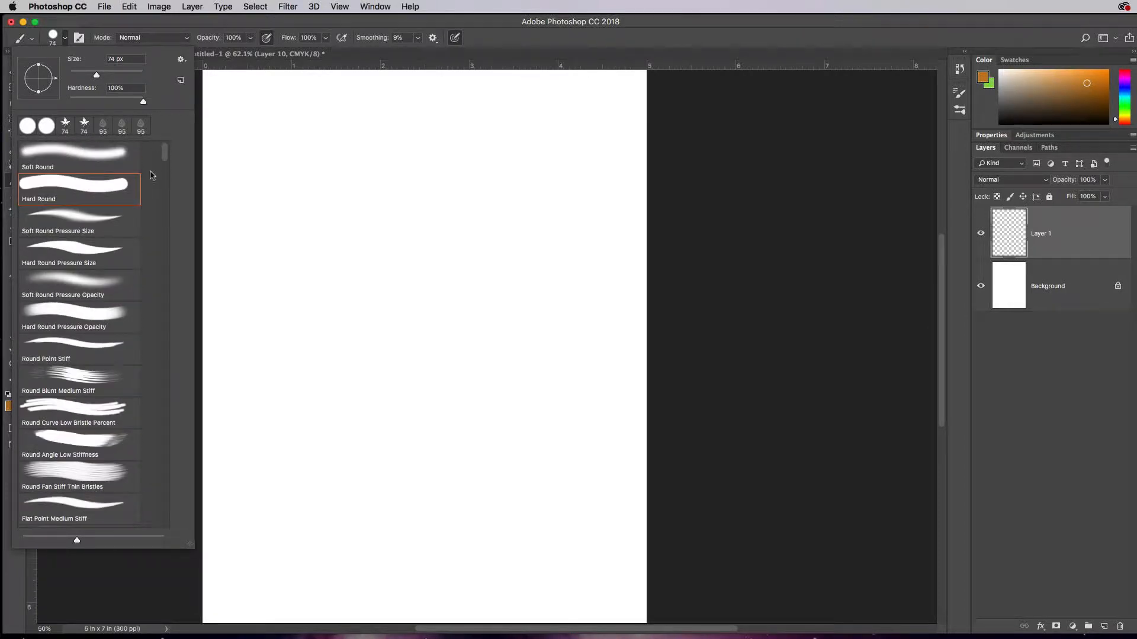
mouse_move(198, 45)
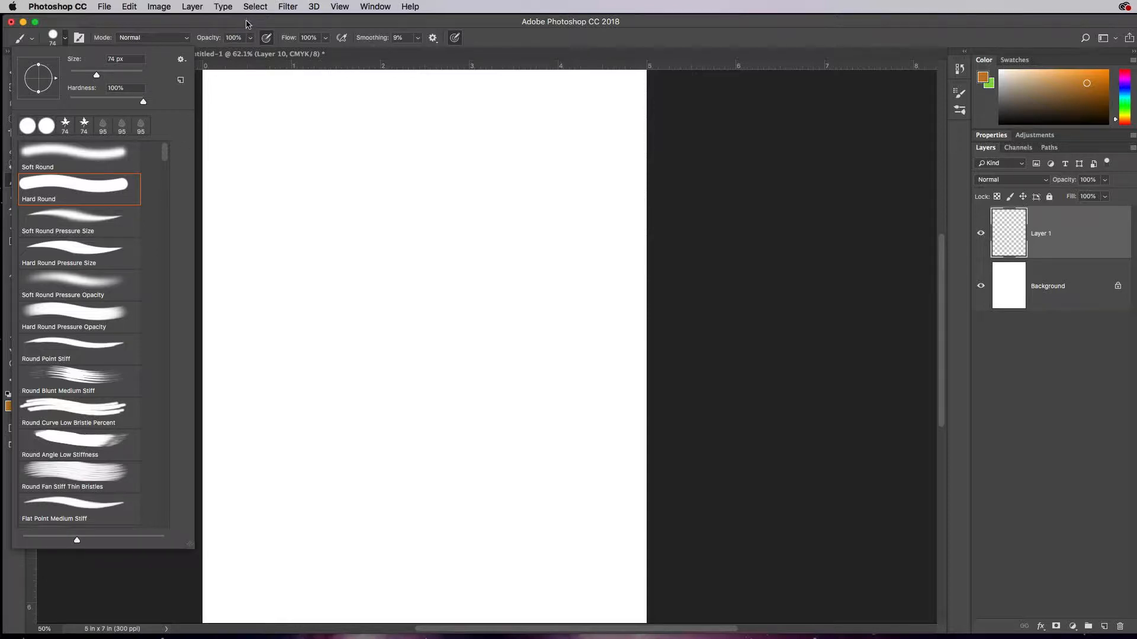
Show the Brushes panel from the Window menu as a floating panel
left_click(375, 7)
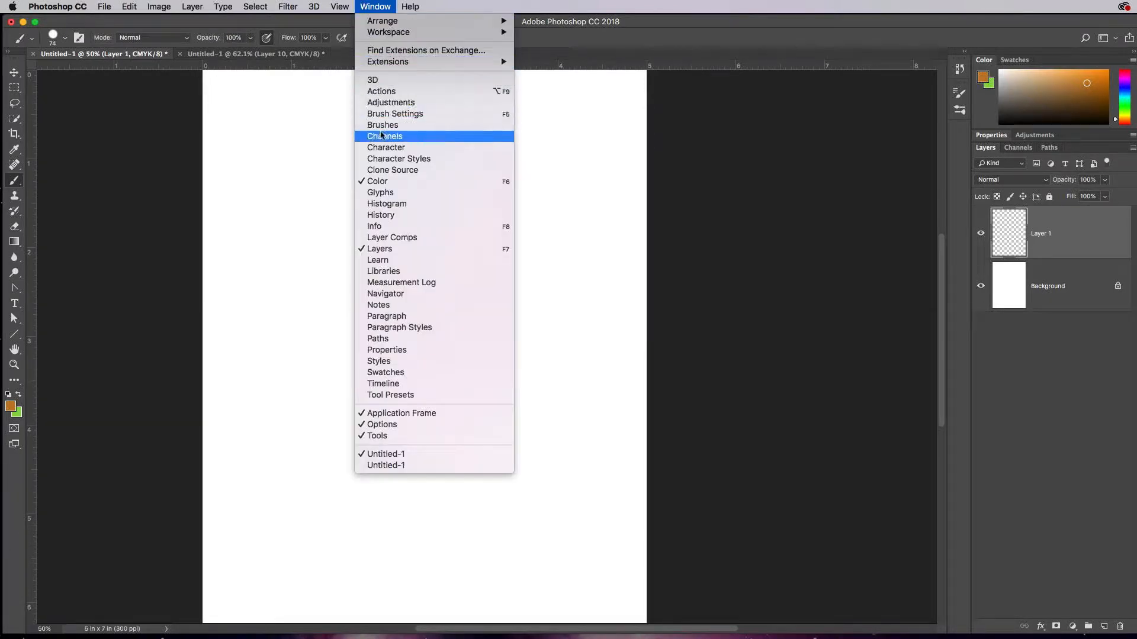
mouse_move(383, 124)
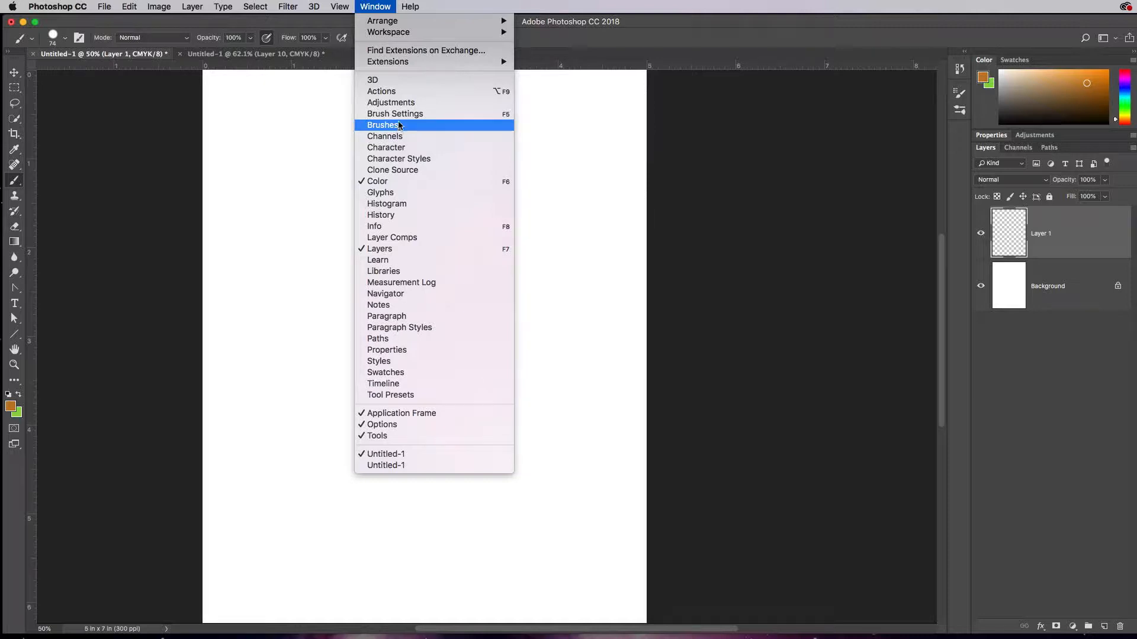
left_click(631, 134)
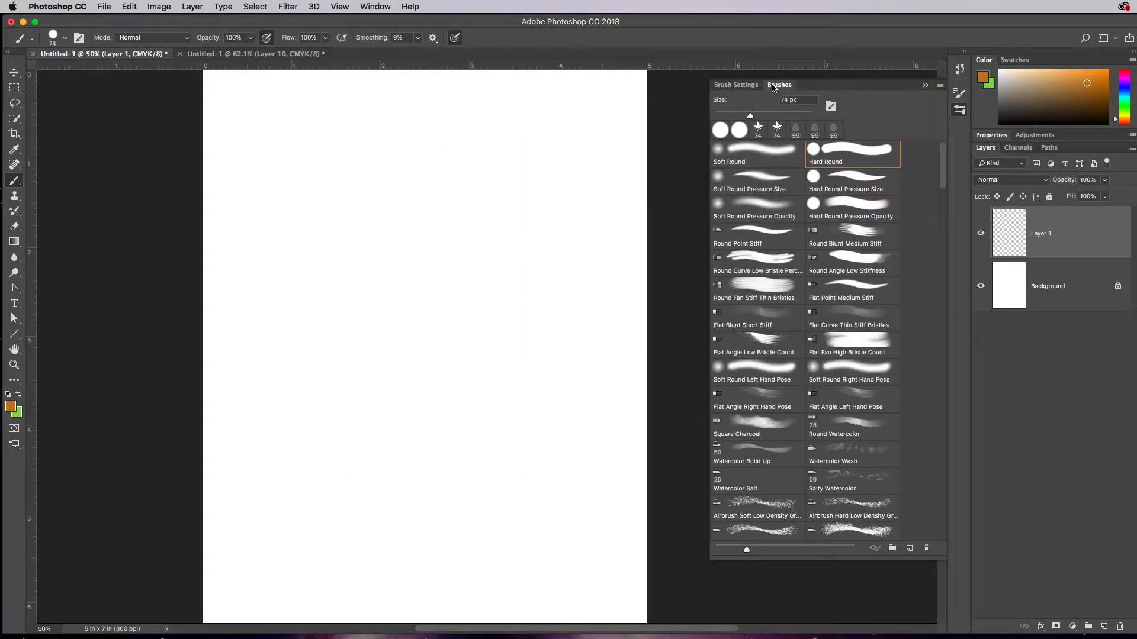
Glance at Brush Settings, then choose Pastel on Charcoal Paper at 63 px from the Brushes list
left_click(736, 86)
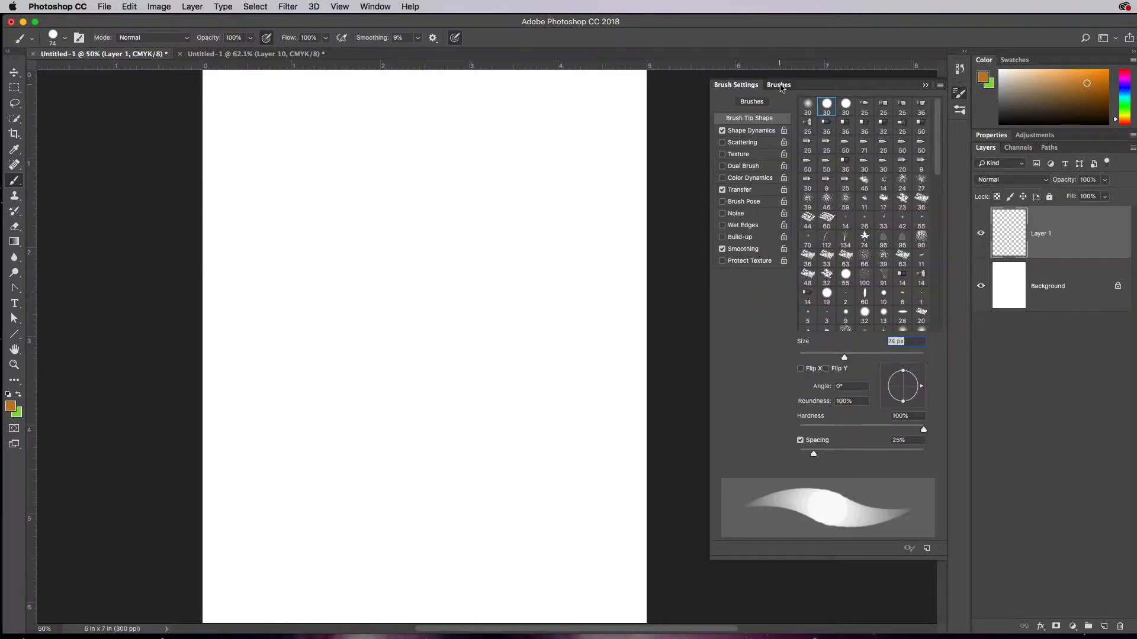
left_click(780, 86)
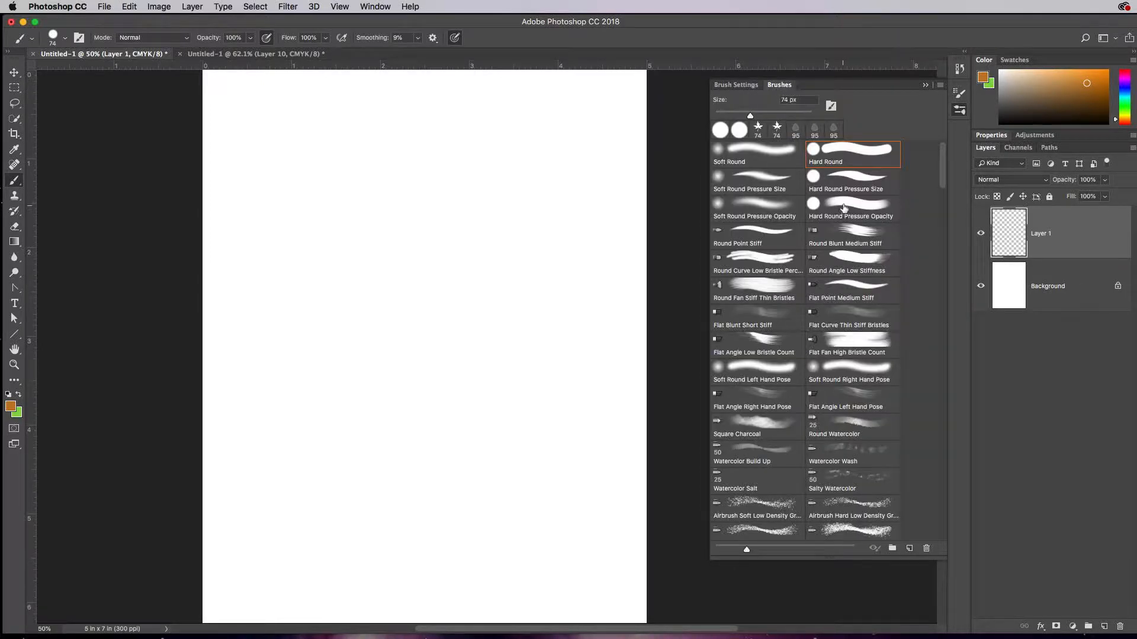
mouse_move(938, 180)
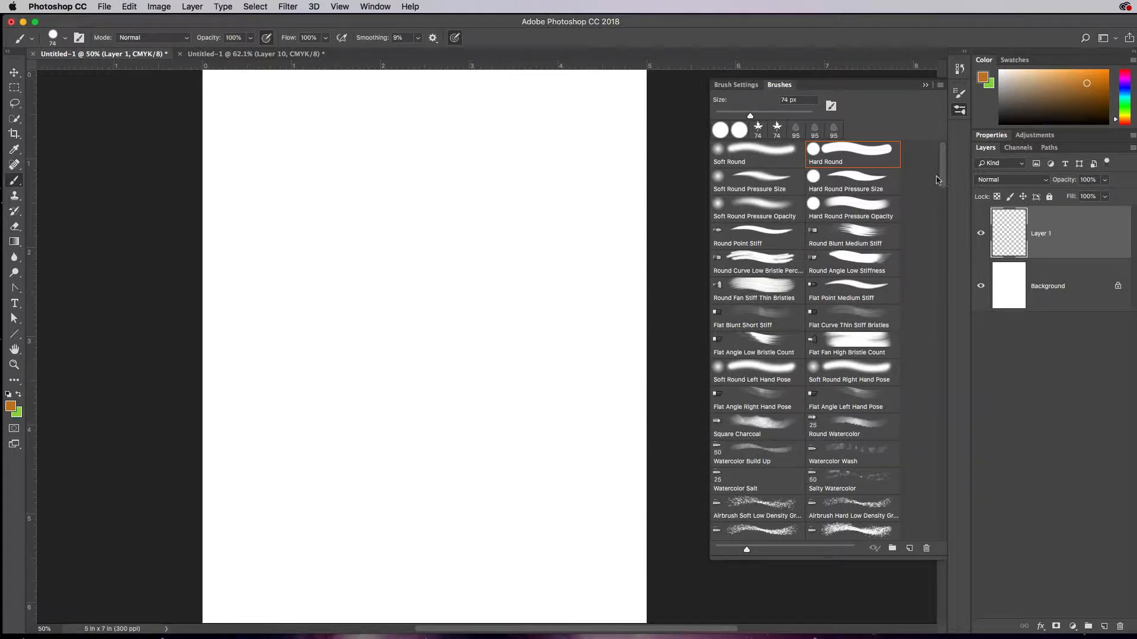
mouse_move(832, 218)
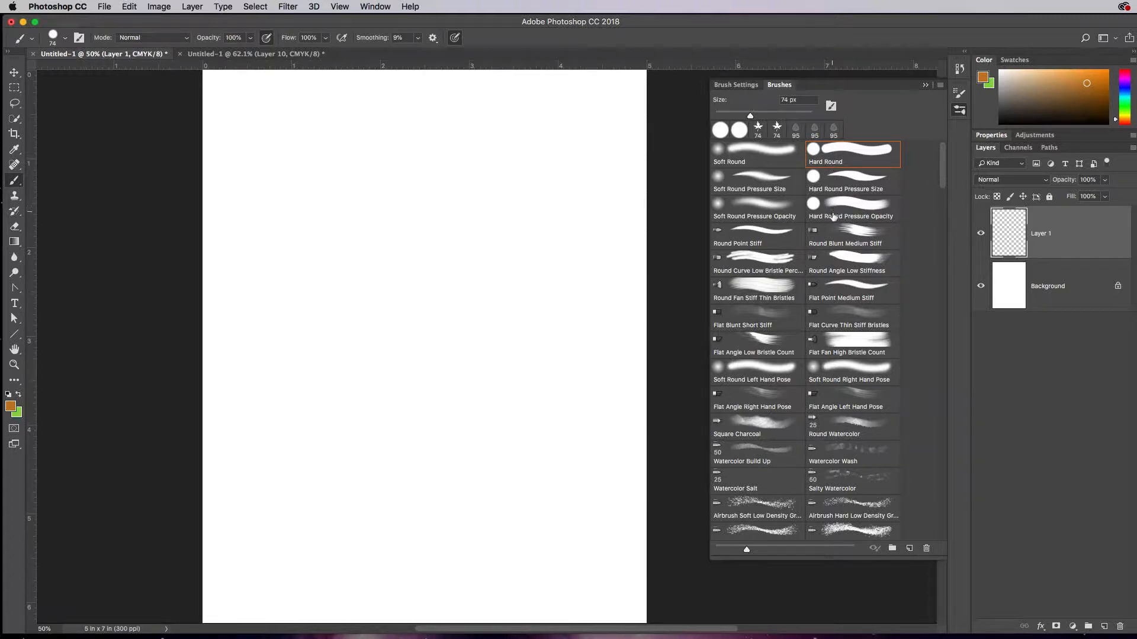
mouse_move(863, 375)
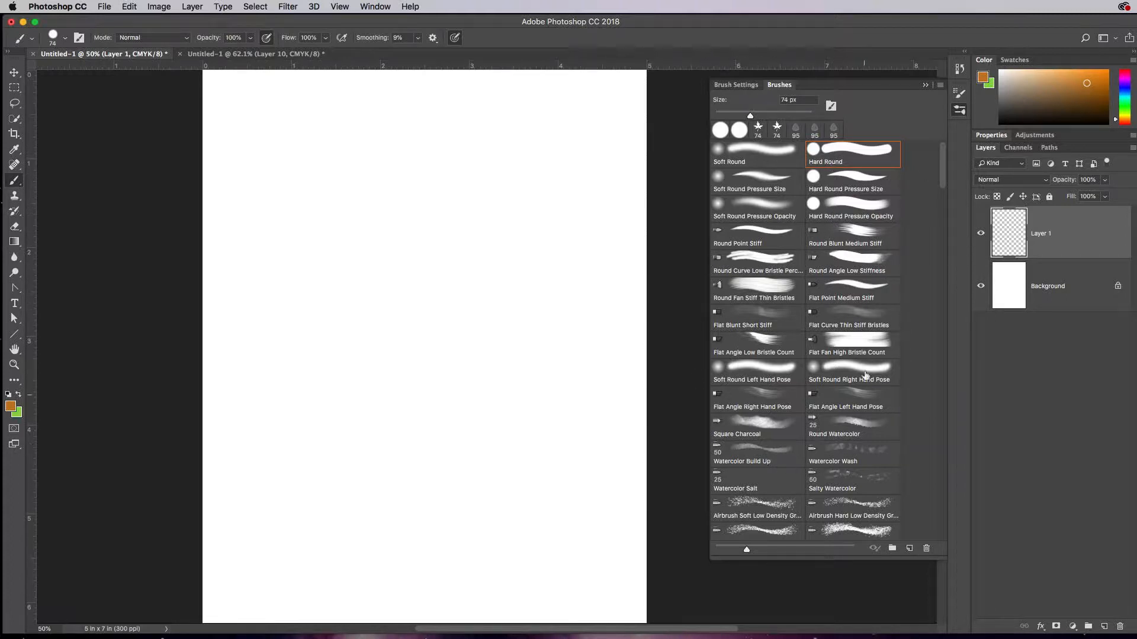
mouse_move(902, 250)
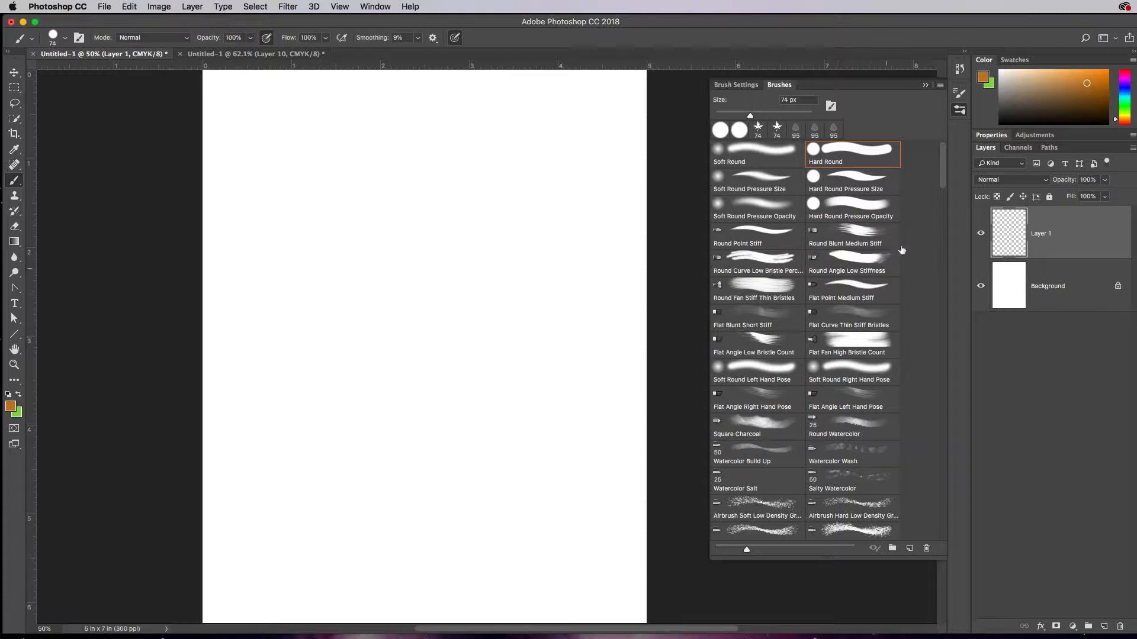
scroll("down", 3)
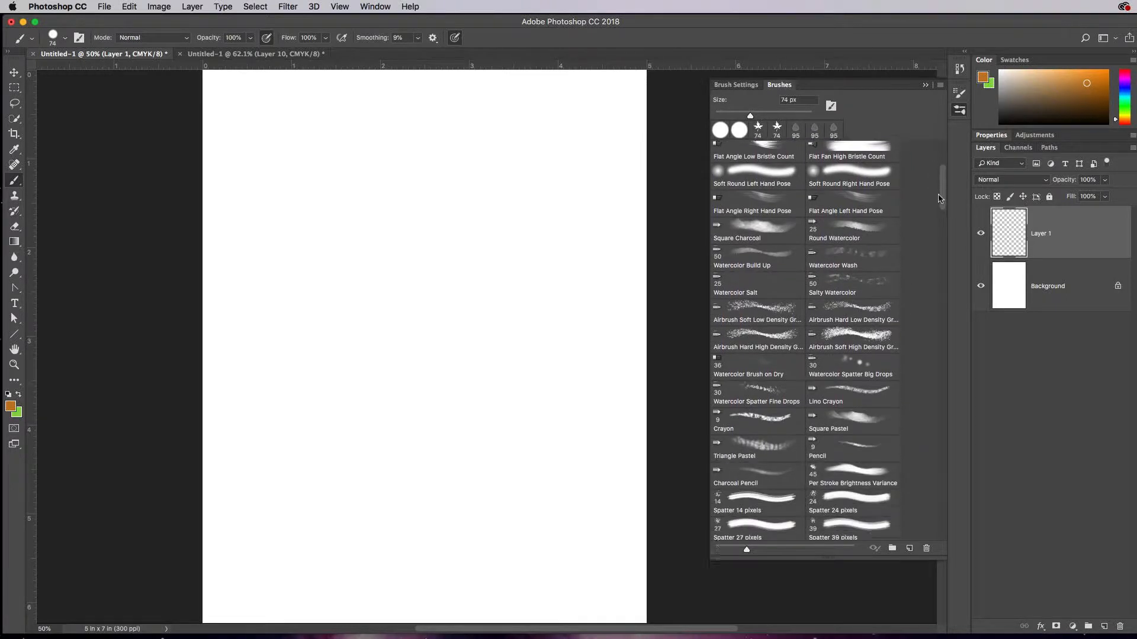
scroll("down", 3)
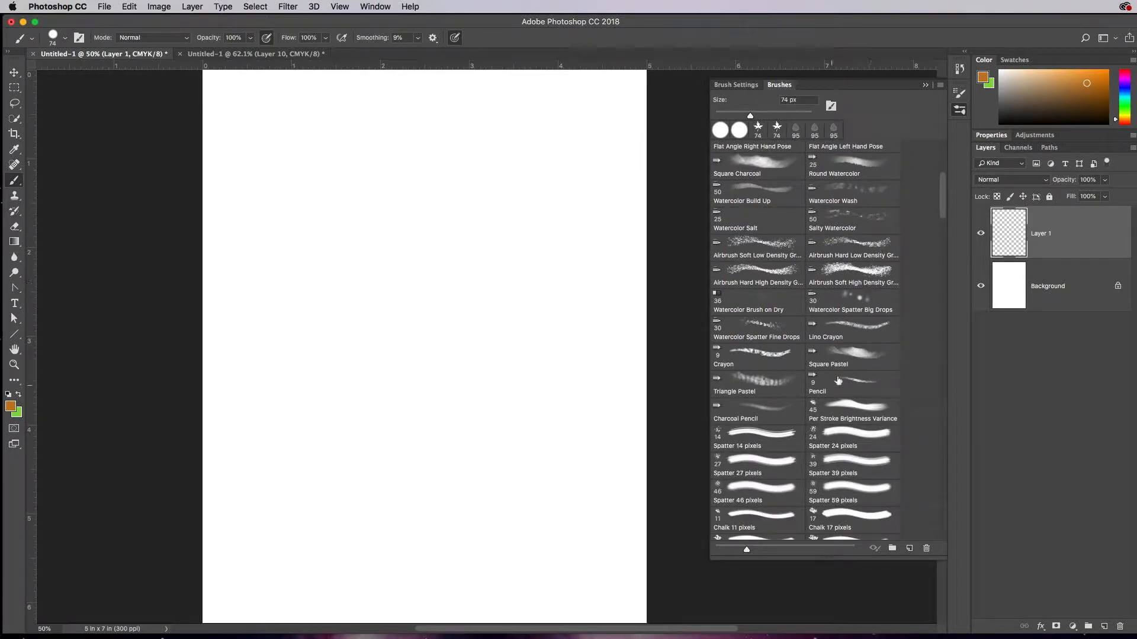
scroll("down", 3)
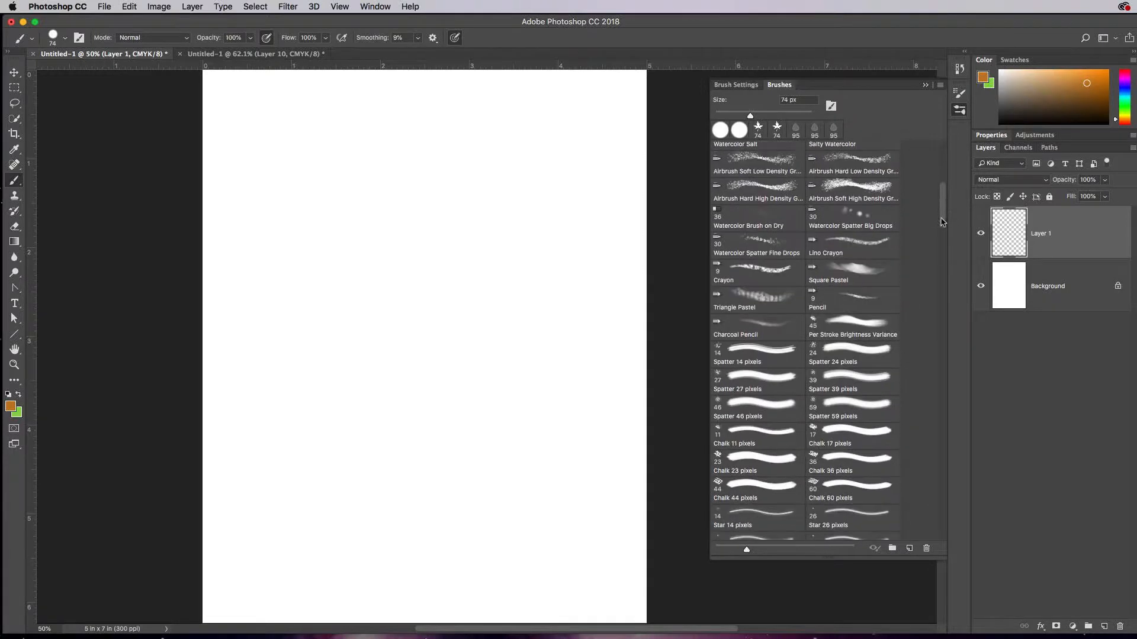
scroll("down", 3)
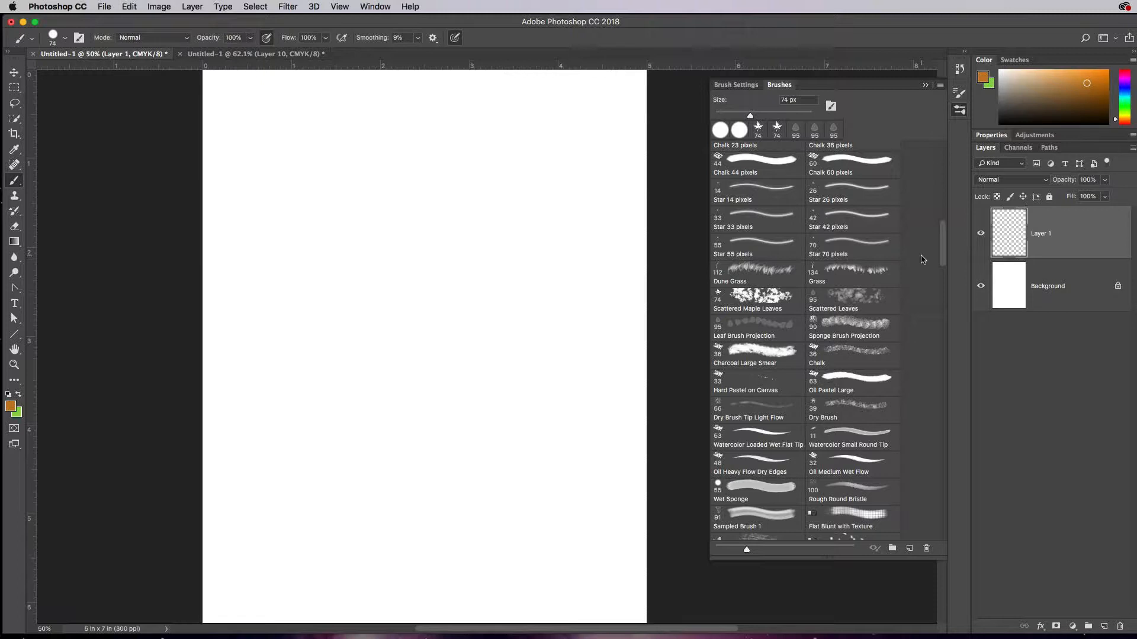
mouse_move(827, 304)
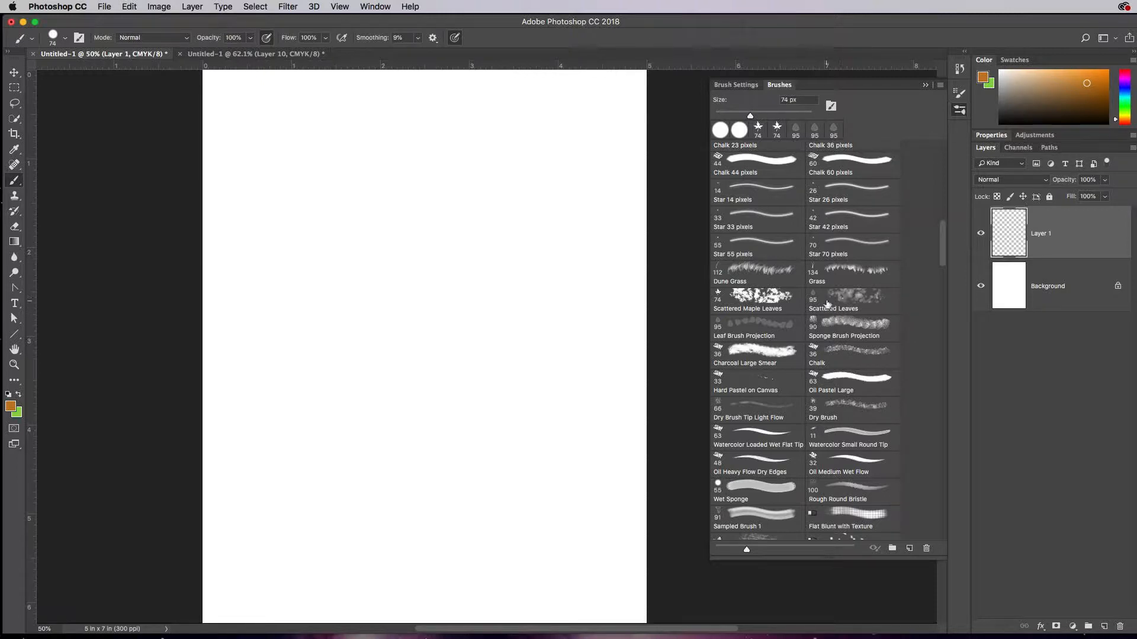
mouse_move(823, 279)
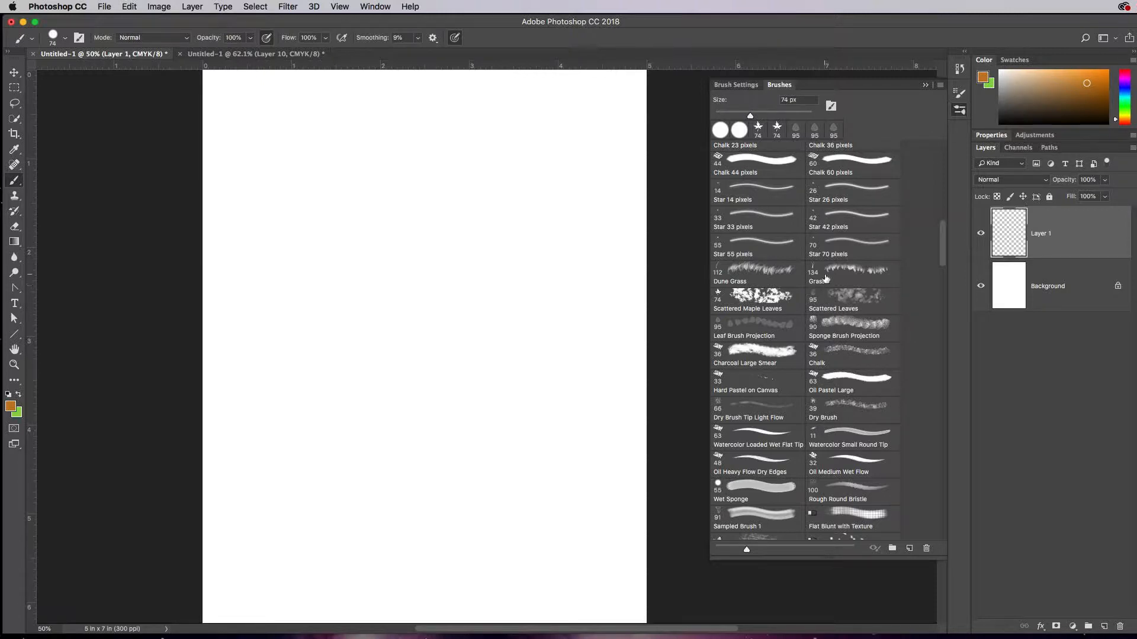
mouse_move(895, 356)
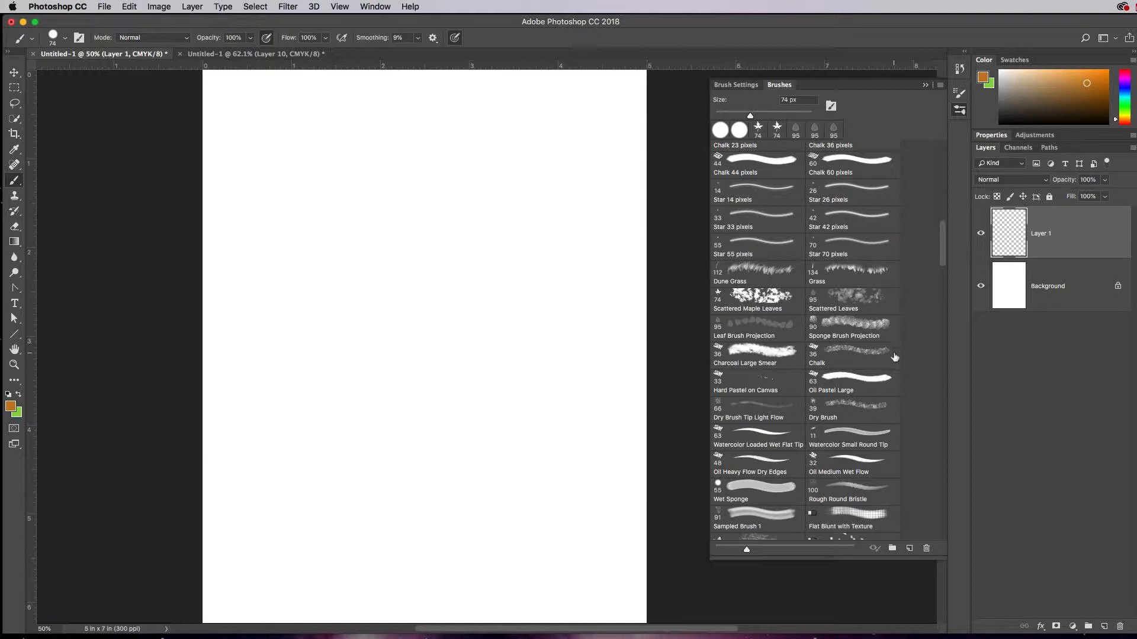
mouse_move(945, 256)
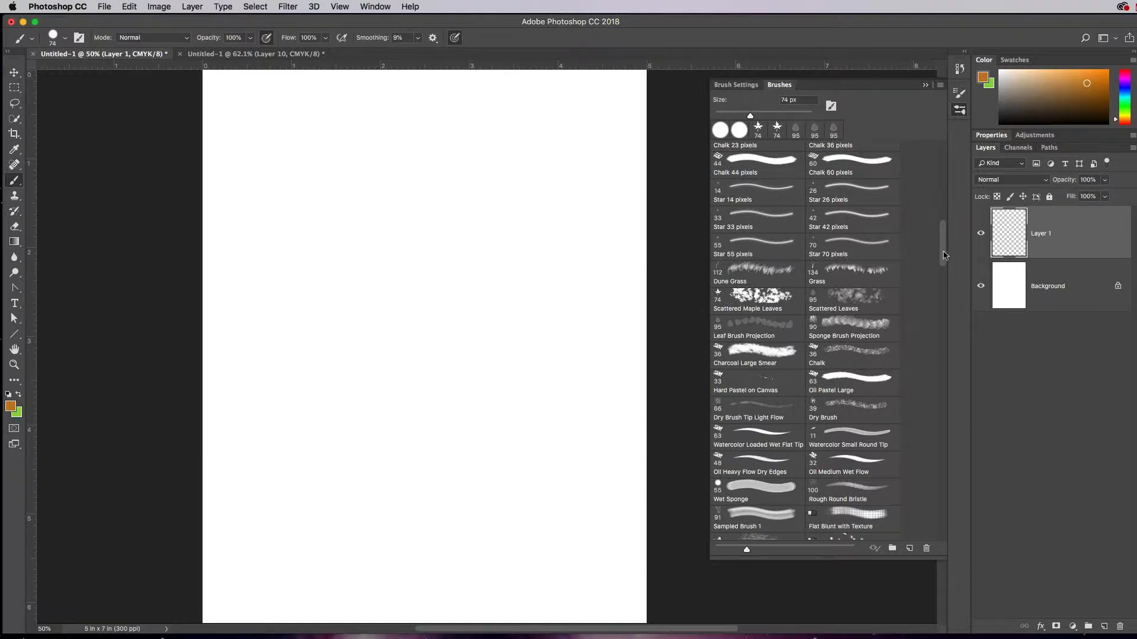
scroll("down", 3)
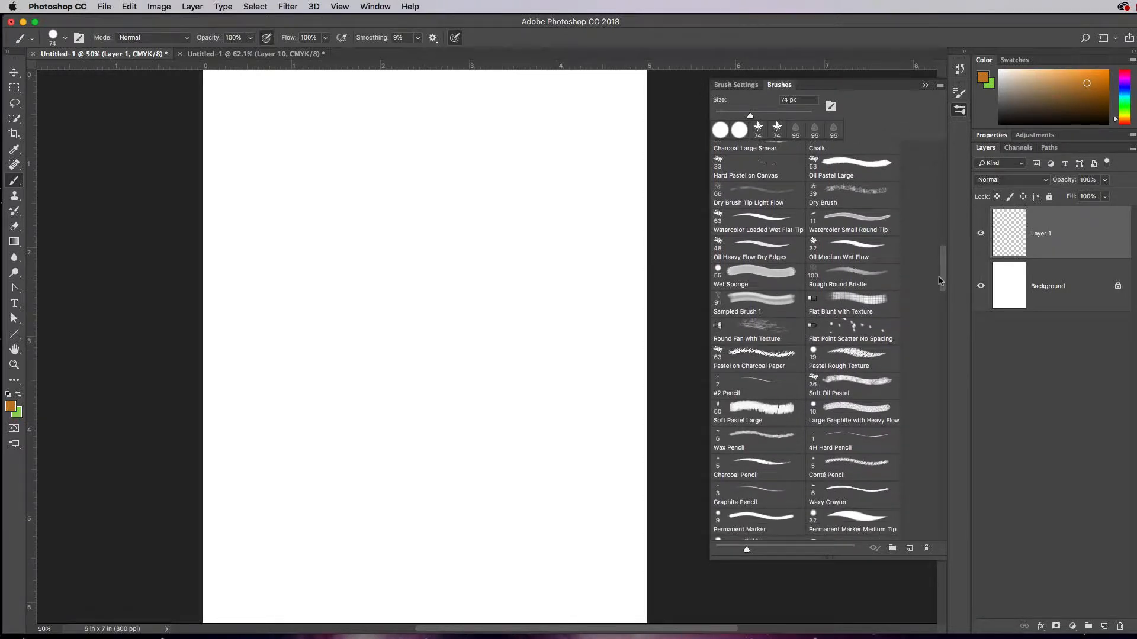
left_click(757, 370)
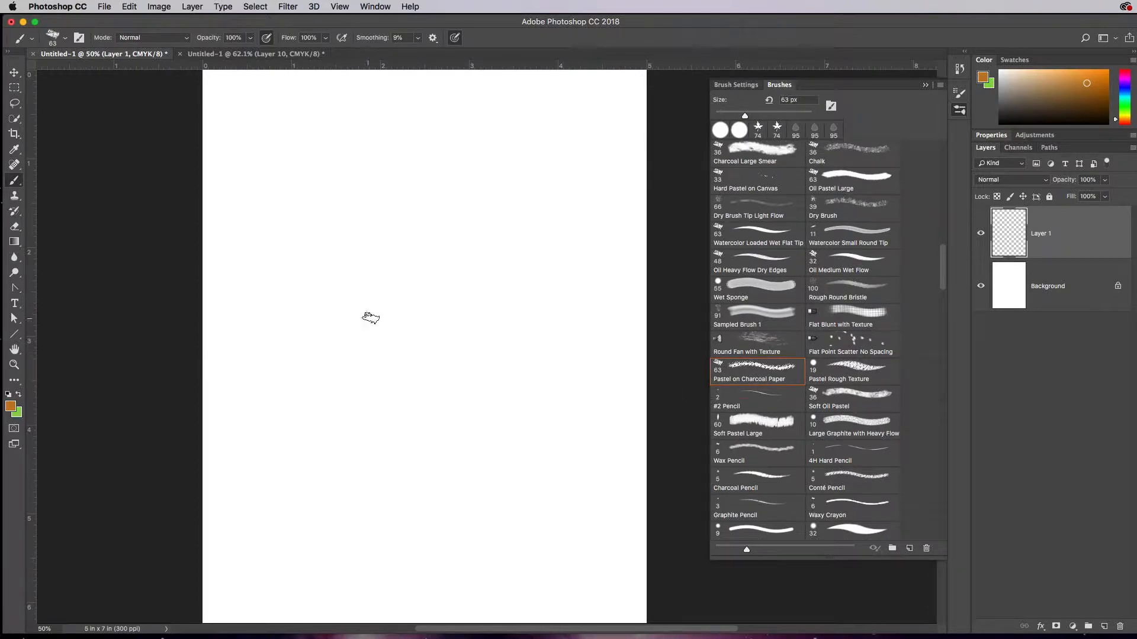
mouse_move(397, 305)
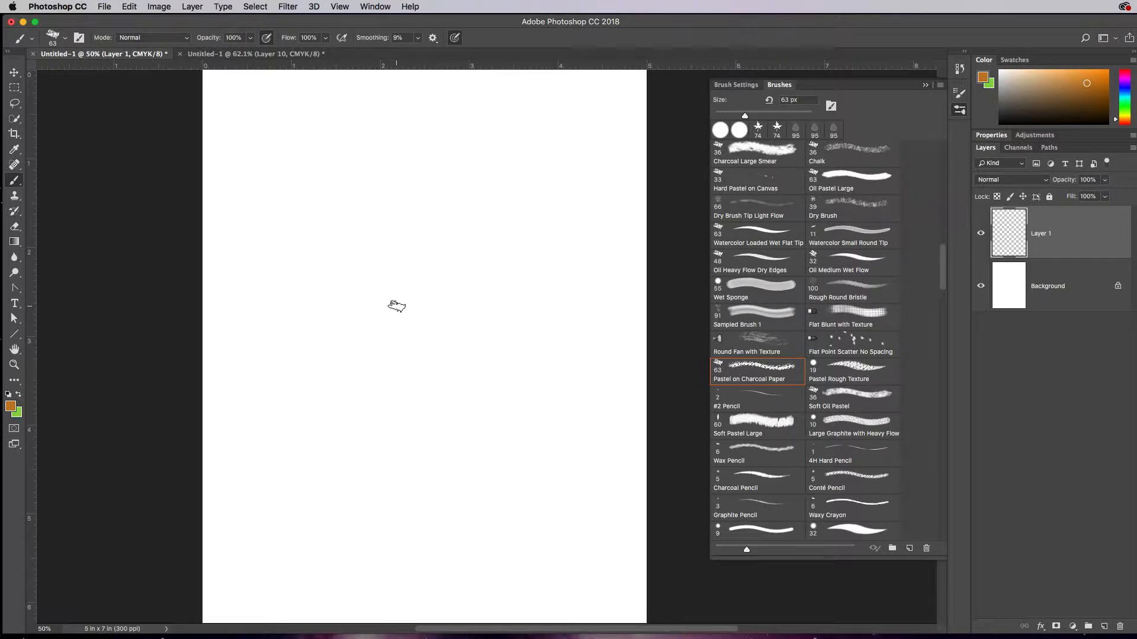
mouse_move(521, 311)
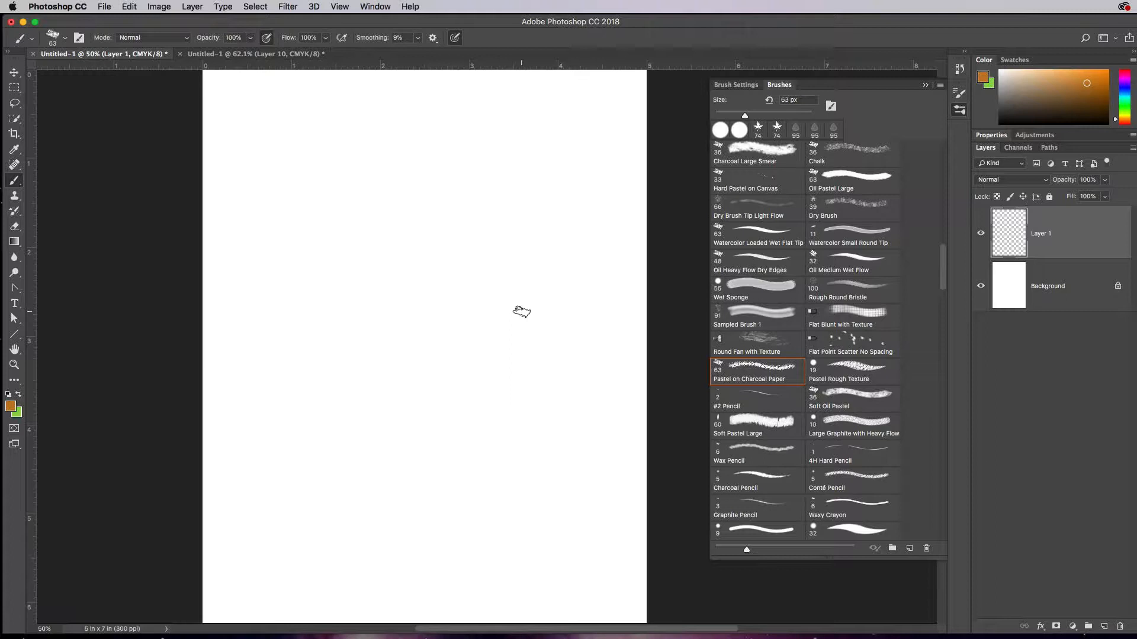
mouse_move(344, 317)
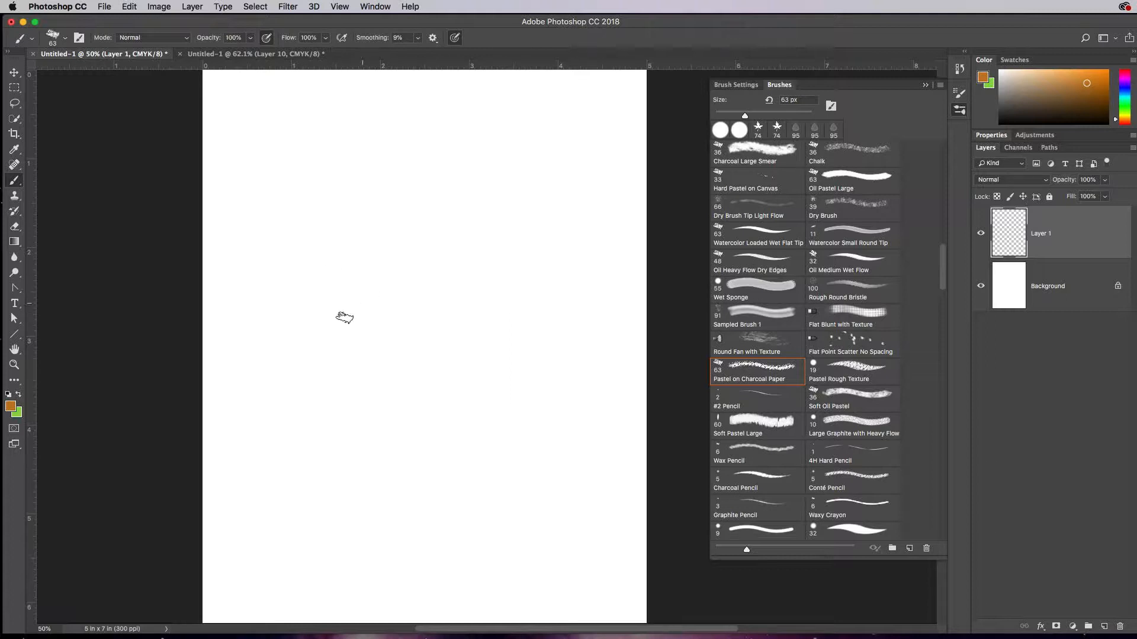
mouse_move(315, 239)
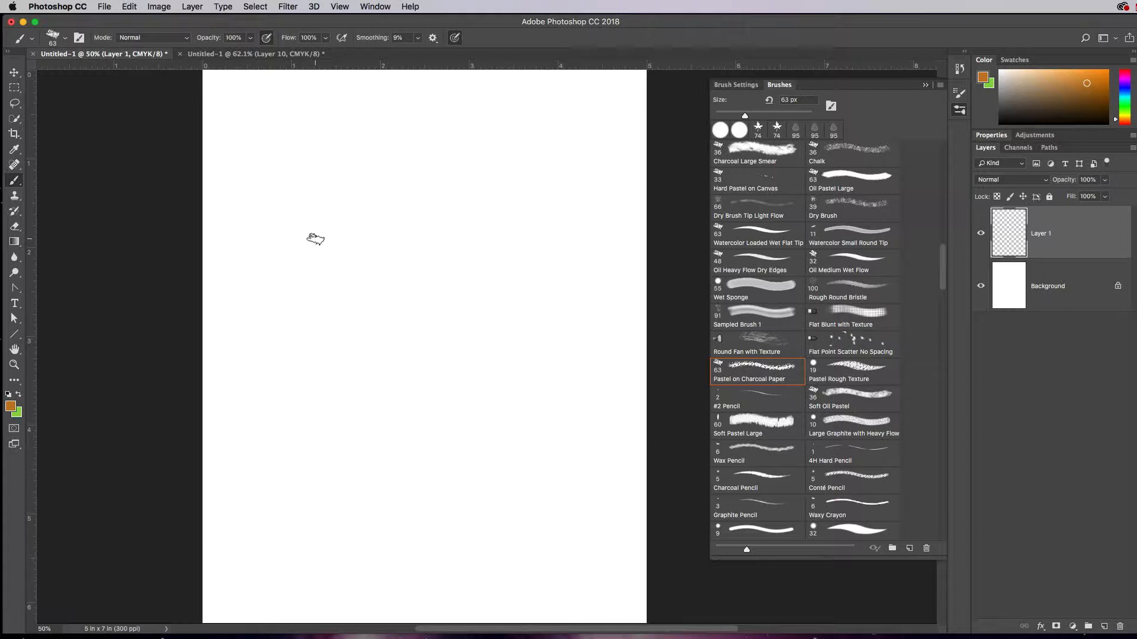
mouse_move(949, 86)
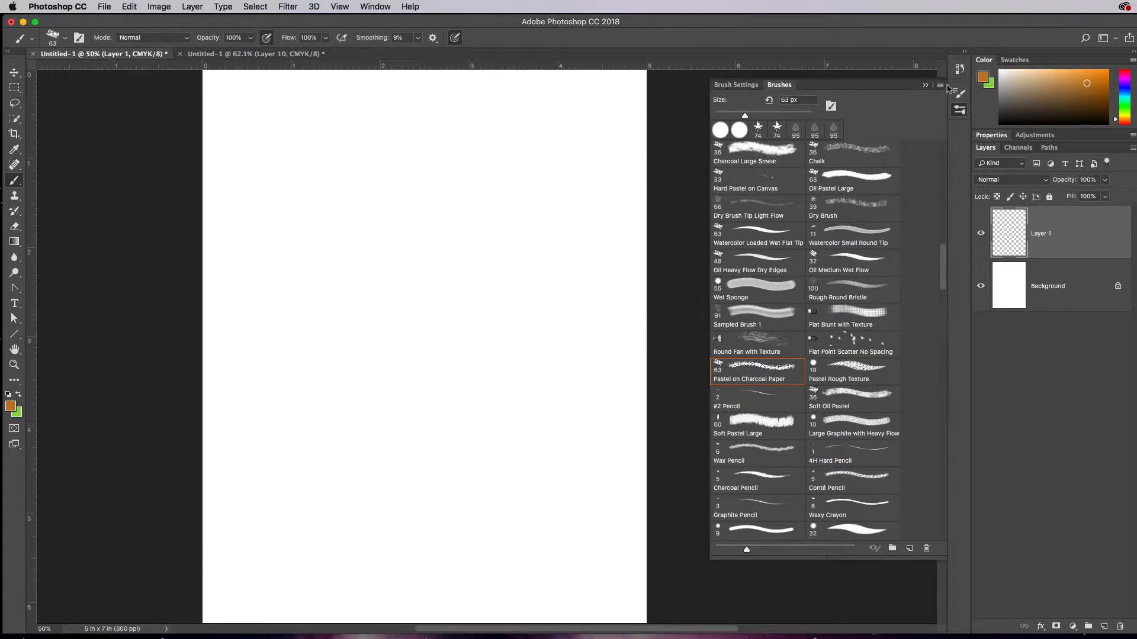
left_click(926, 85)
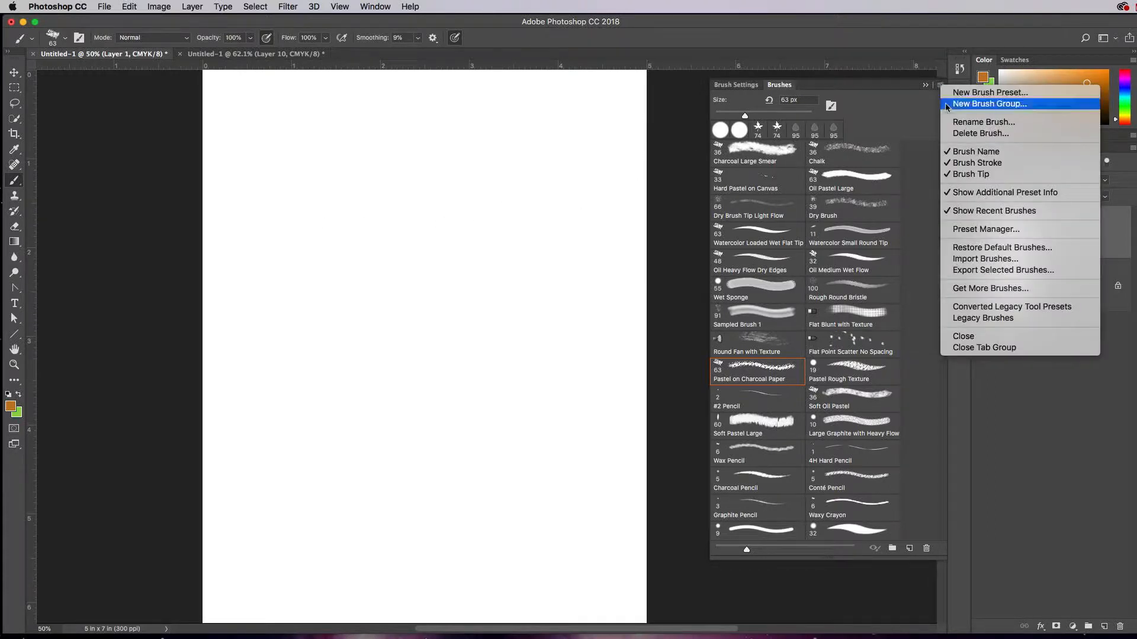
mouse_move(987, 187)
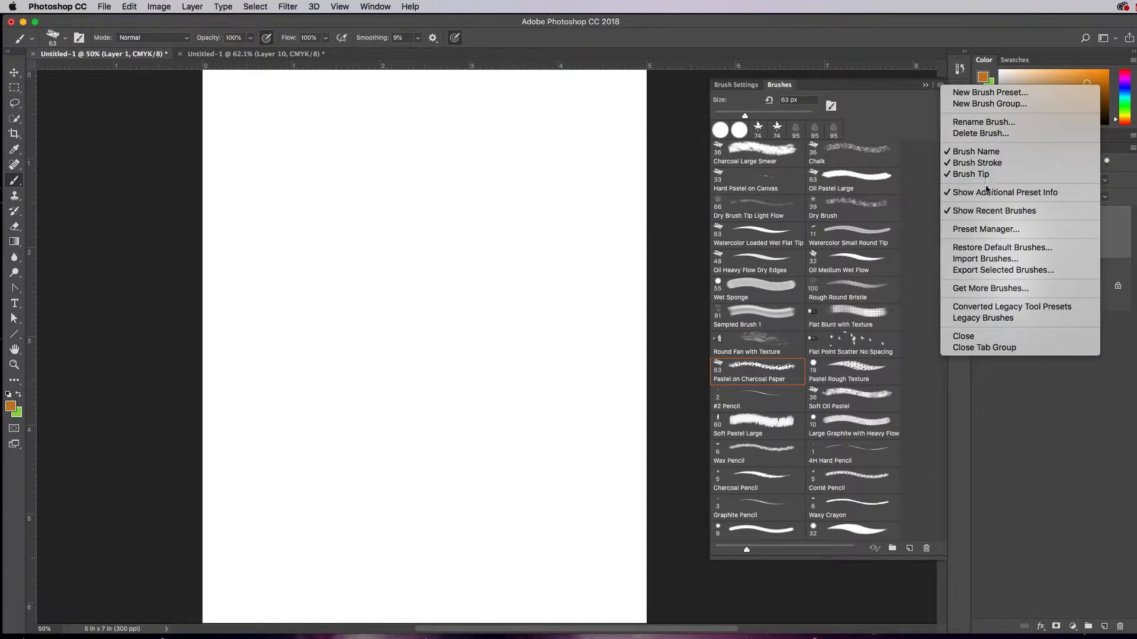
mouse_move(834, 205)
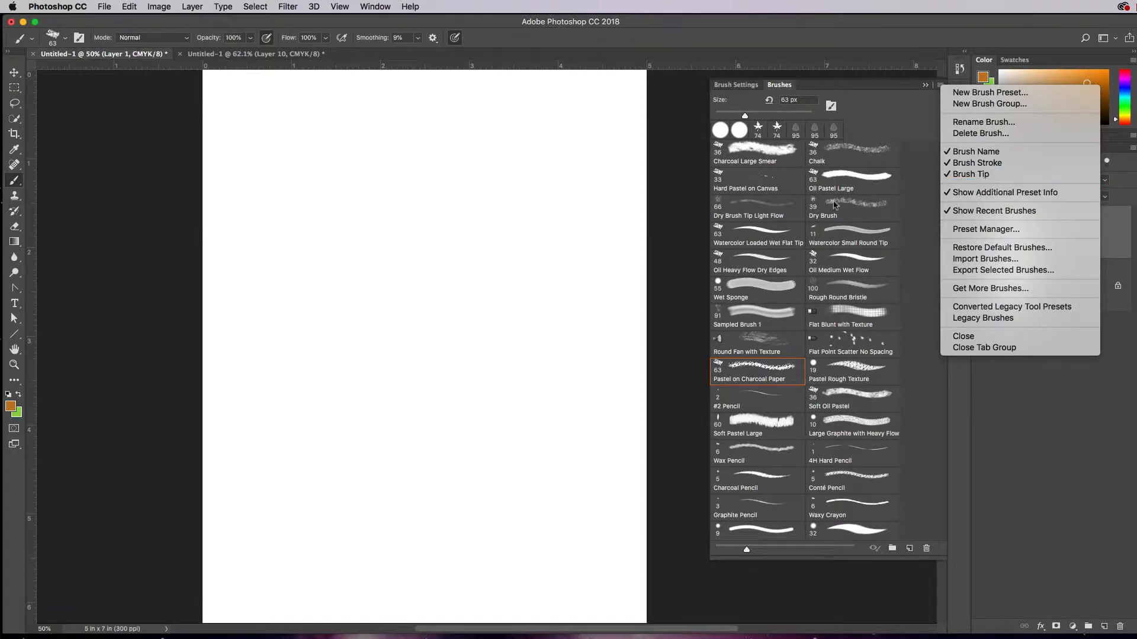
mouse_move(833, 205)
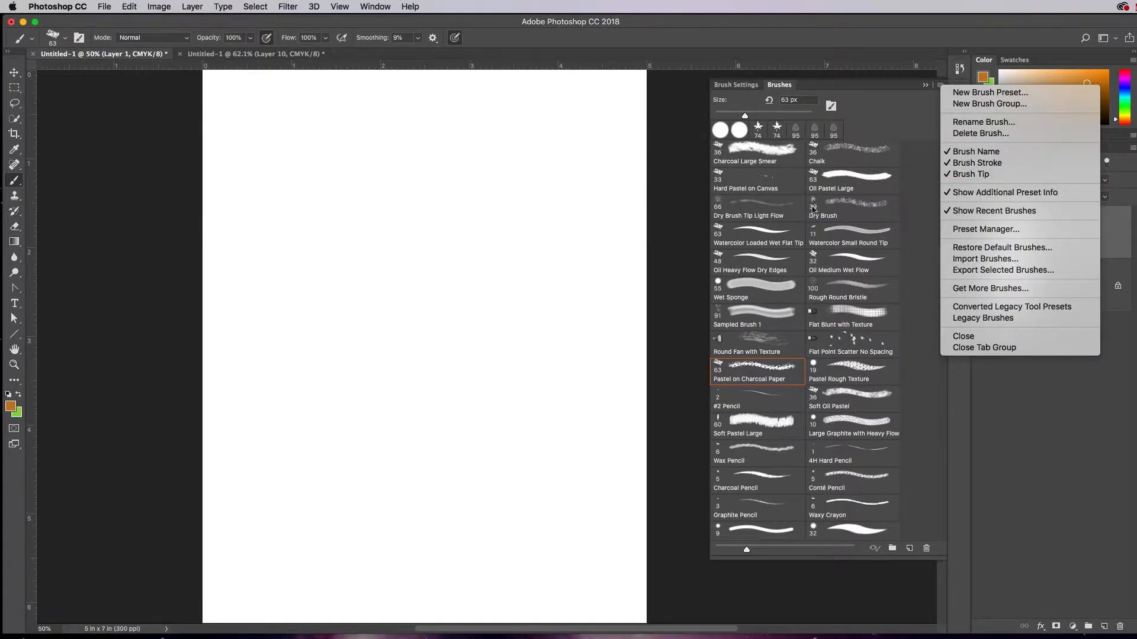
mouse_move(904, 208)
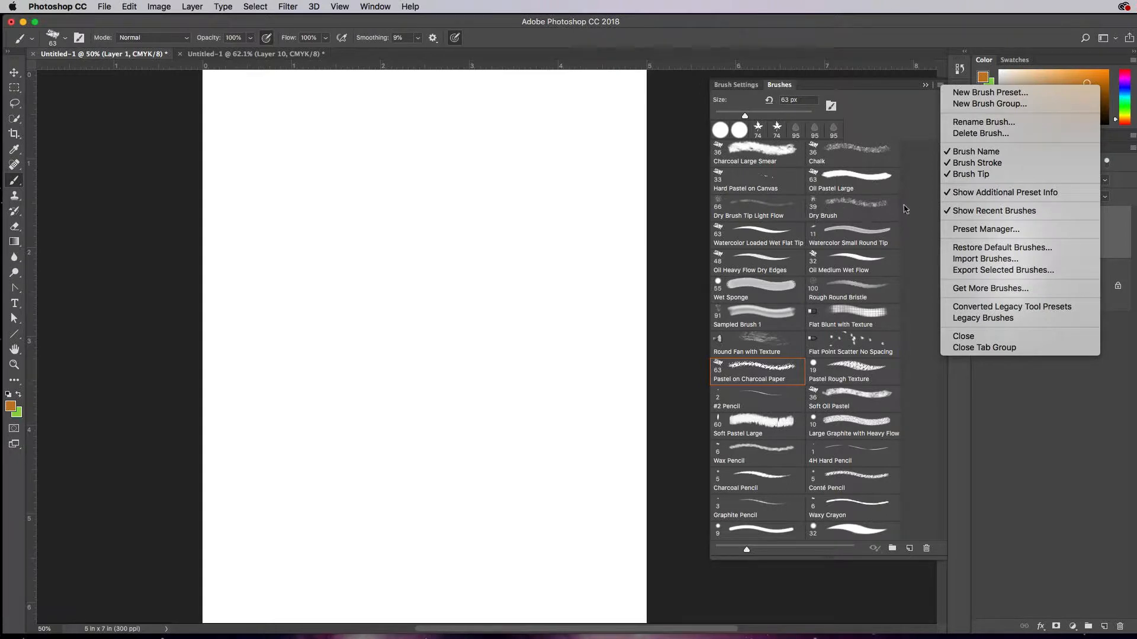
mouse_move(984, 259)
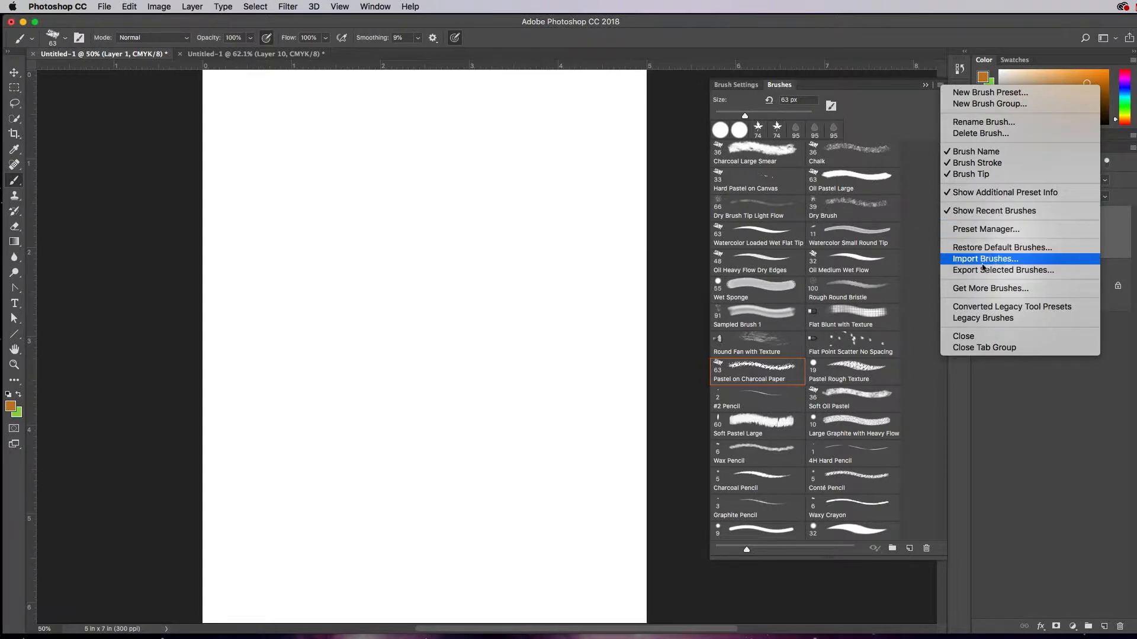
mouse_move(1003, 270)
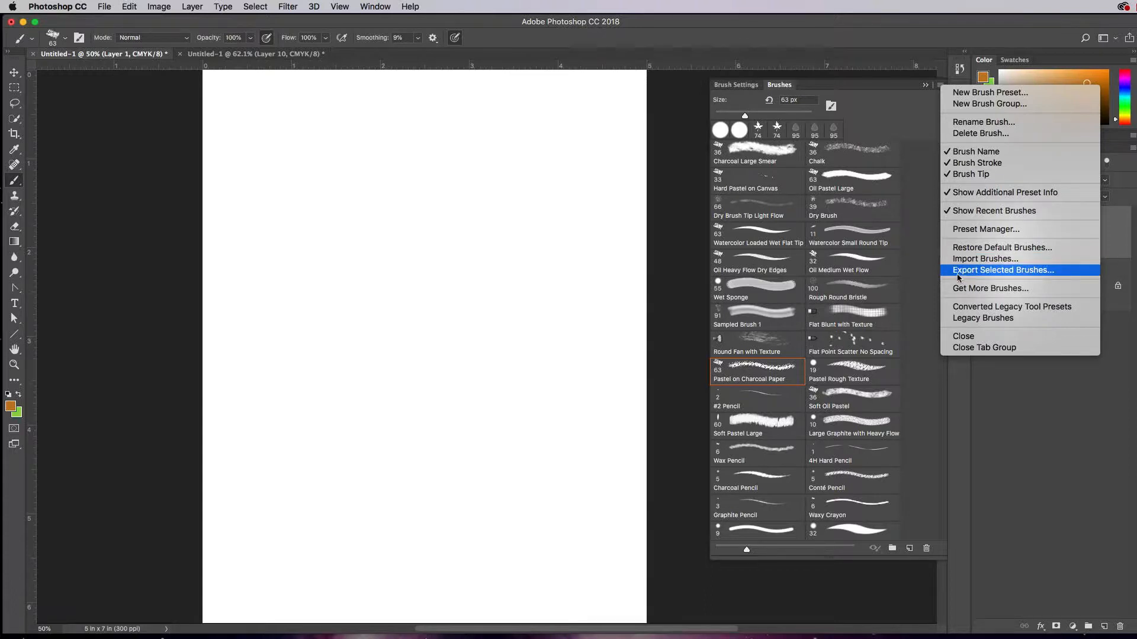
mouse_move(956, 281)
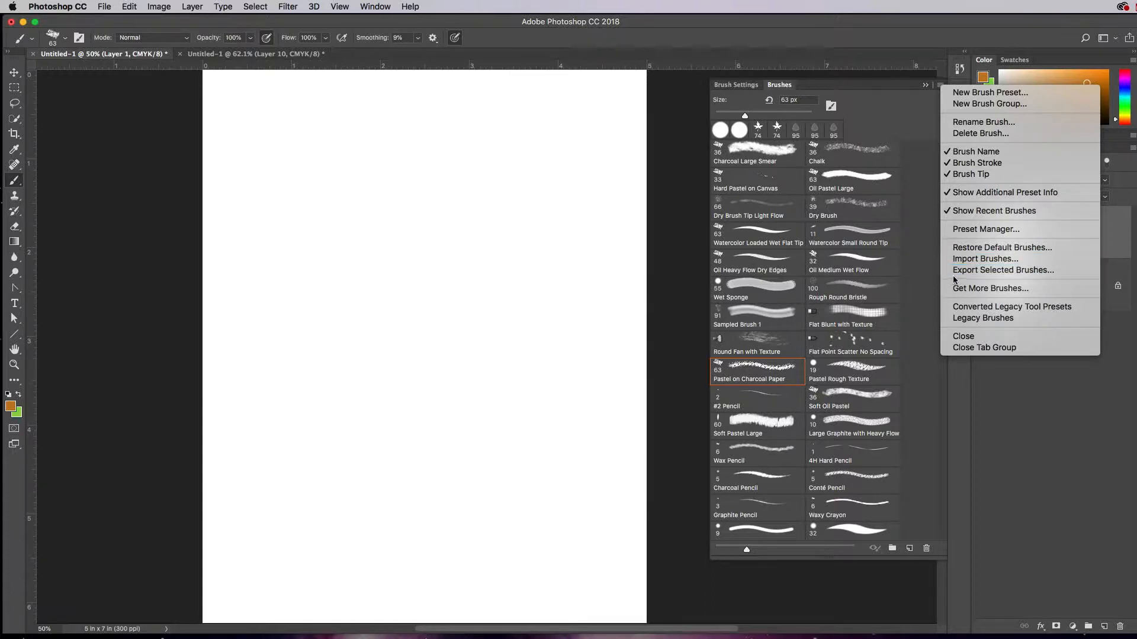
mouse_move(611, 315)
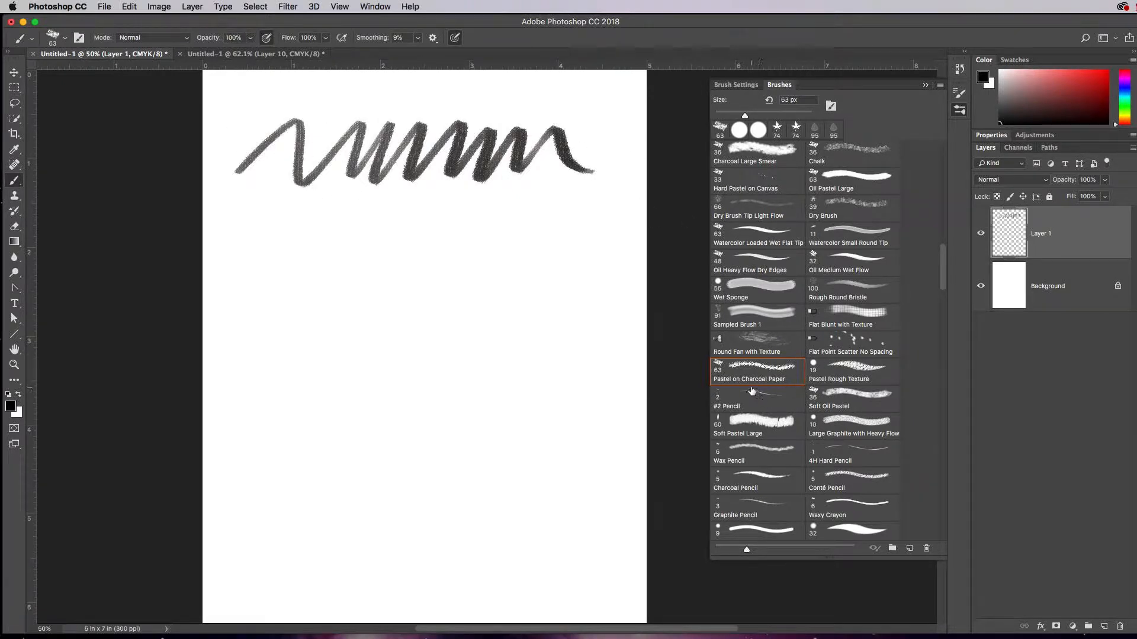
mouse_move(842, 371)
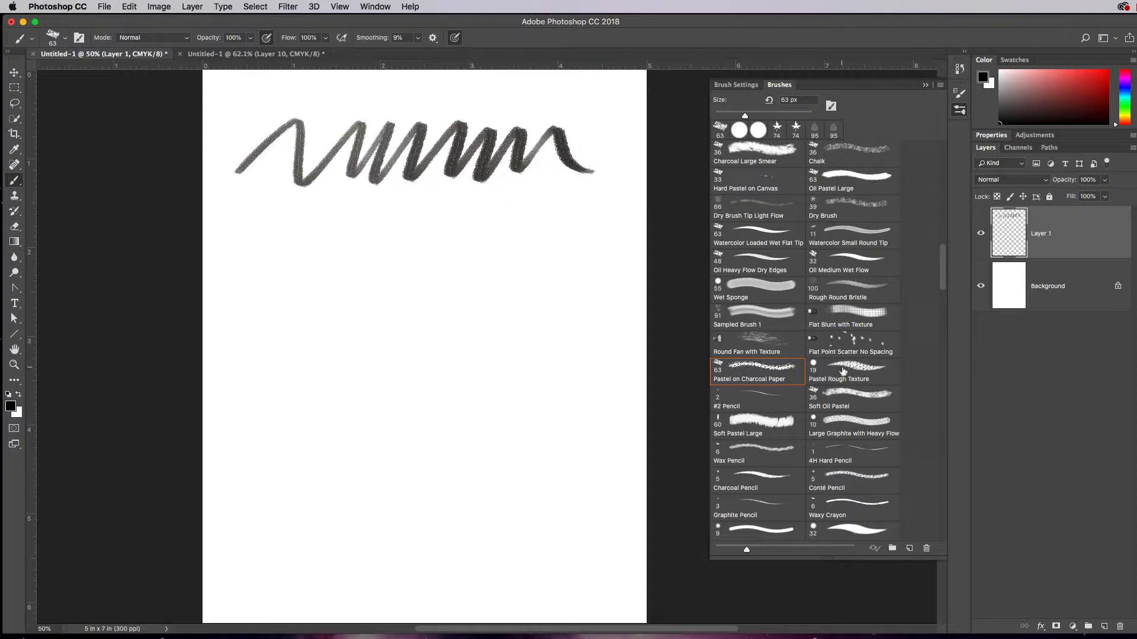
Switch to the Pastel Rough Texture brush for the second, thinner black squiggle
left_click(854, 370)
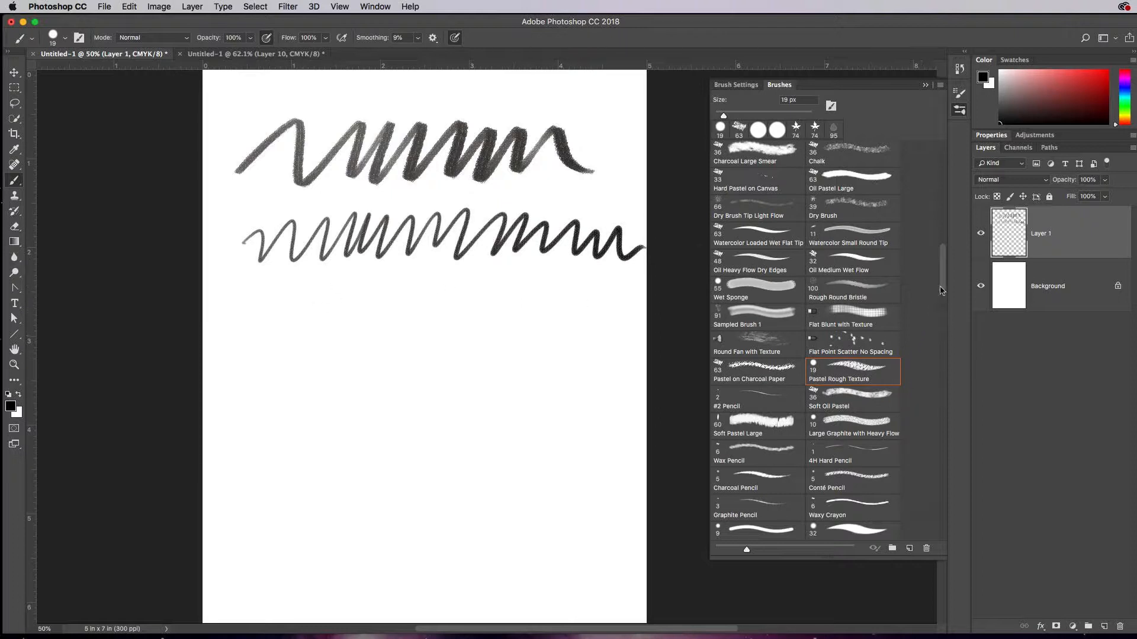
scroll("down", 3)
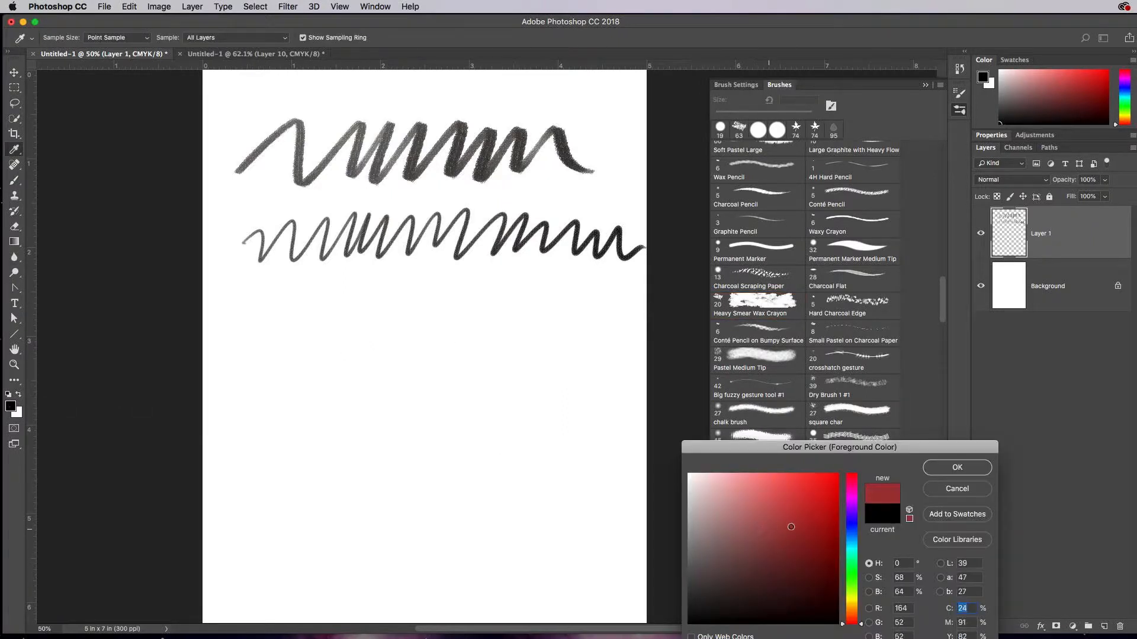
Set a dusty red foreground colour, then switch to the hypno line brush
left_click(957, 467)
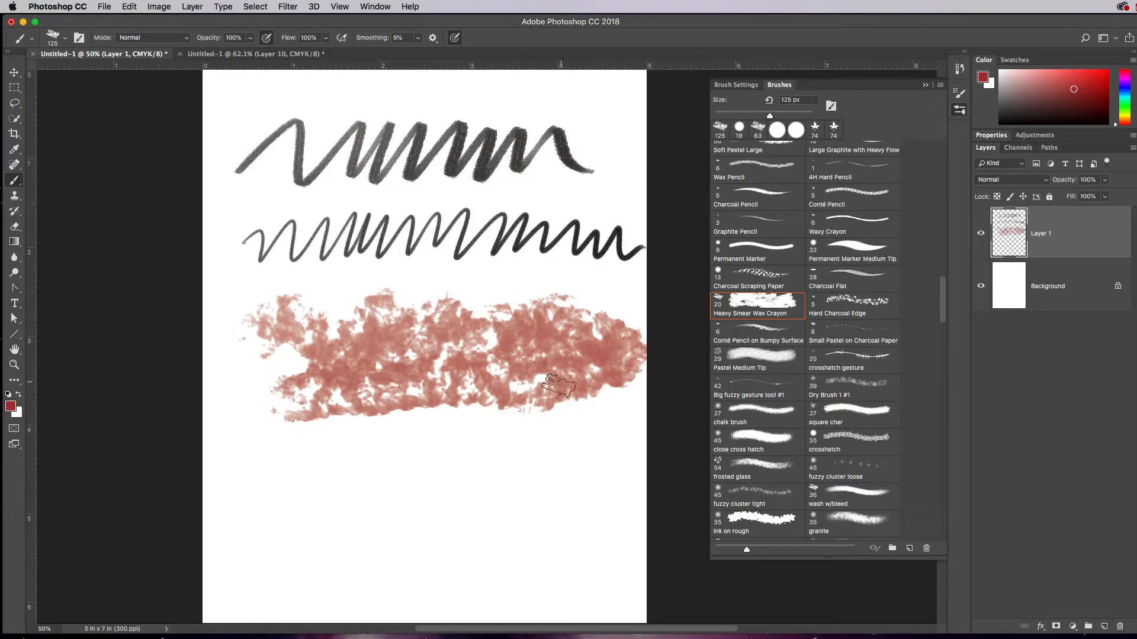
mouse_move(957, 297)
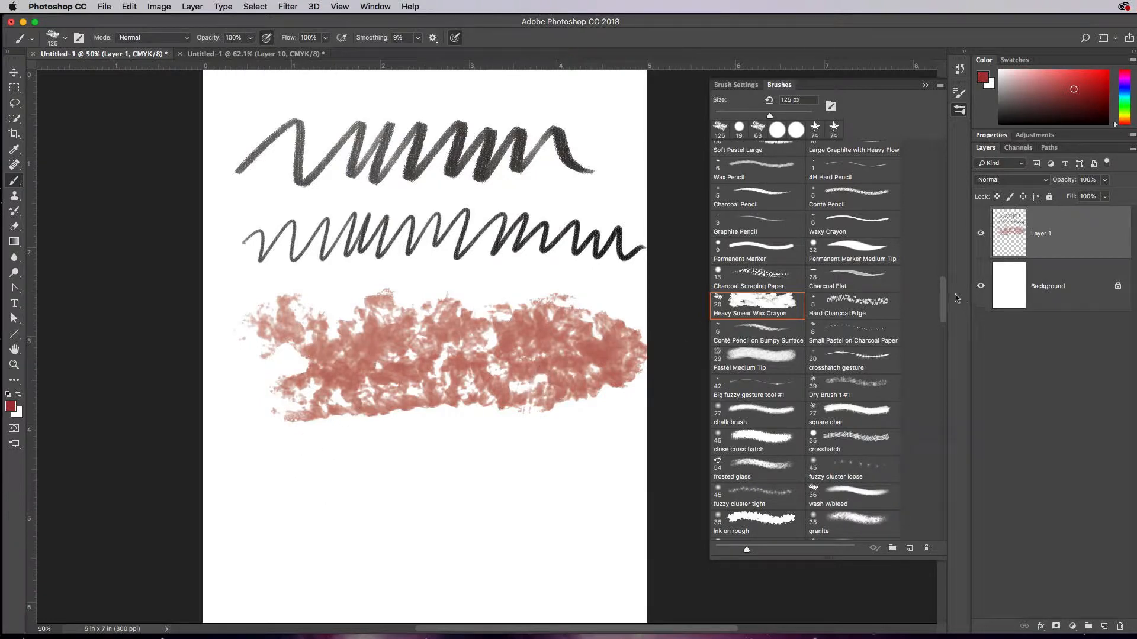
scroll("down", 3)
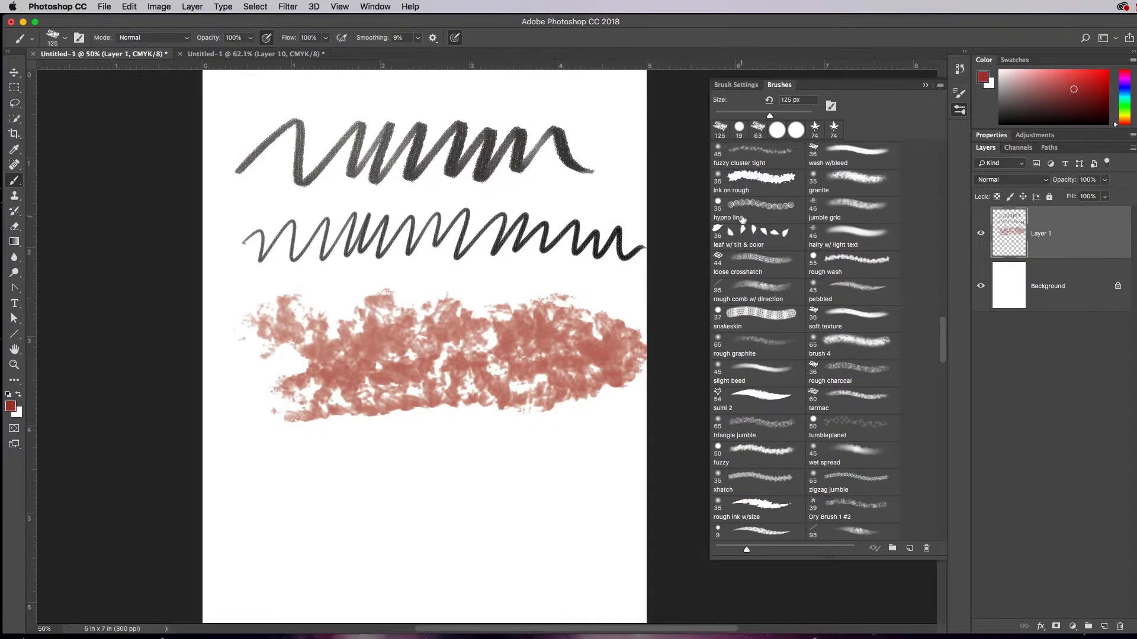
left_click(754, 206)
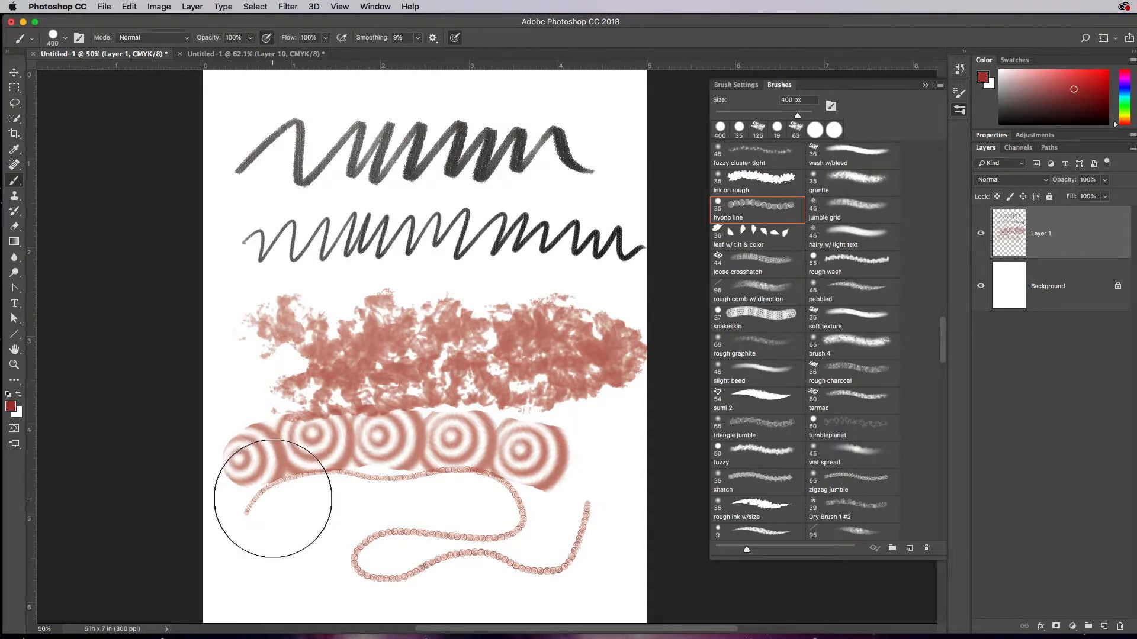
mouse_move(392, 463)
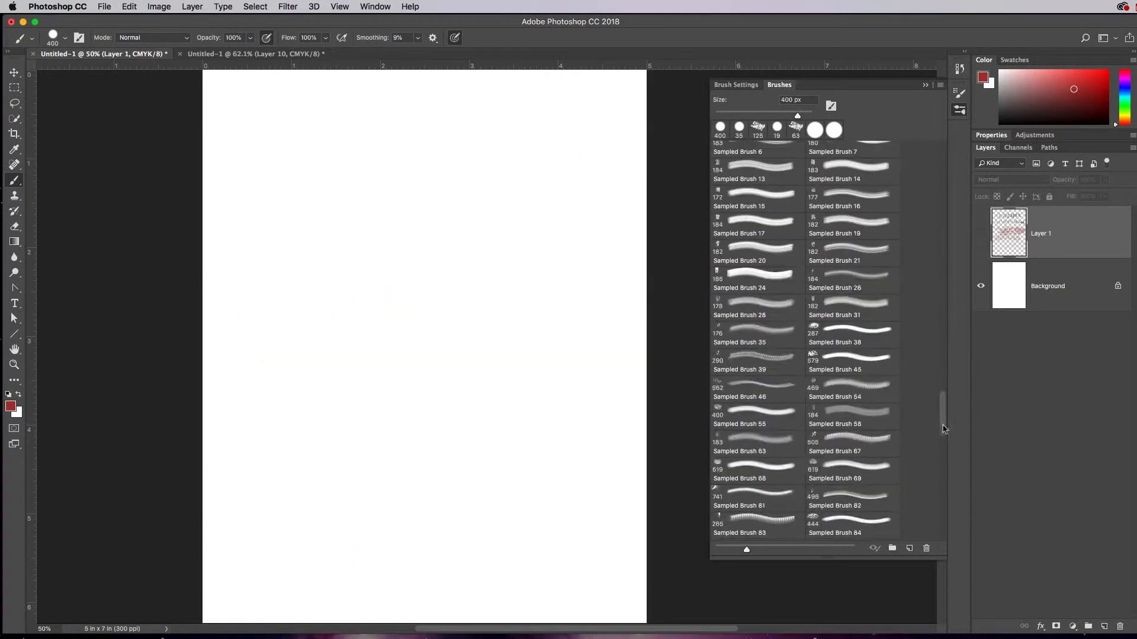
Choose the Scattered Maple Leaves brush at 74 px from the Brushes panel
scroll("down", 3)
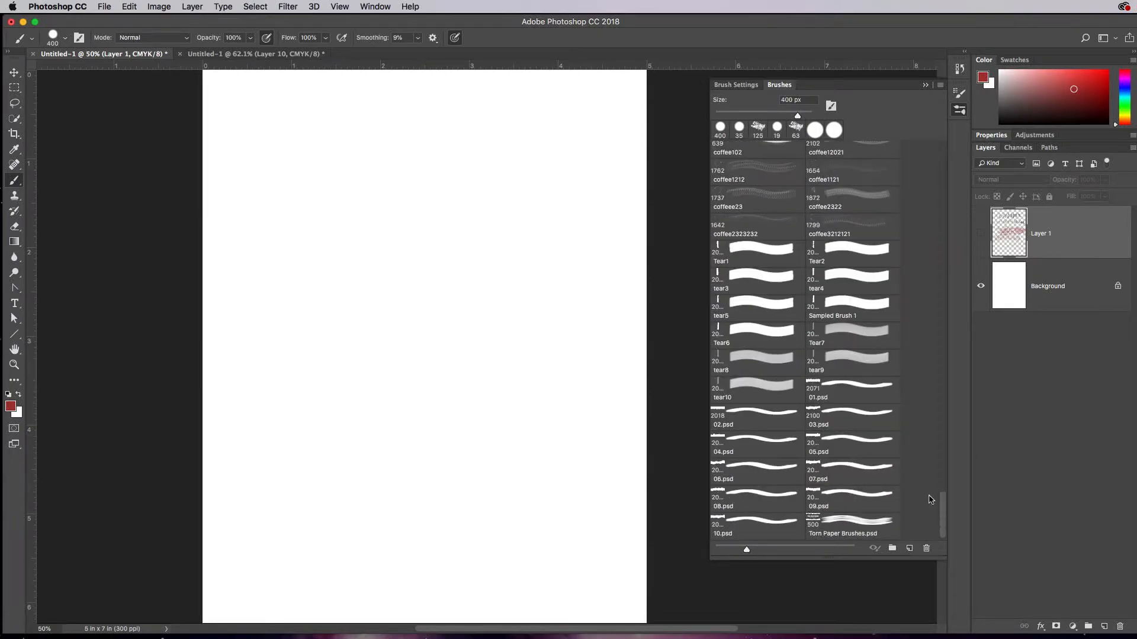
scroll("up", 3)
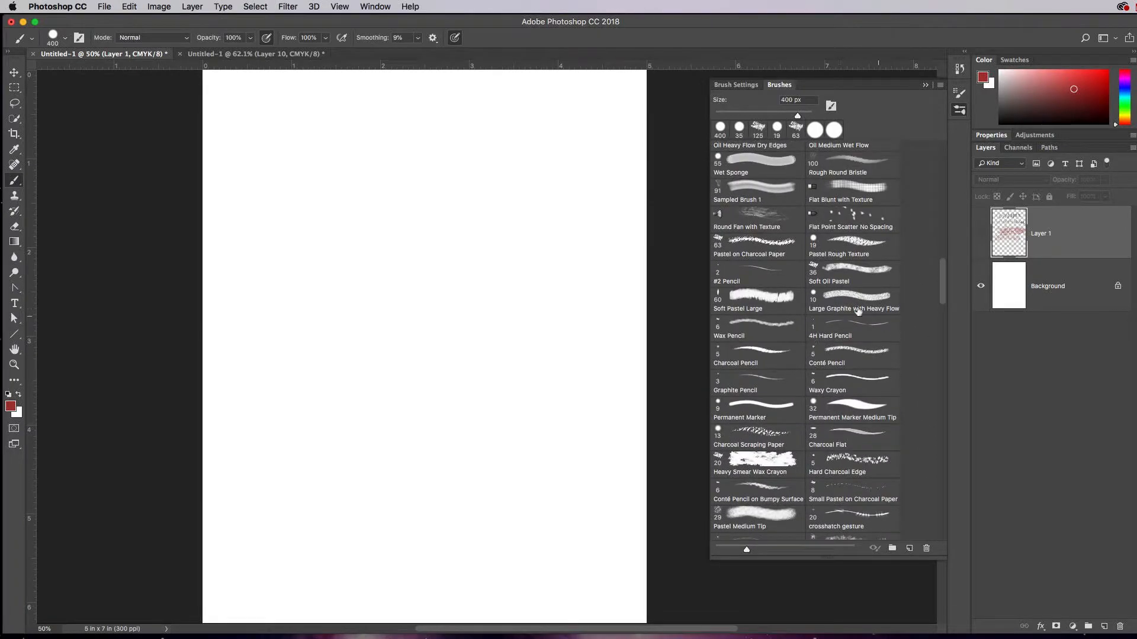
scroll("up", 3)
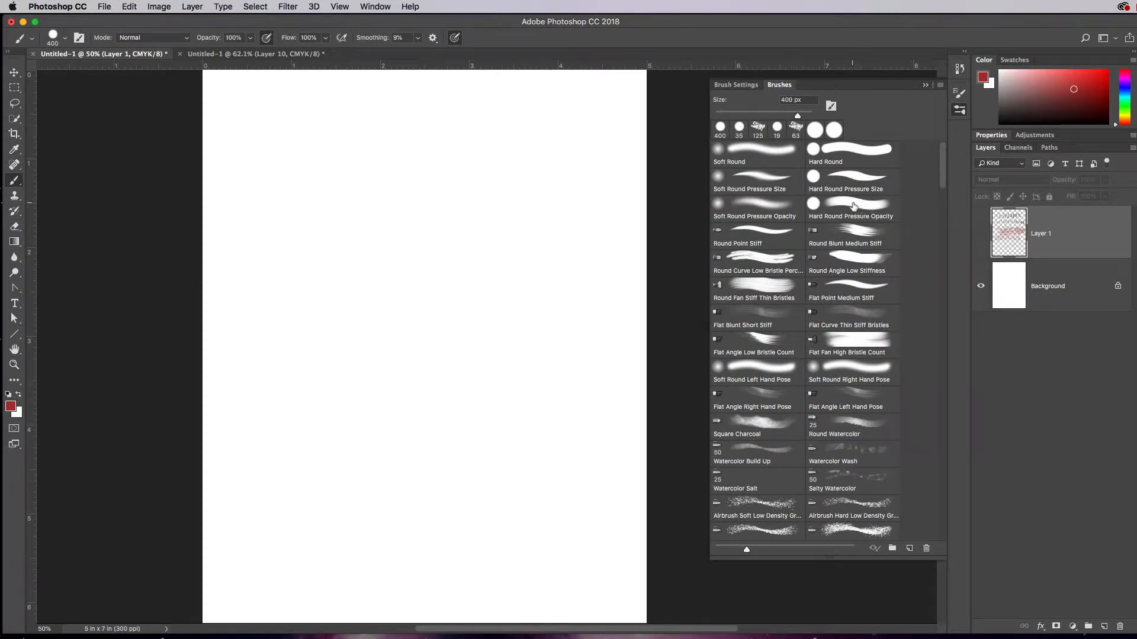
mouse_move(935, 193)
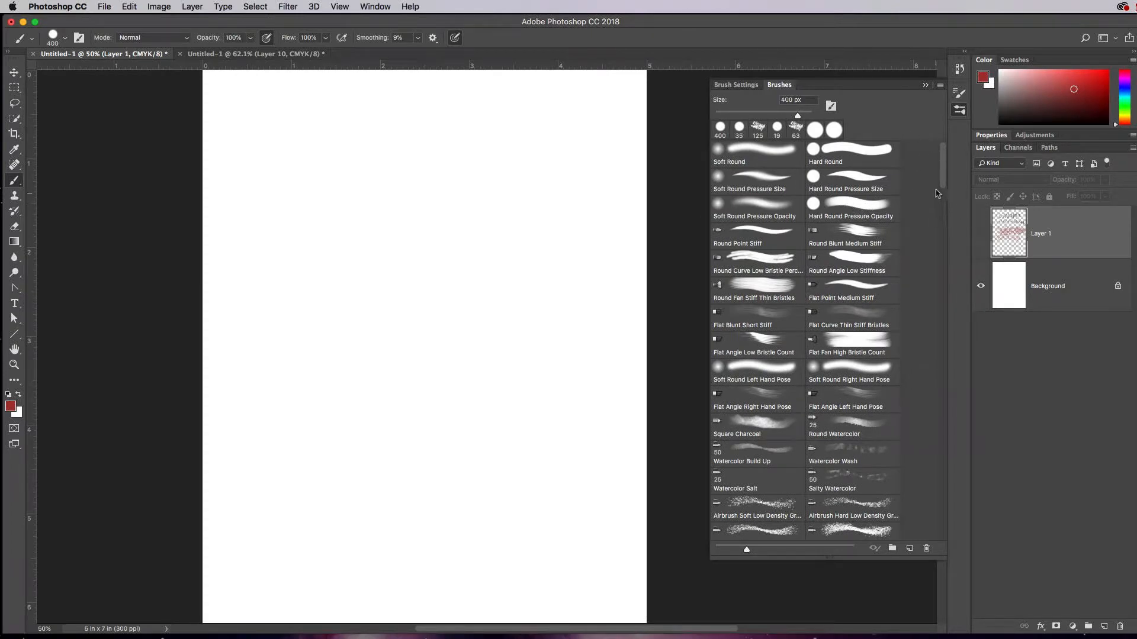
scroll("down", 3)
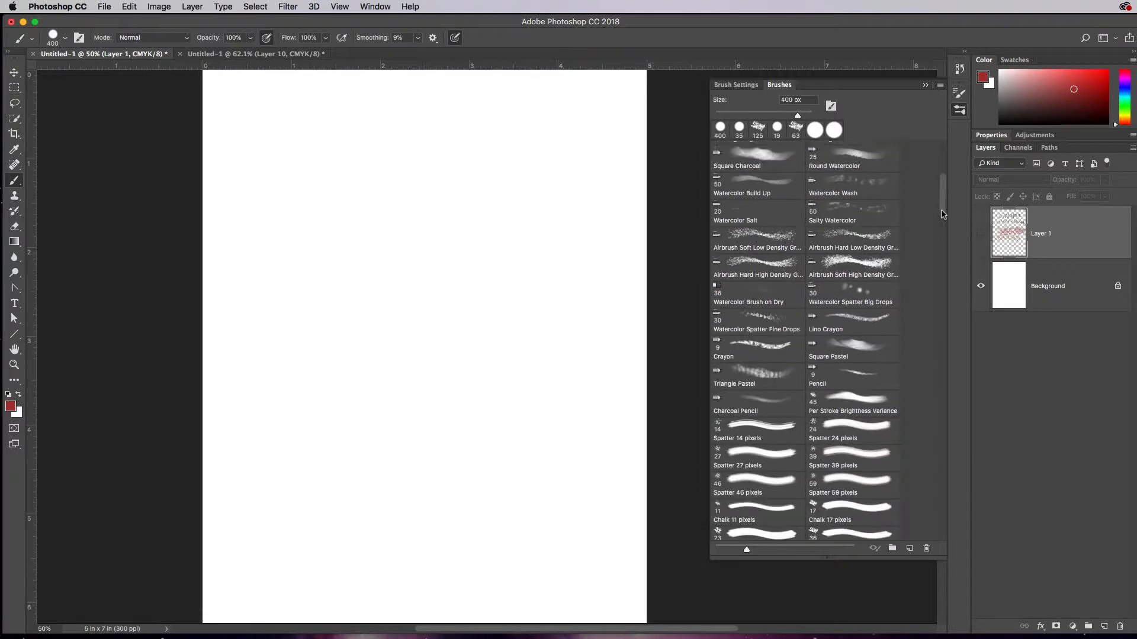
scroll("down", 3)
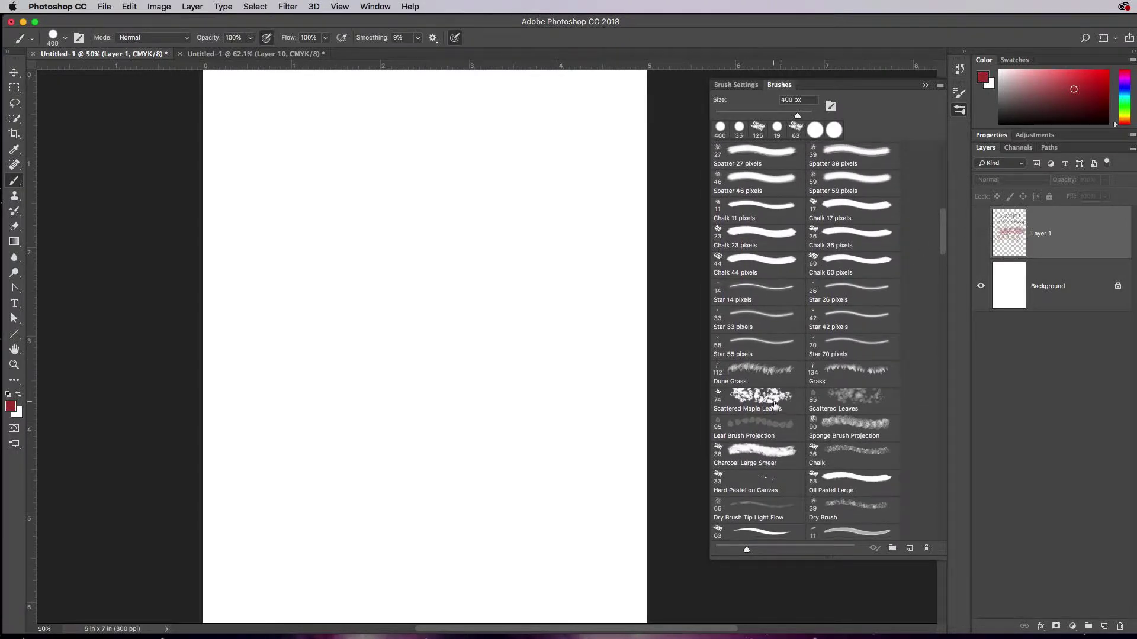
left_click(756, 401)
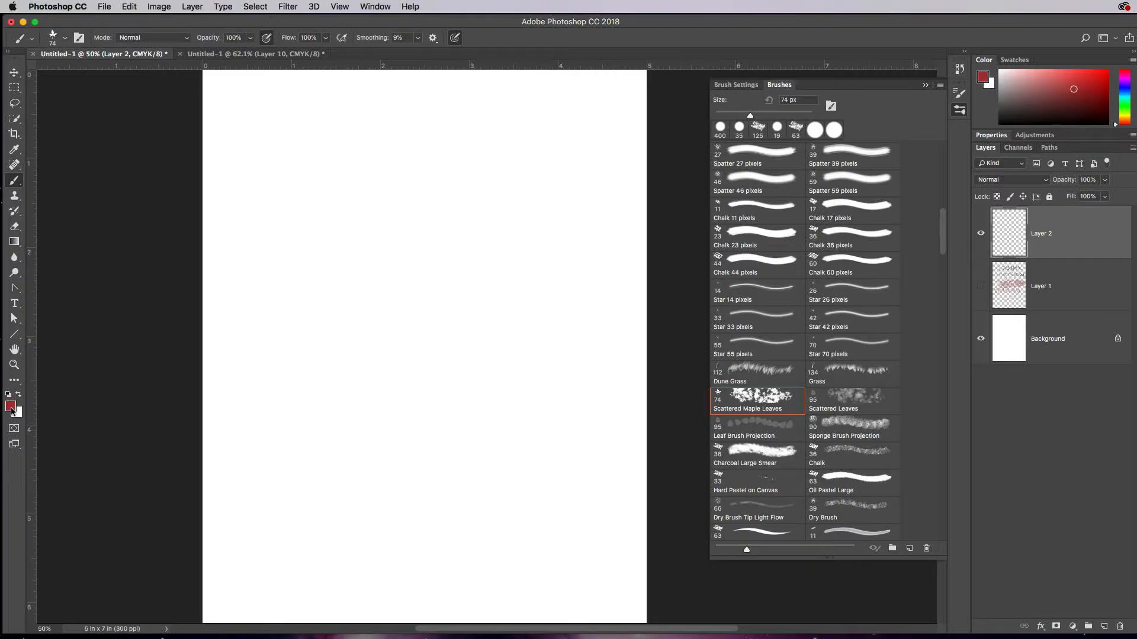
Set the background painting colour to orange-brown in the Color Picker and confirm
left_click(11, 406)
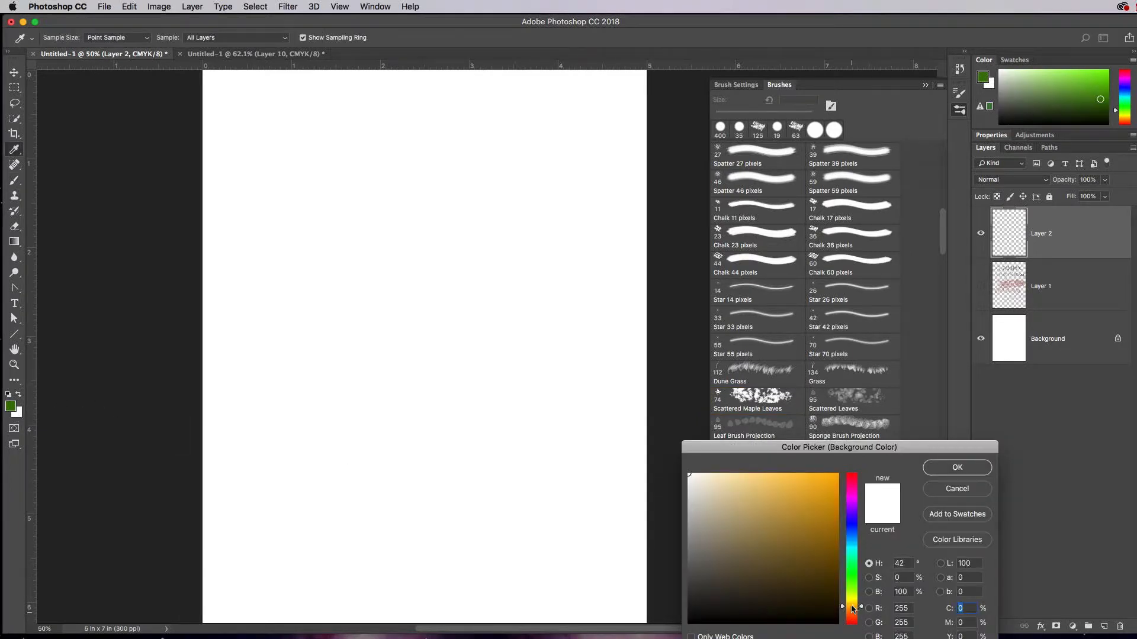
left_click(824, 517)
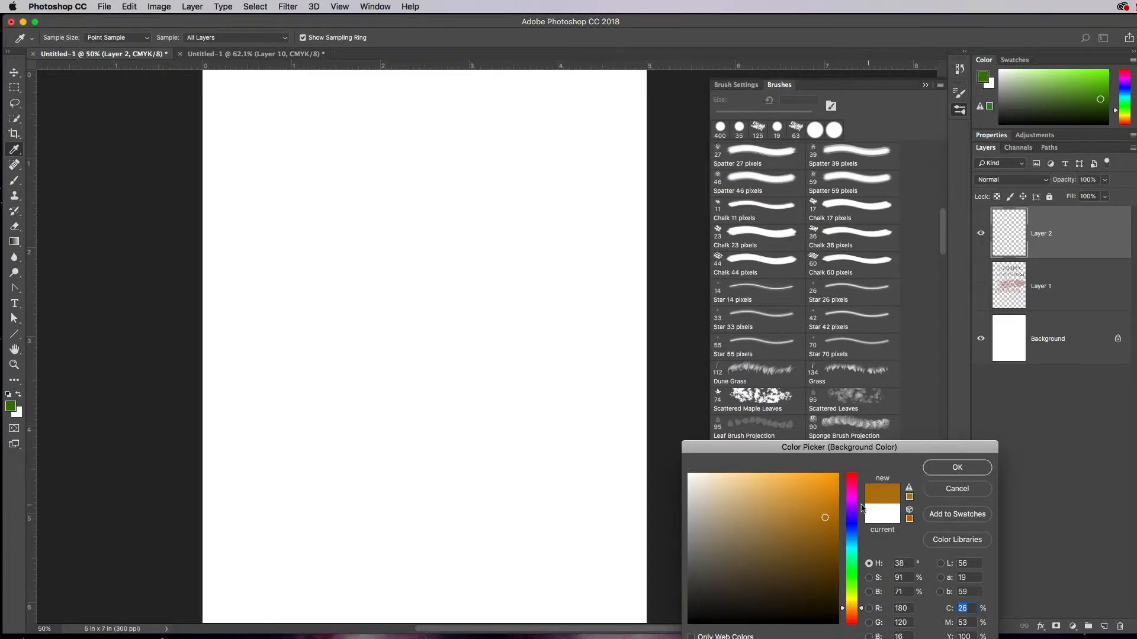
left_click(957, 467)
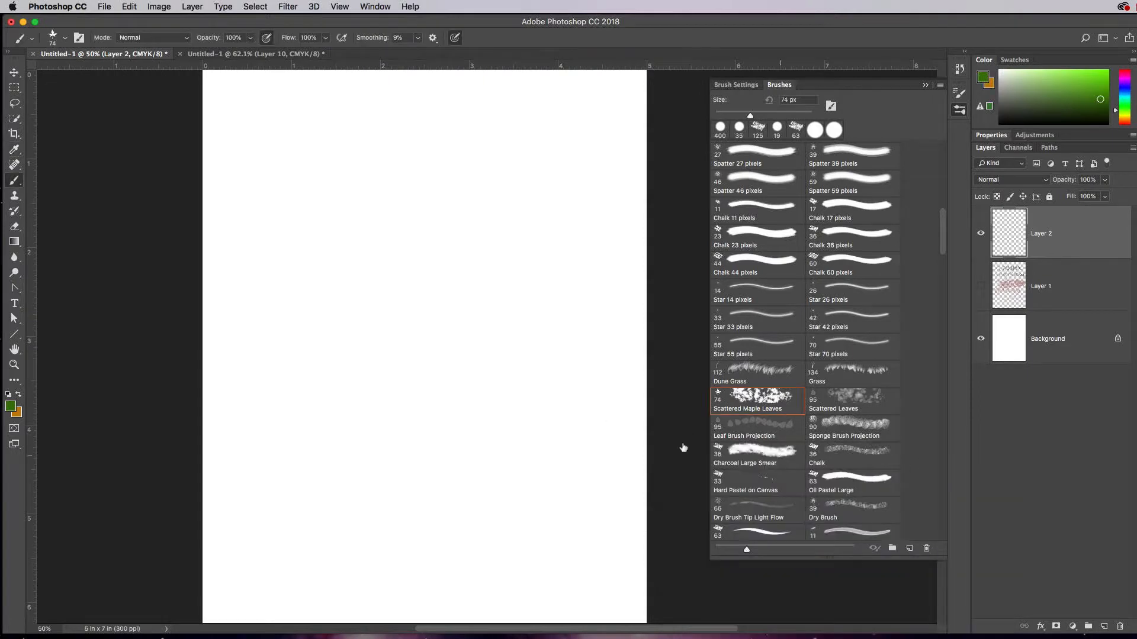
mouse_move(286, 240)
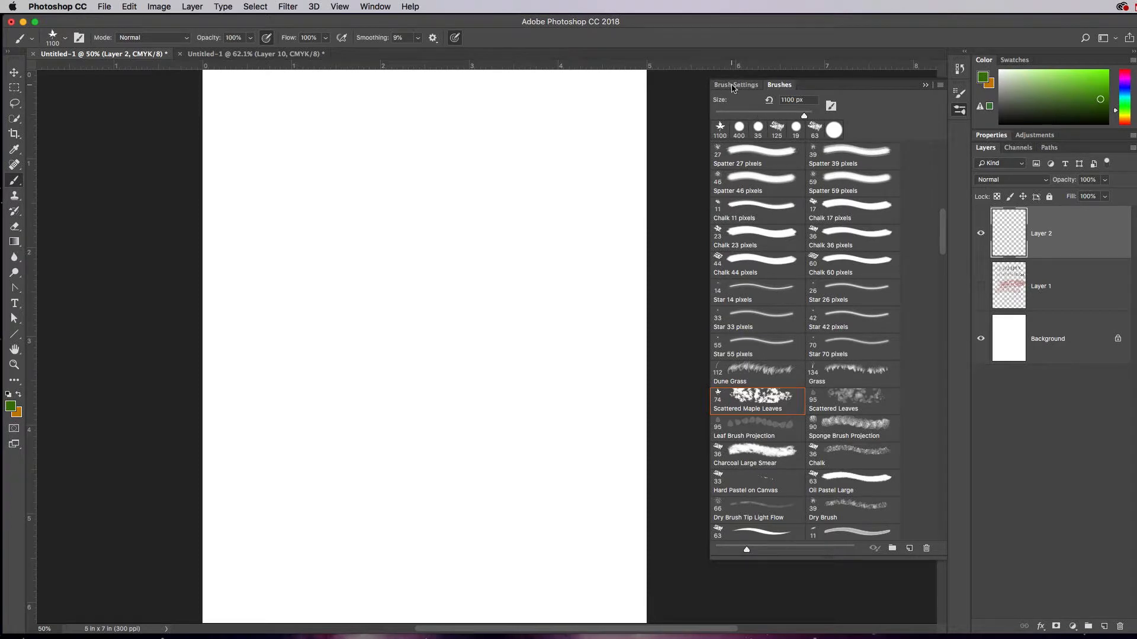
mouse_move(965, 242)
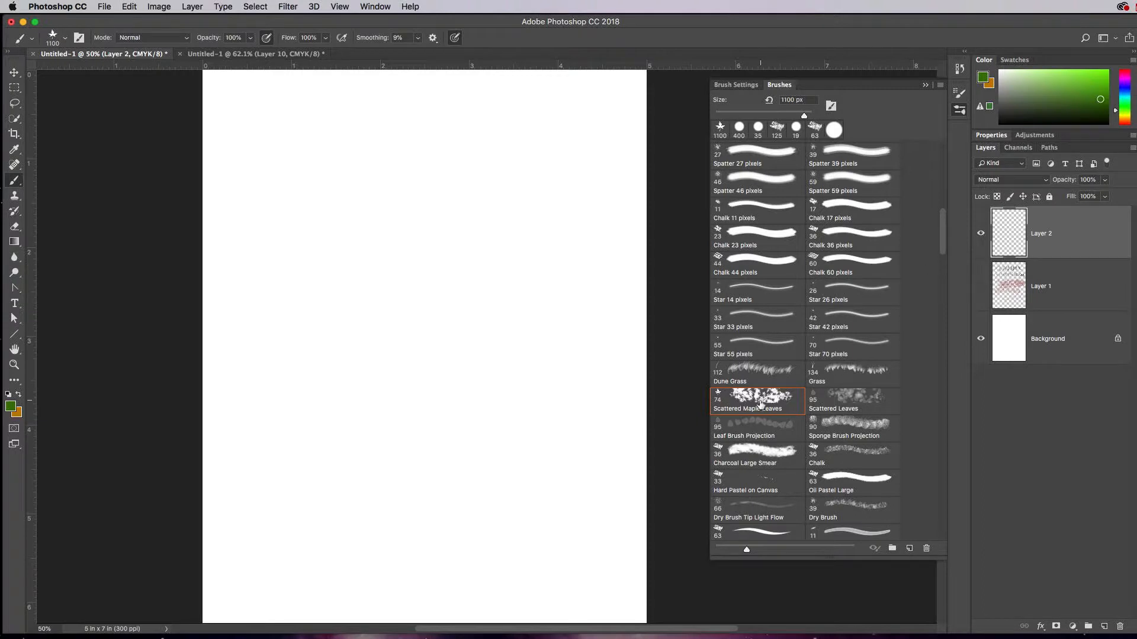
mouse_move(773, 299)
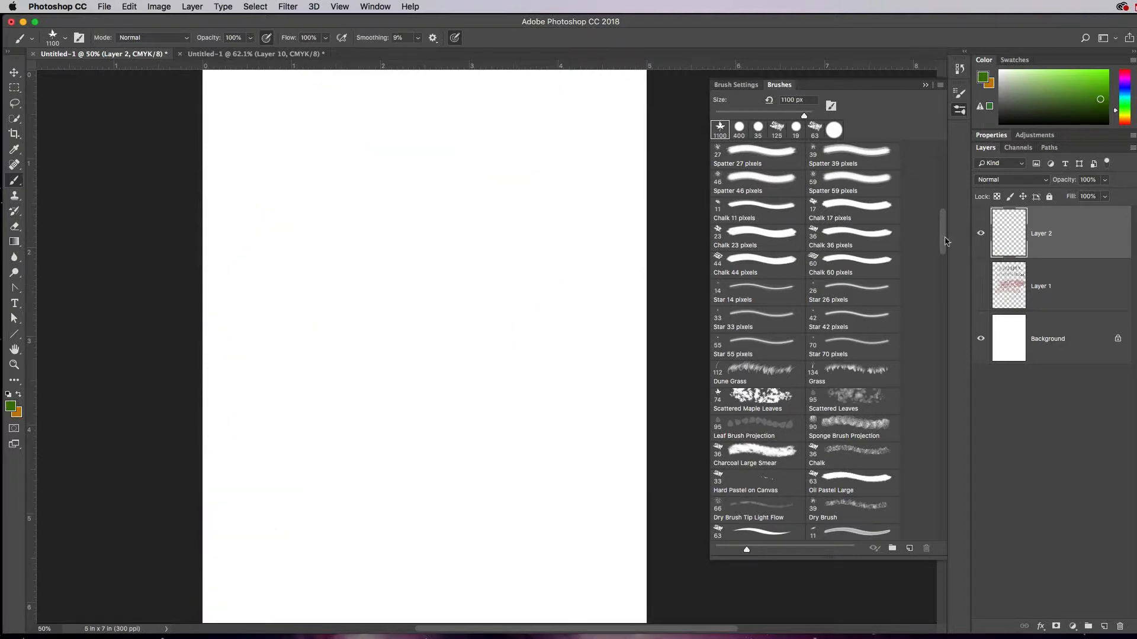
Scroll the Brushes panel until Scattered Maple Leaves and Leaf Brush Projection are visible
scroll("down", 3)
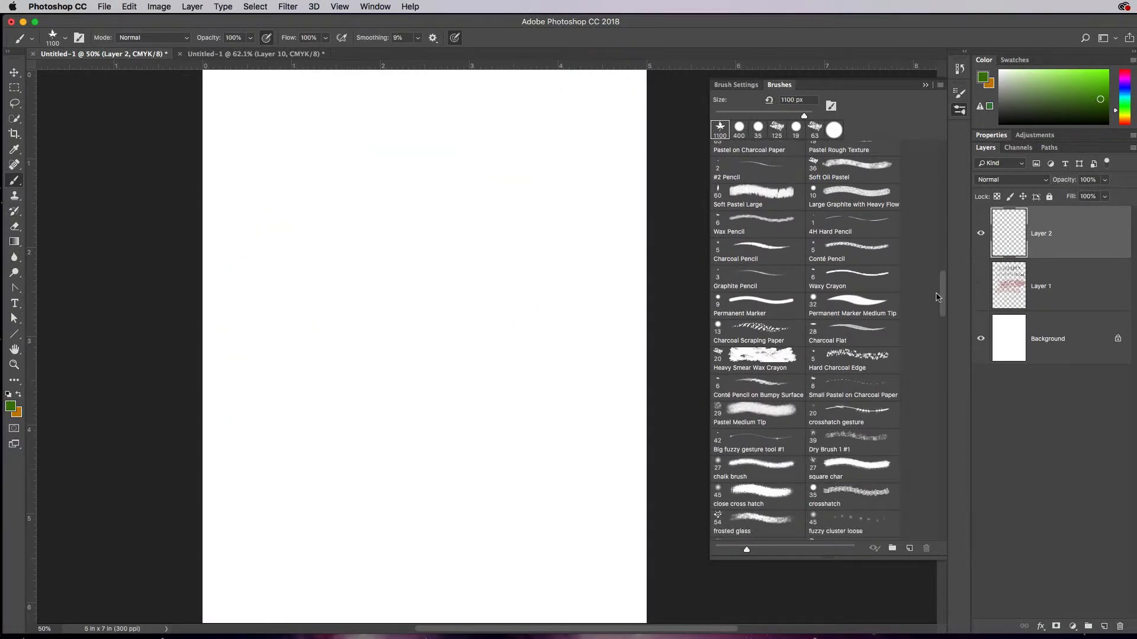
scroll("down", 3)
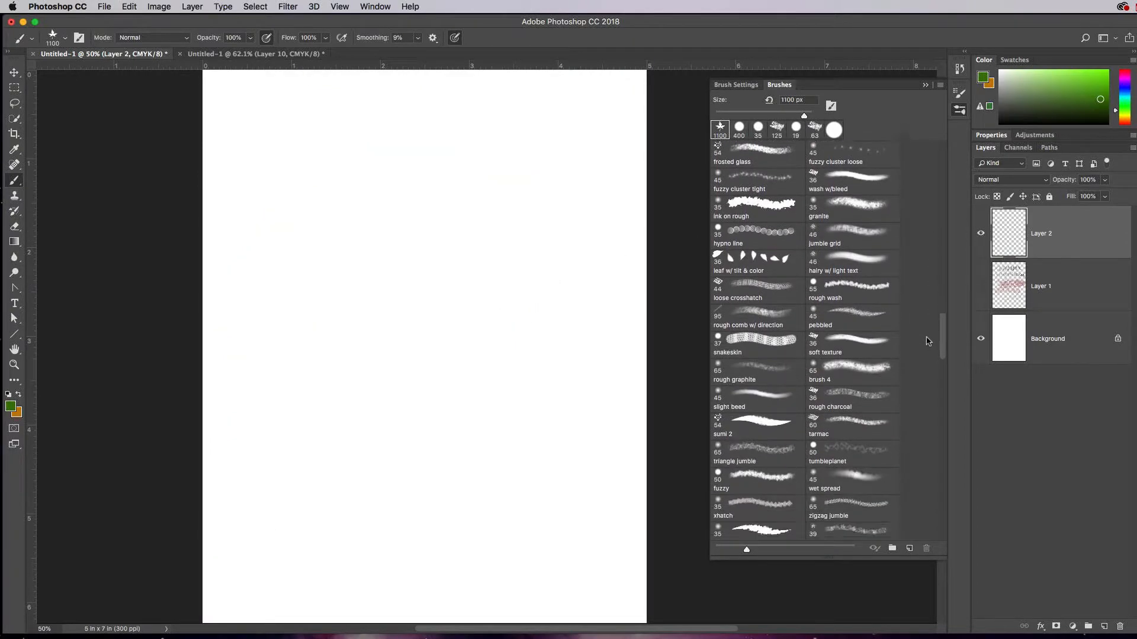
scroll("up", 3)
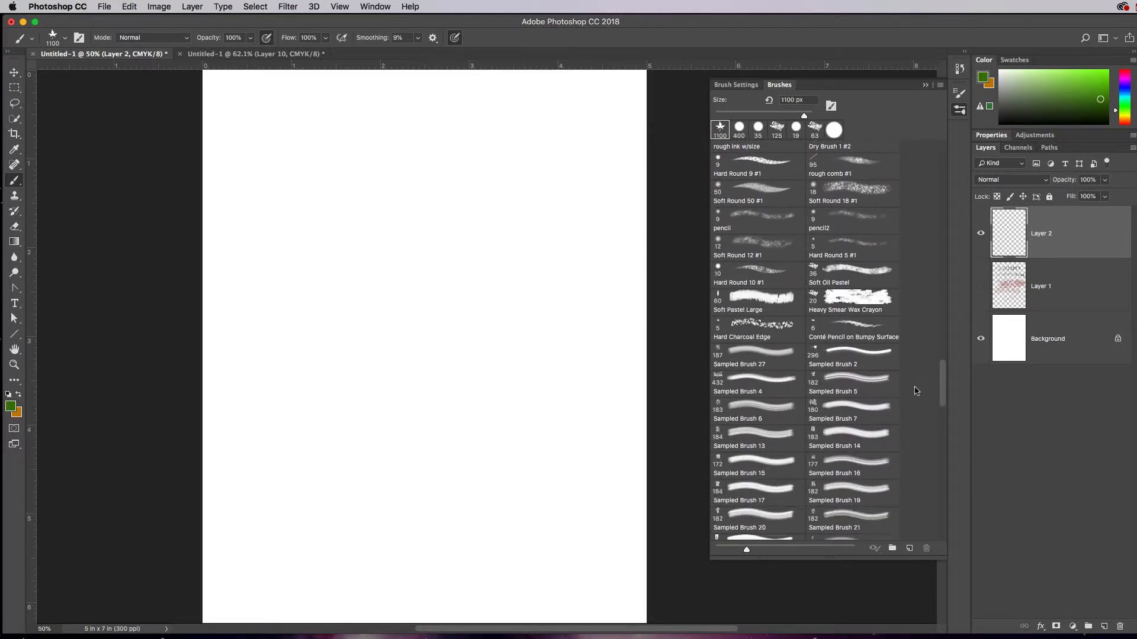
scroll("down", 3)
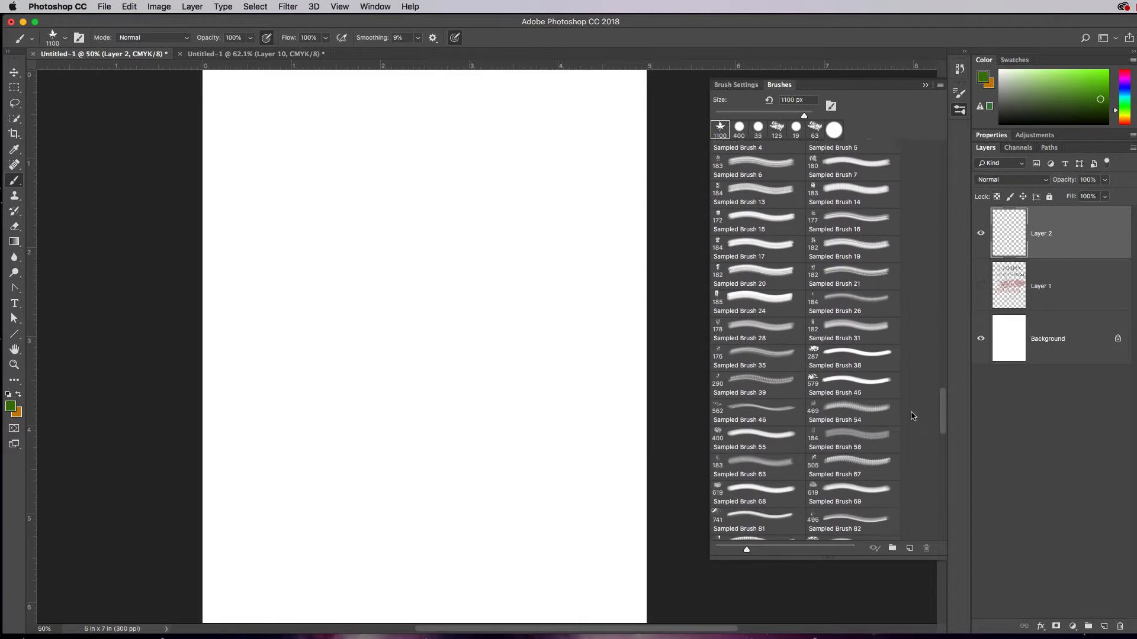
scroll("down", 3)
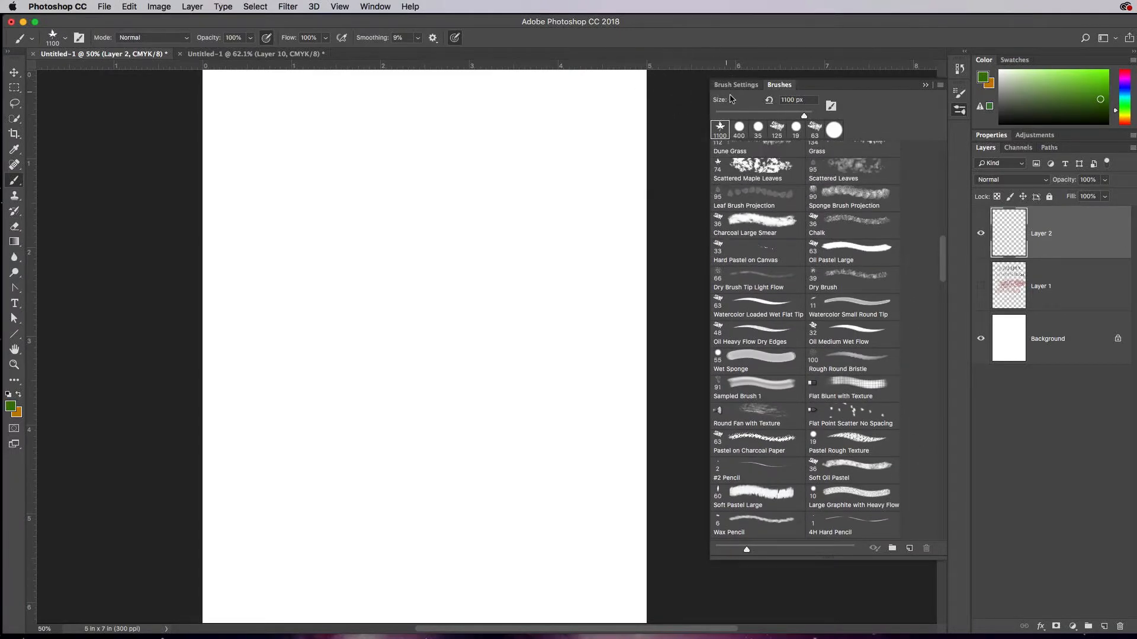
Turn off Shape Dynamics, Scattering and Color Dynamics for the 1100 px maple-leaf brush, back at Brush Tip Shape
left_click(735, 86)
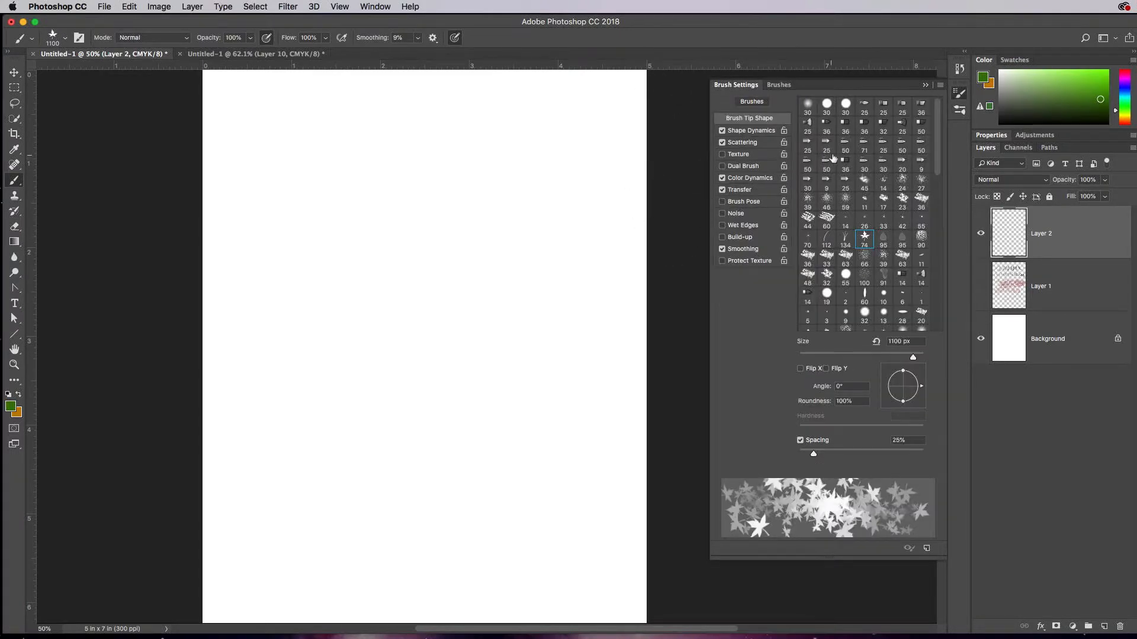
left_click(742, 142)
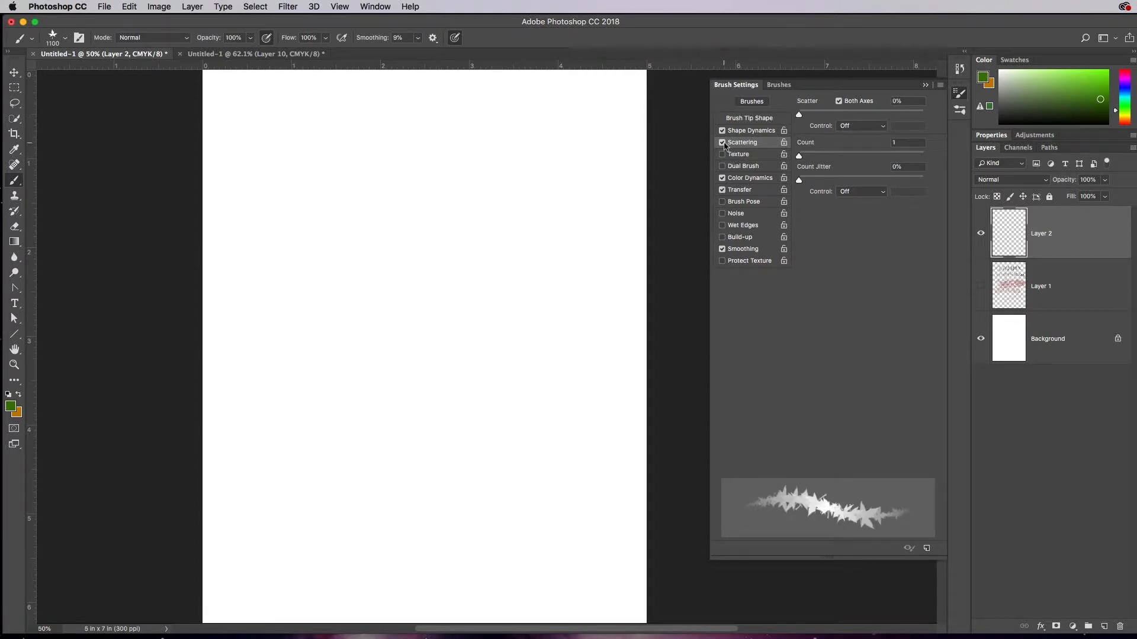
left_click(751, 131)
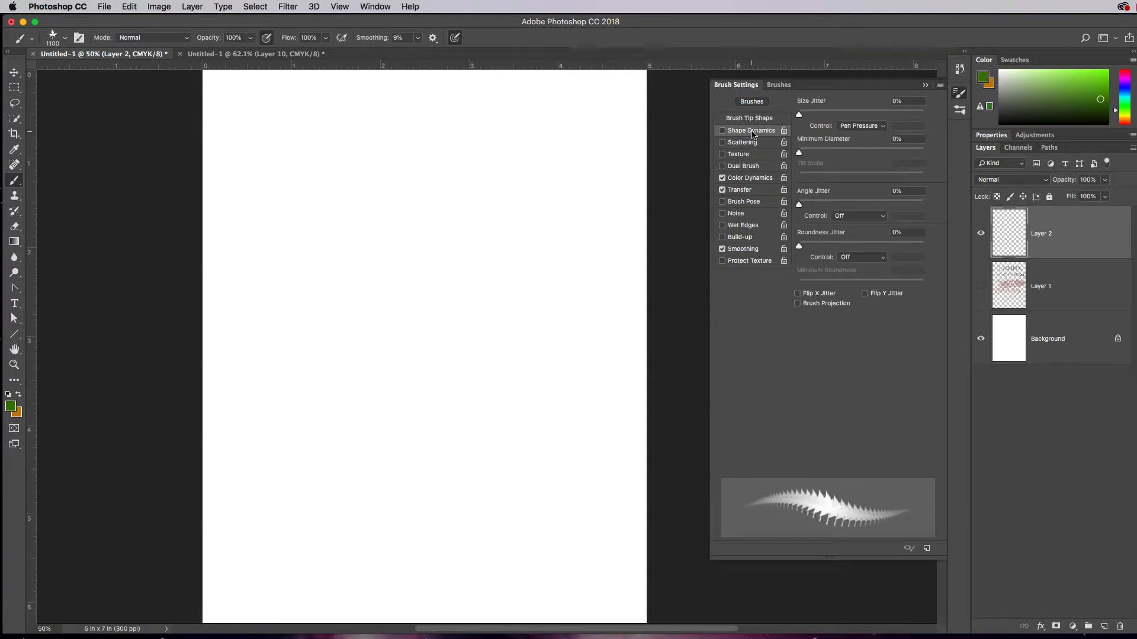
left_click(748, 177)
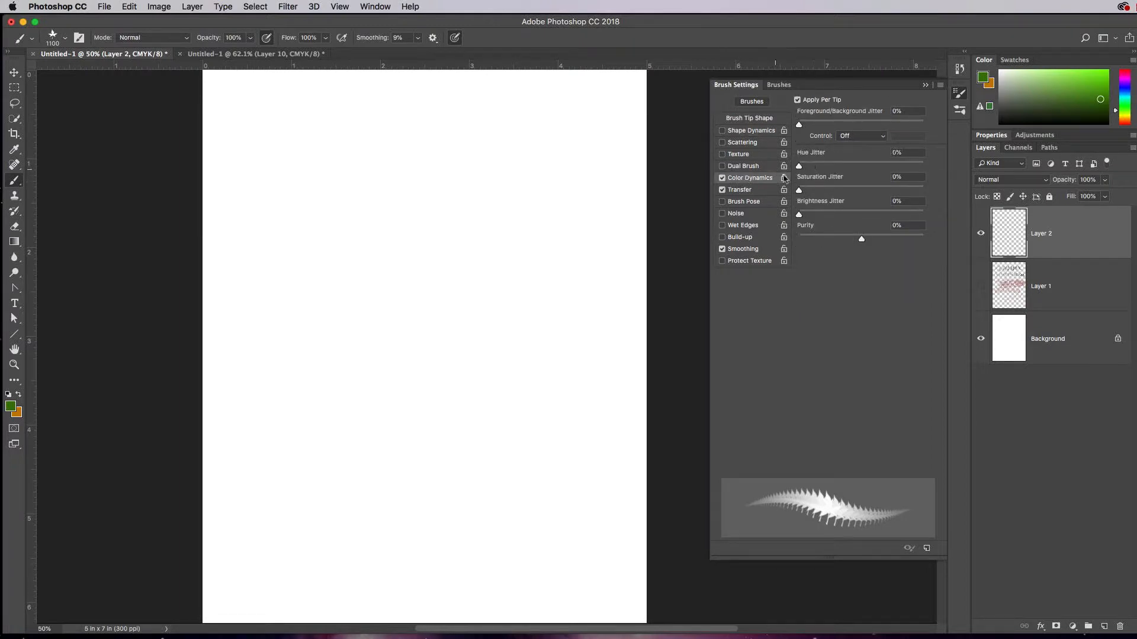
left_click(722, 178)
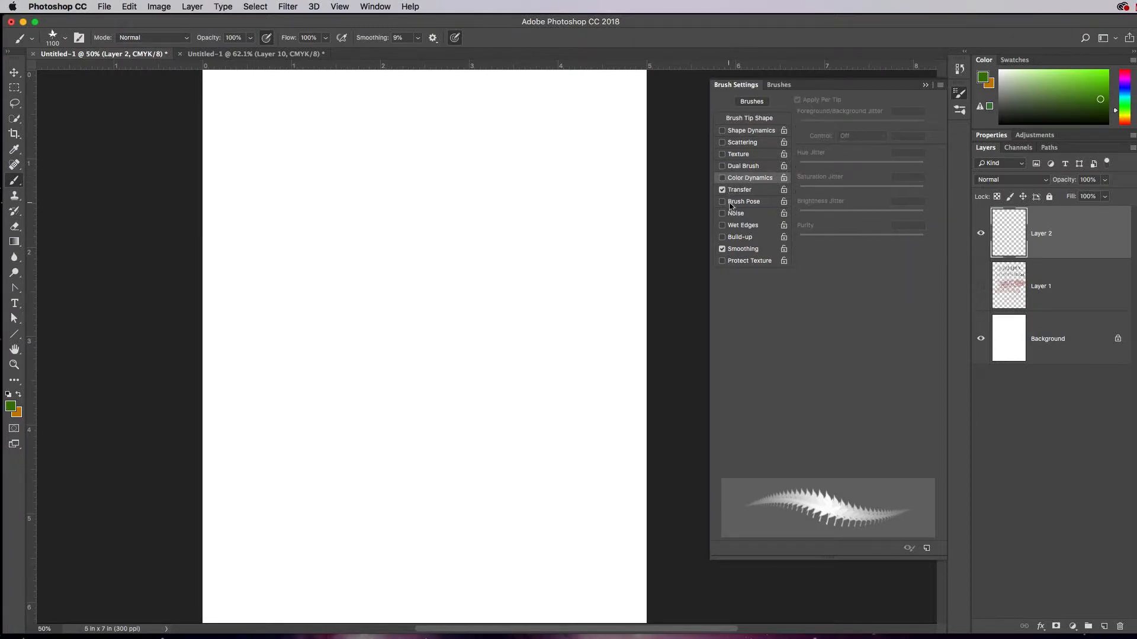
left_click(749, 117)
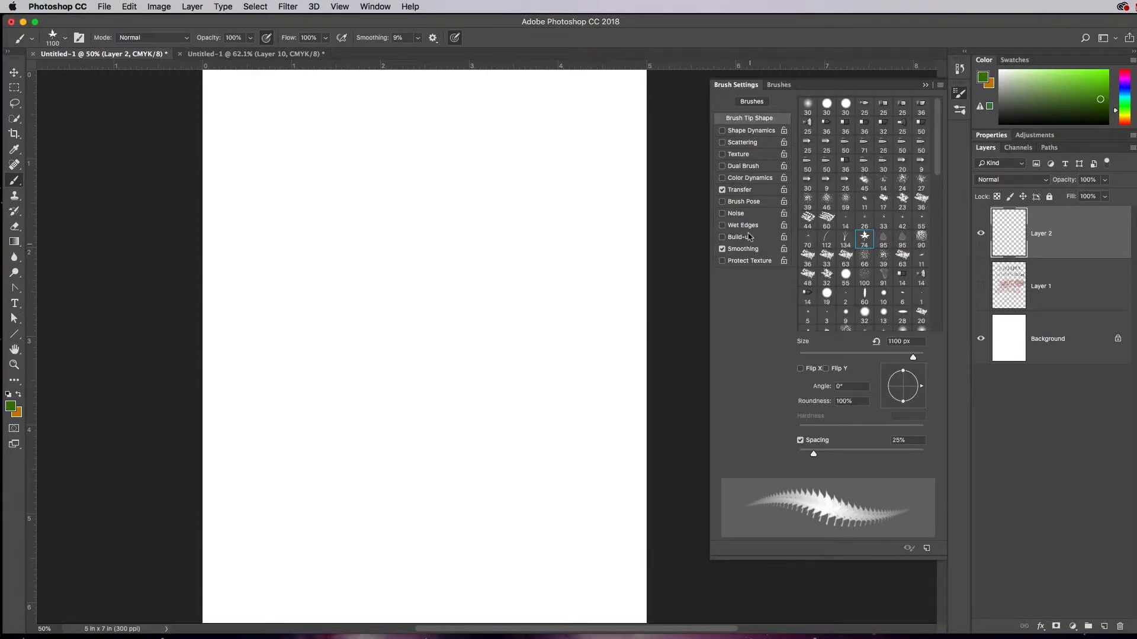
mouse_move(853, 203)
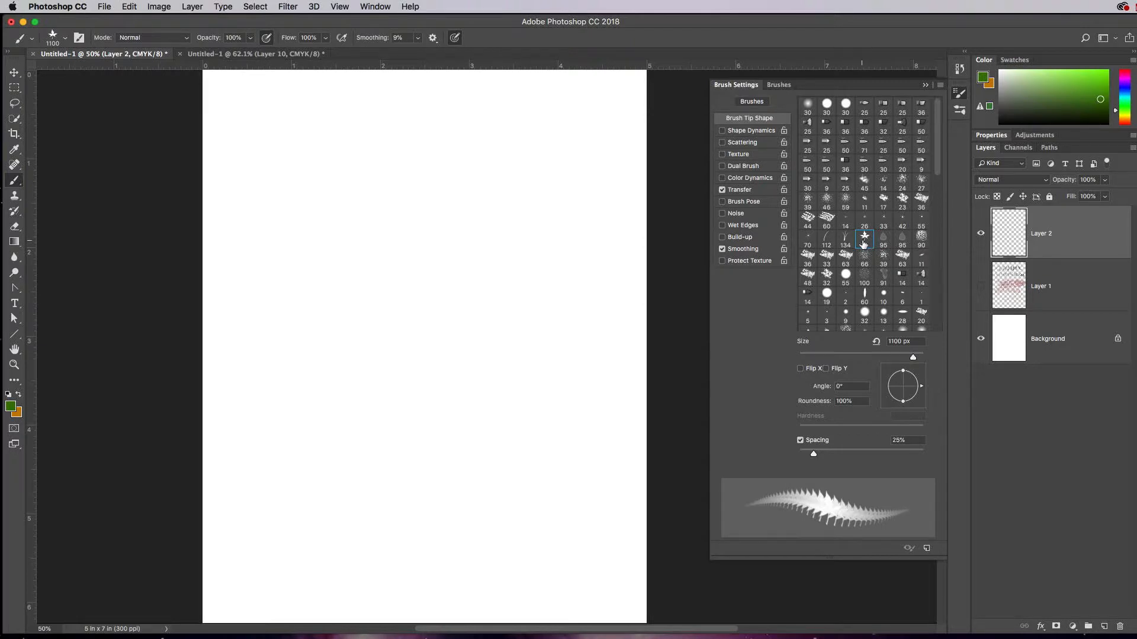
Choose the 74 px maple leaf tip in Brush Tip Shape
left_click(863, 245)
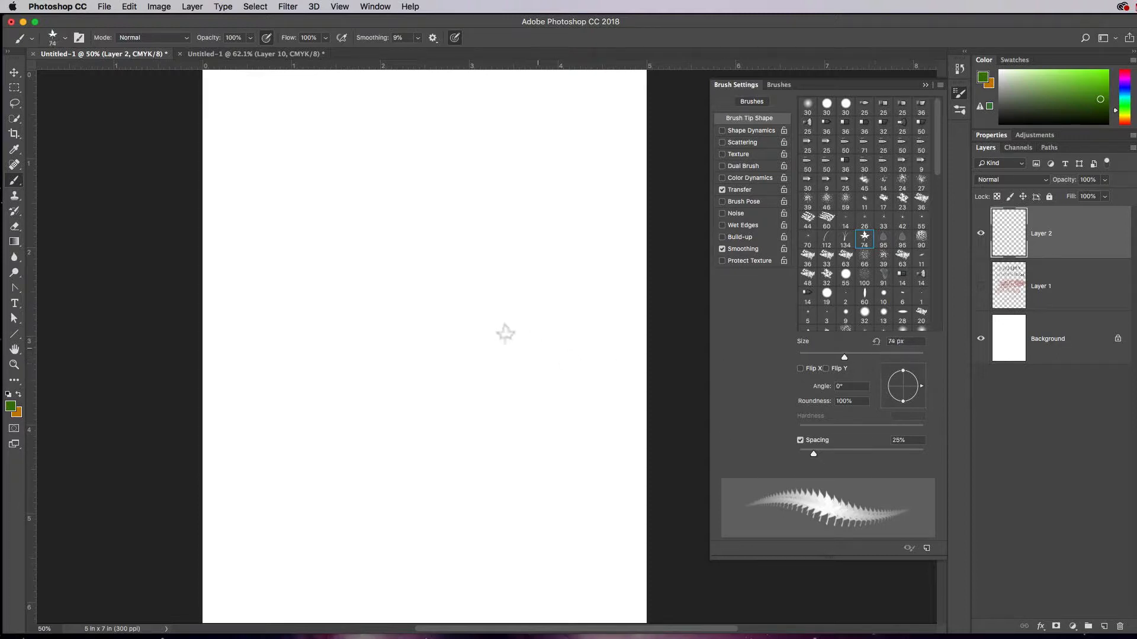
mouse_move(807, 357)
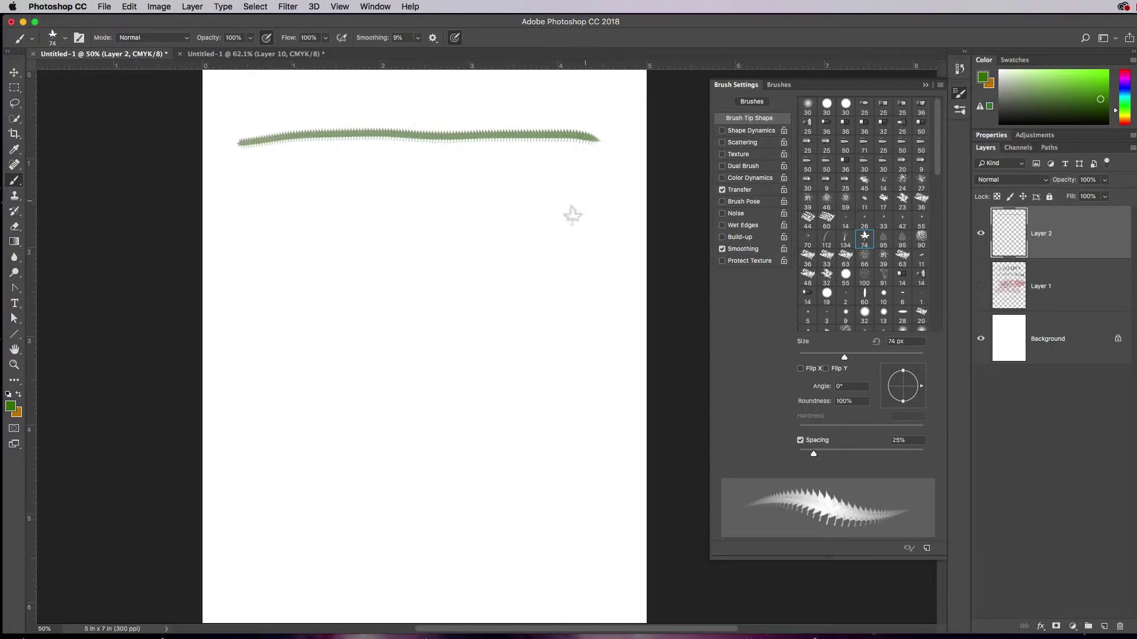
mouse_move(269, 152)
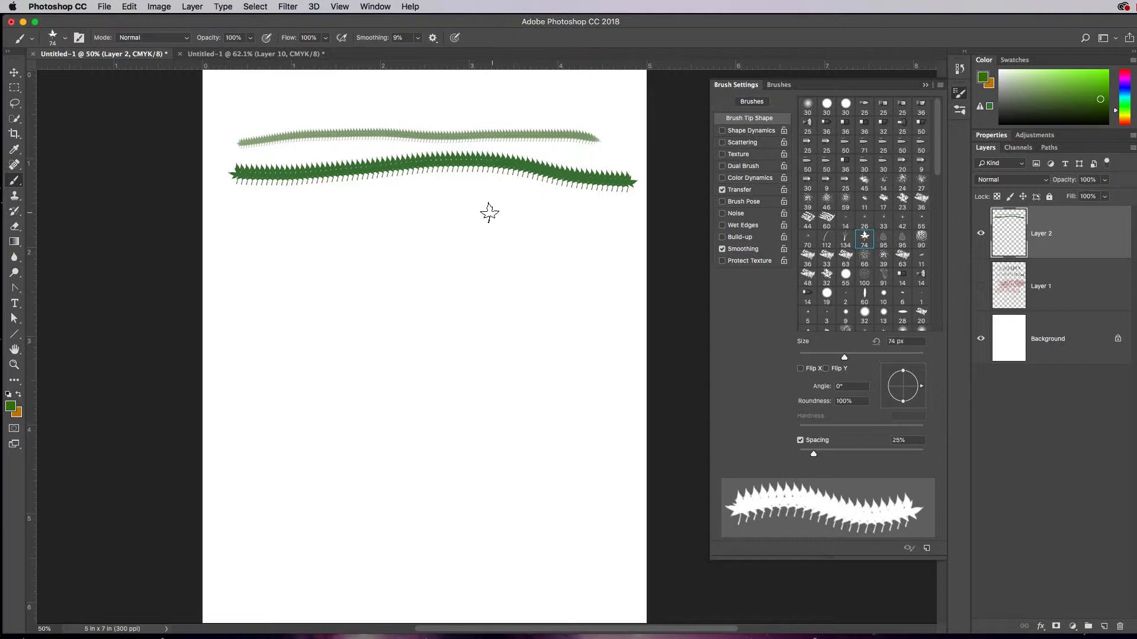
mouse_move(435, 219)
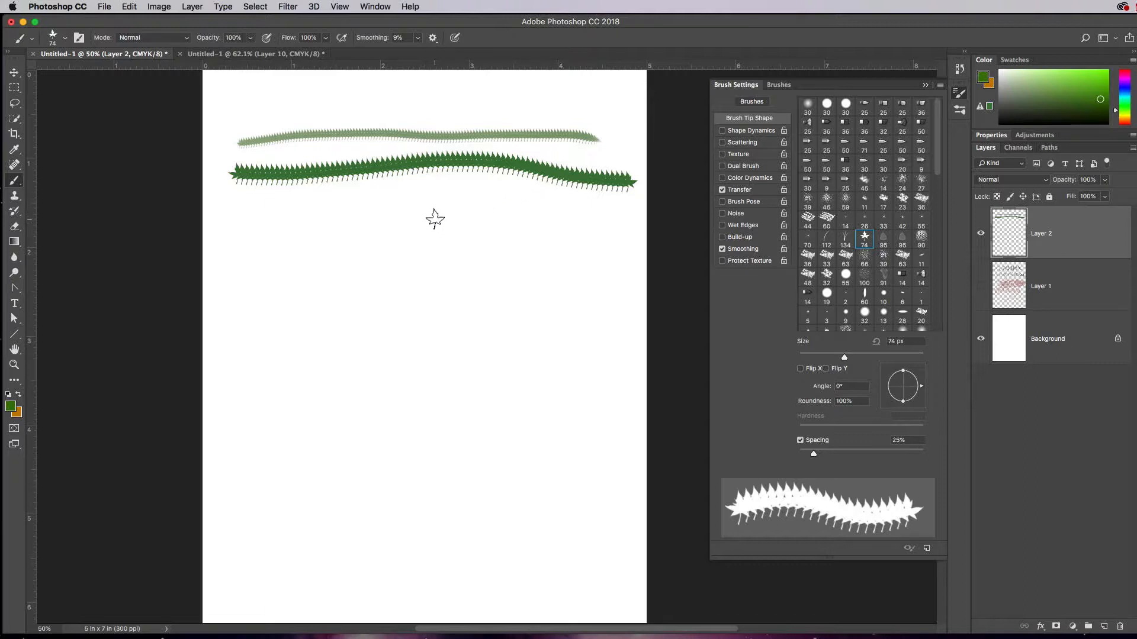
mouse_move(409, 245)
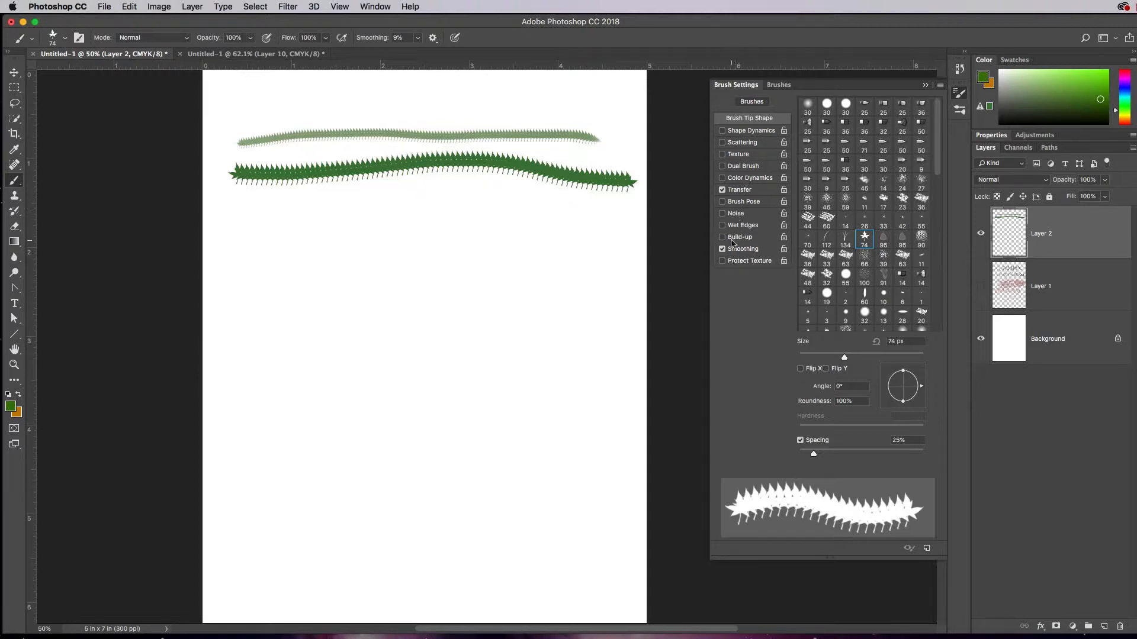
mouse_move(744, 224)
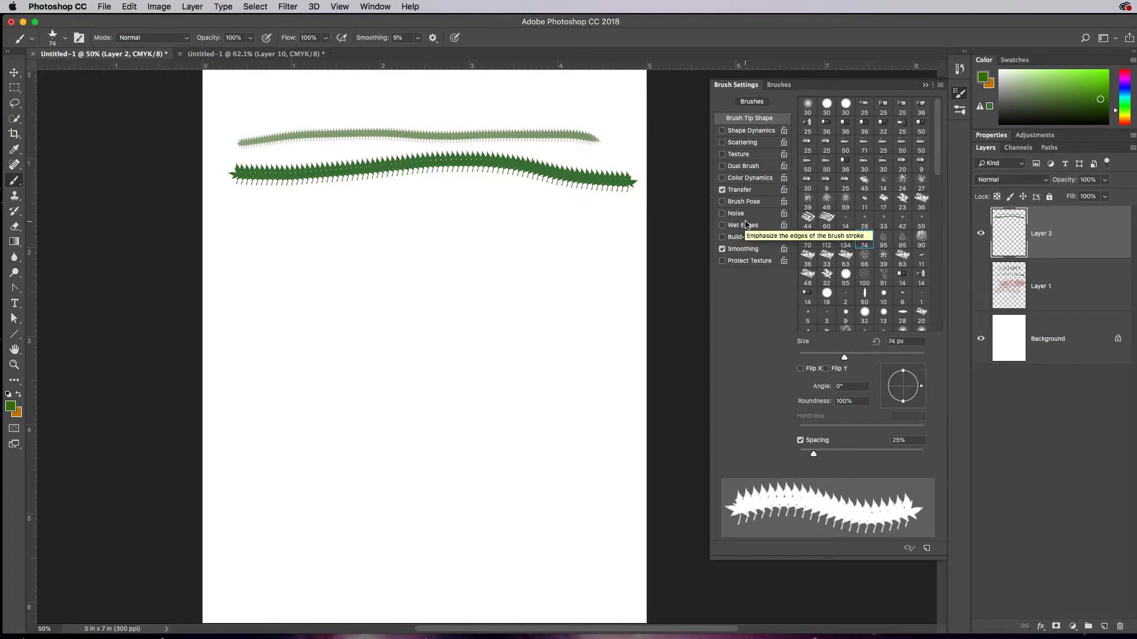
mouse_move(813, 340)
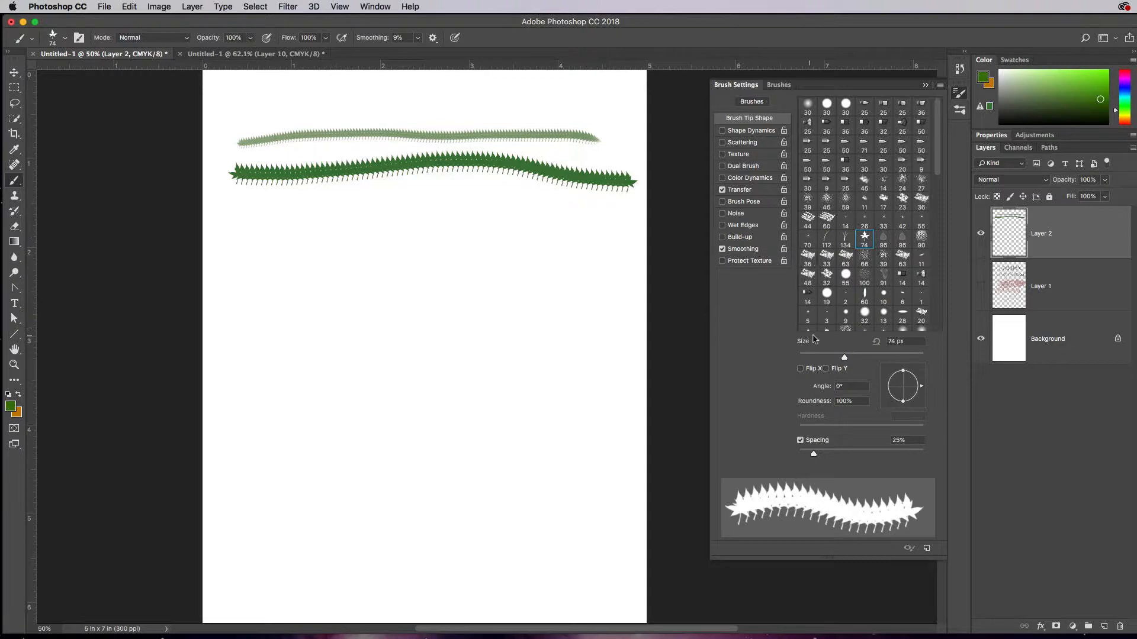
mouse_move(802, 373)
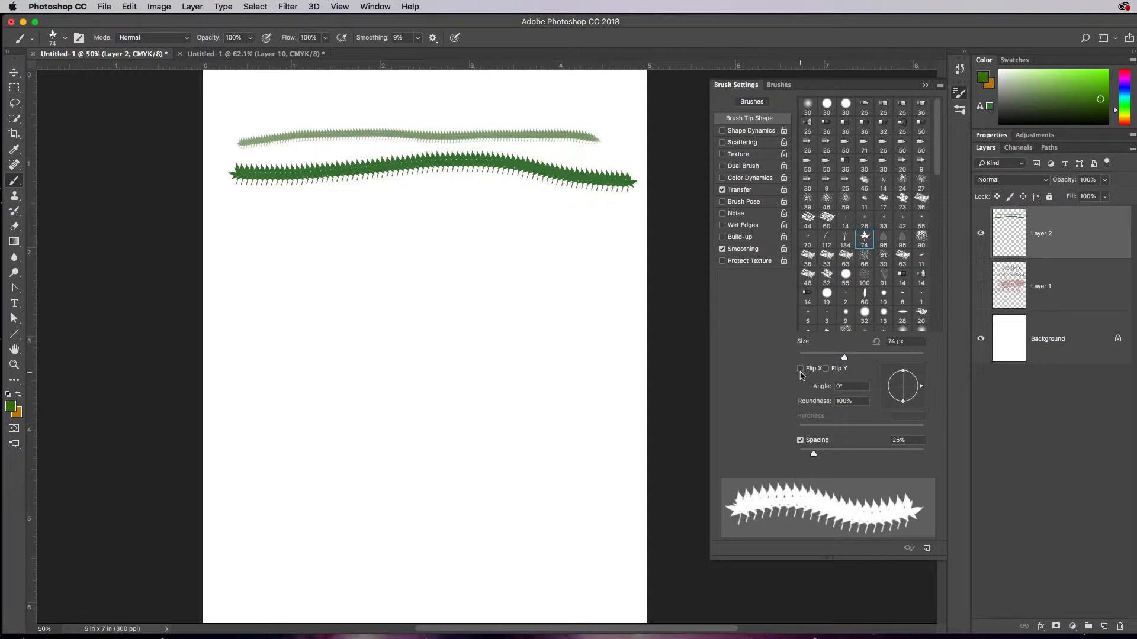
Stamp a single leaf, then mirror the leaf tip with Flip X and Flip Y
left_click(282, 282)
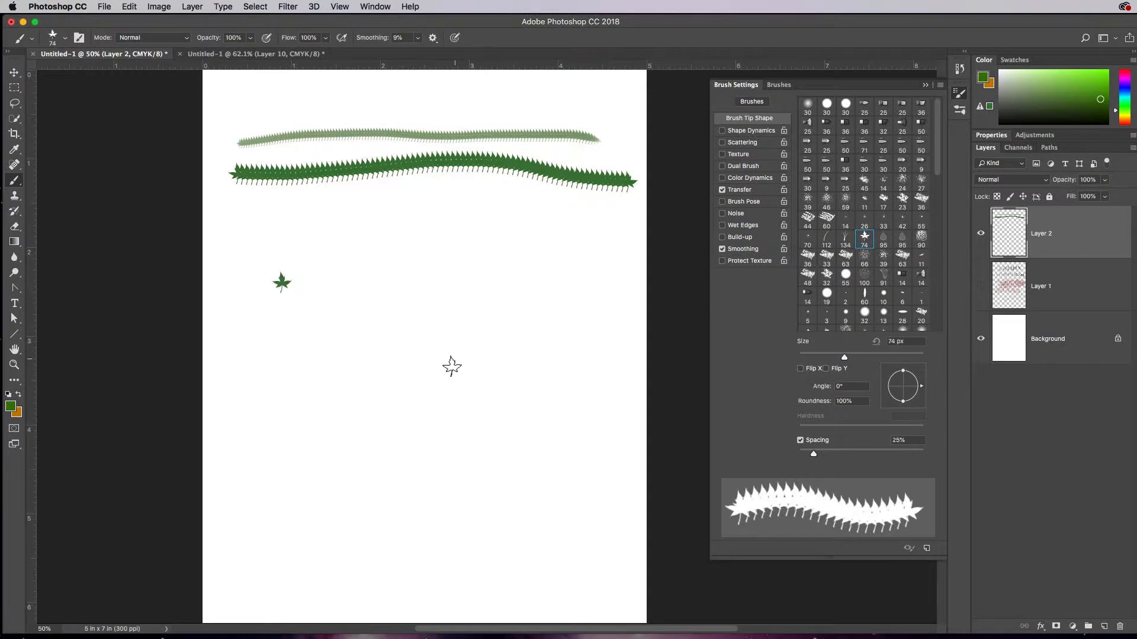
mouse_move(356, 386)
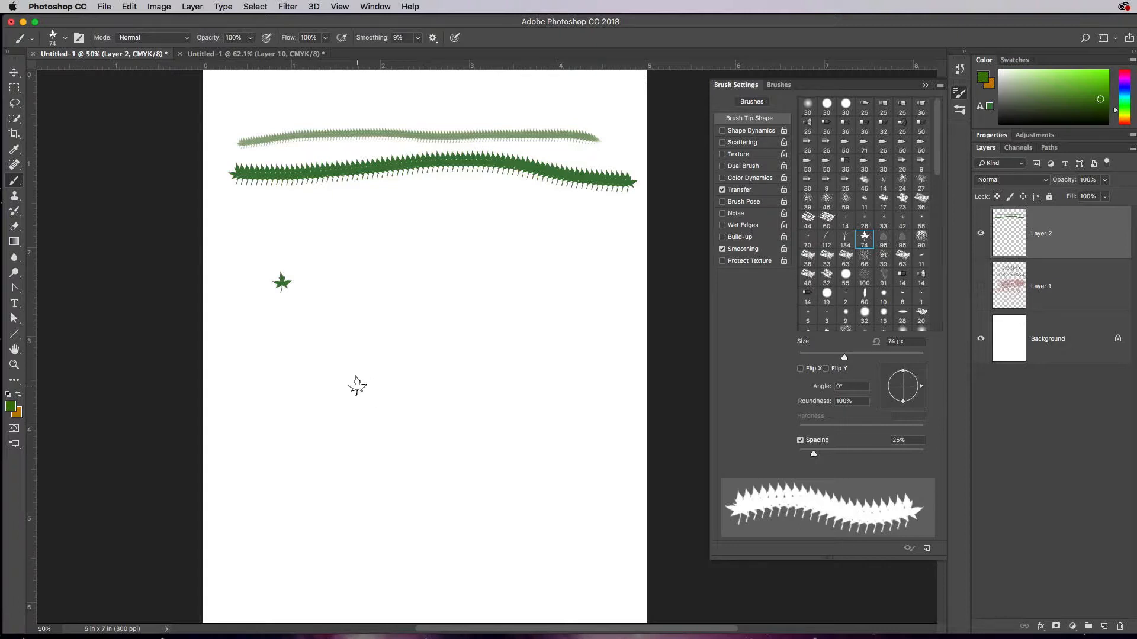
mouse_move(801, 374)
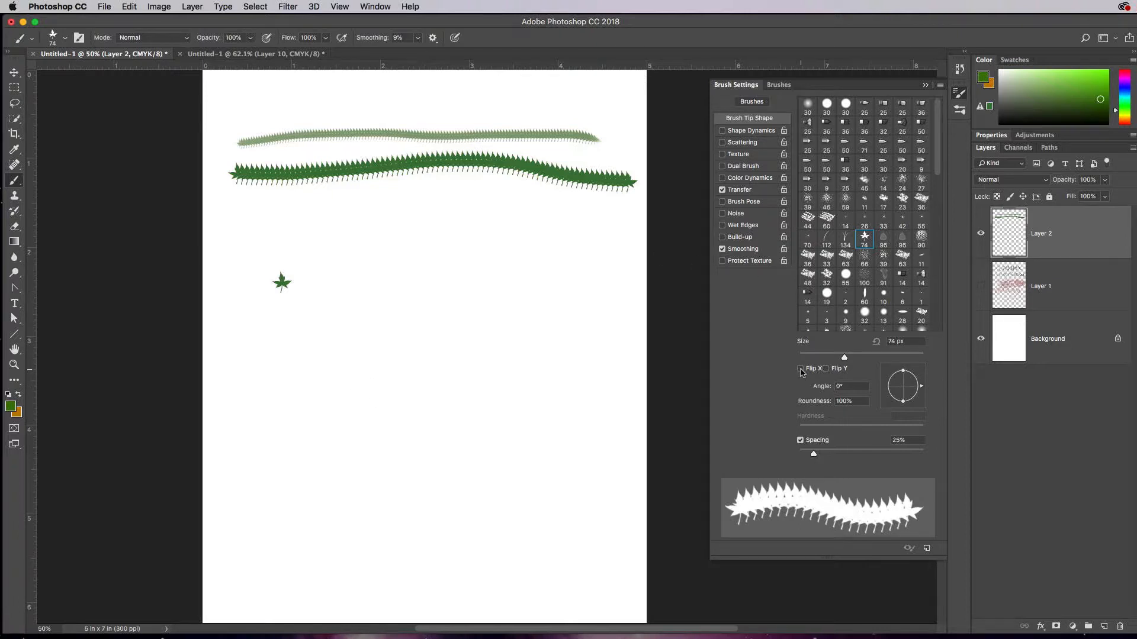
left_click(801, 368)
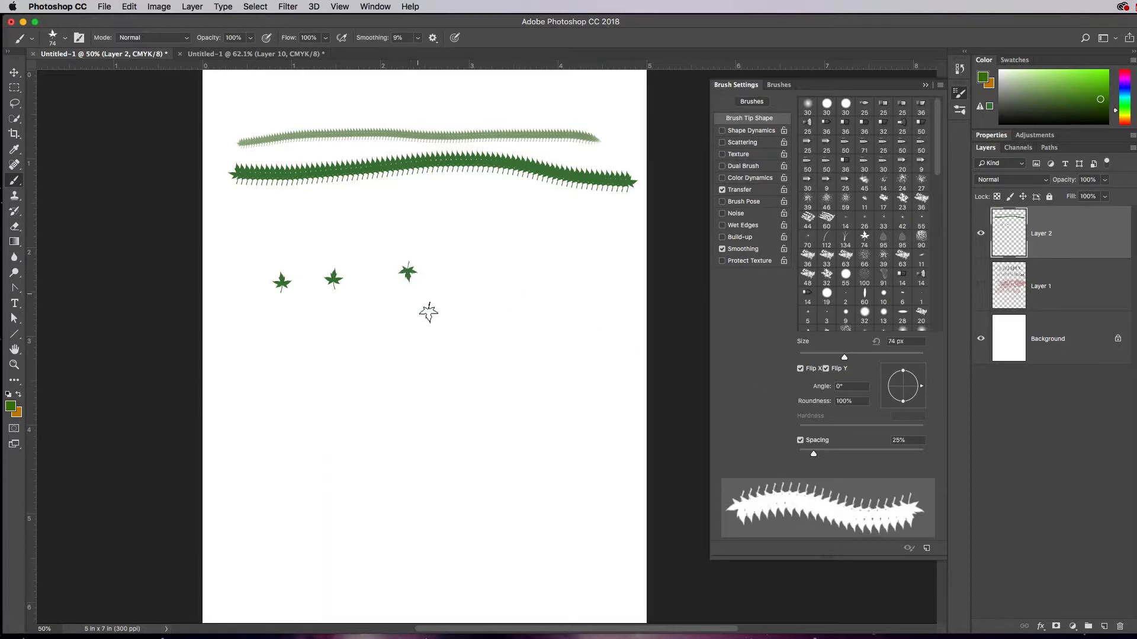
left_click(825, 368)
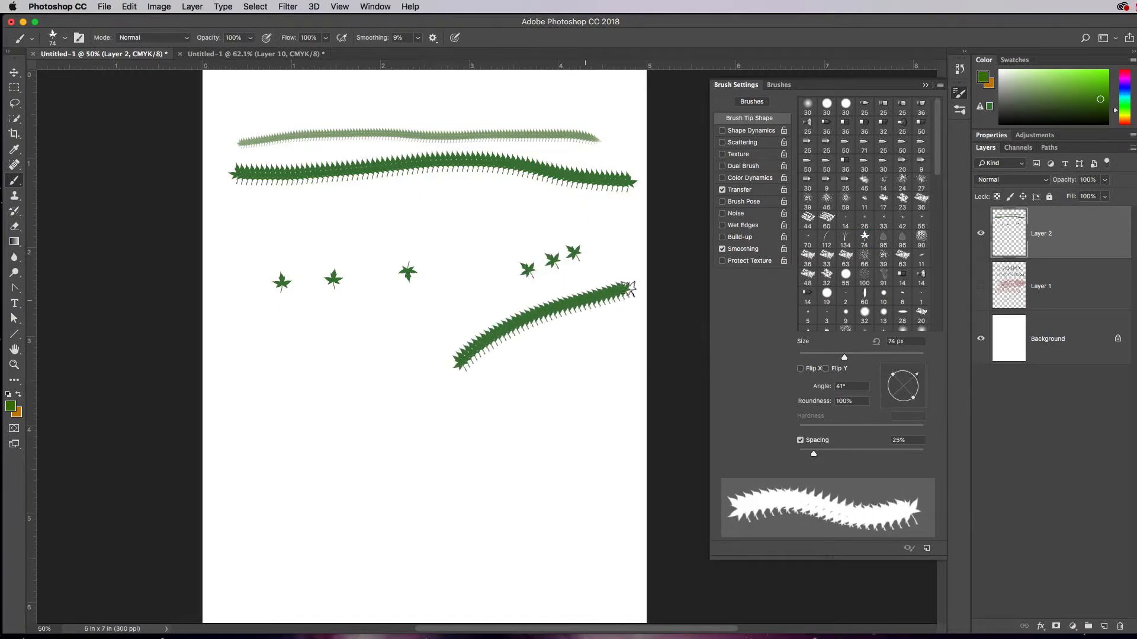
mouse_move(854, 392)
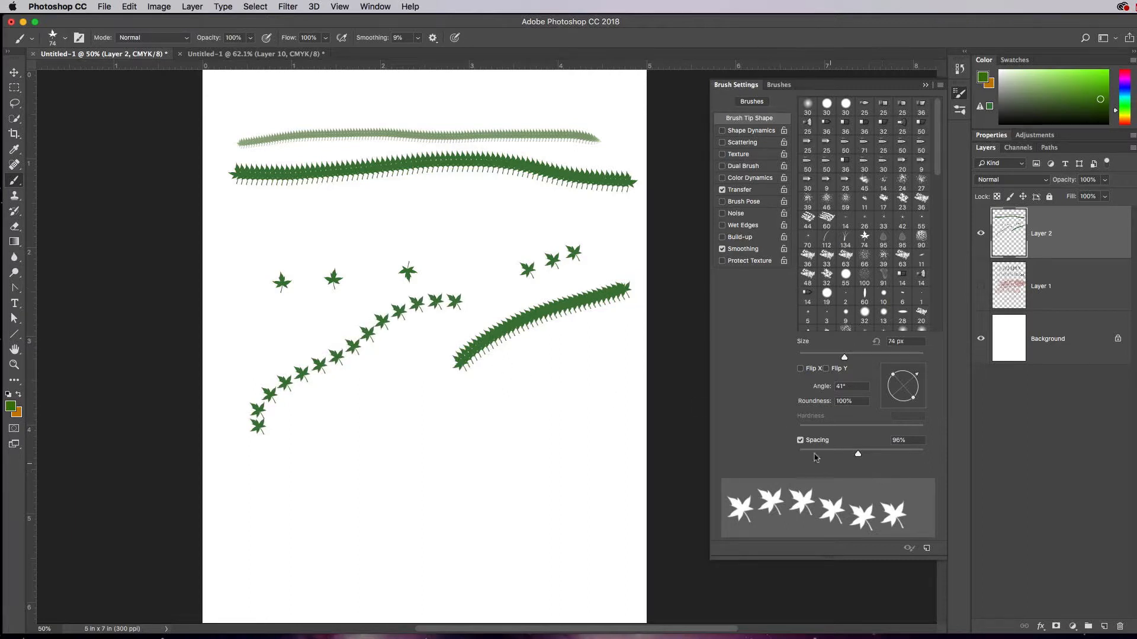
mouse_move(838, 457)
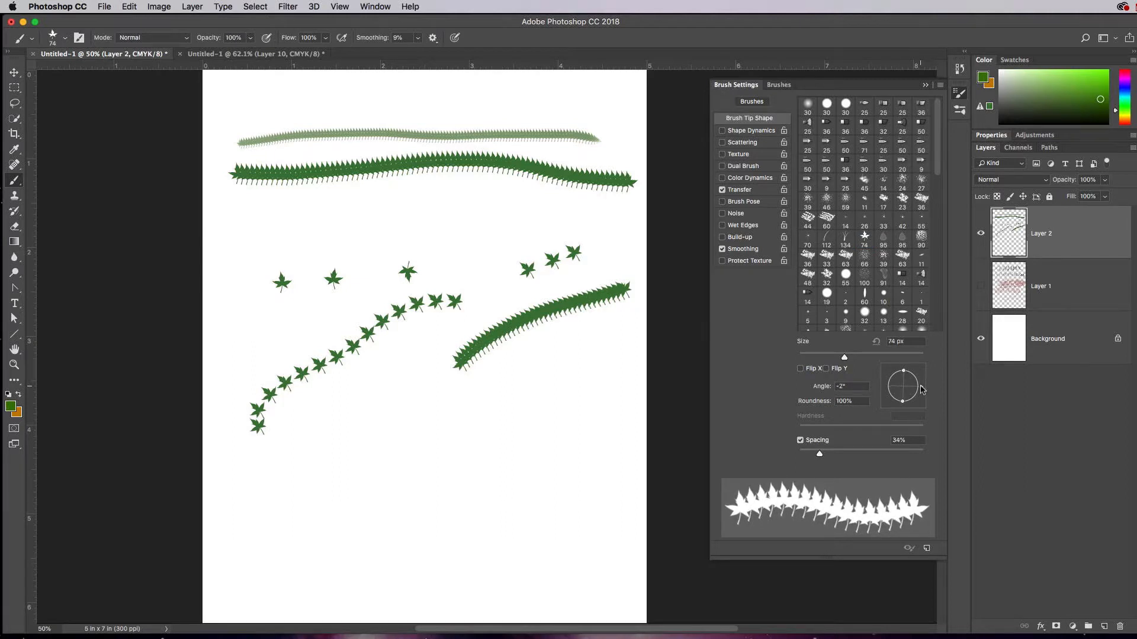
Re-enable Shape Dynamics for the leaf brush and return to its jitter settings
left_click(751, 130)
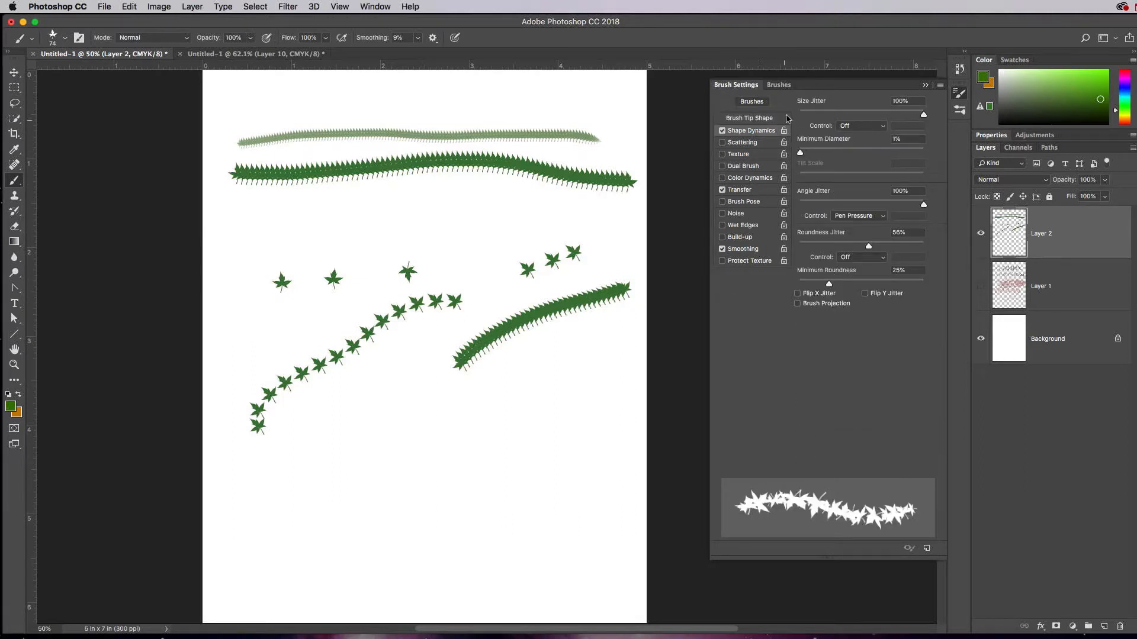
mouse_move(831, 109)
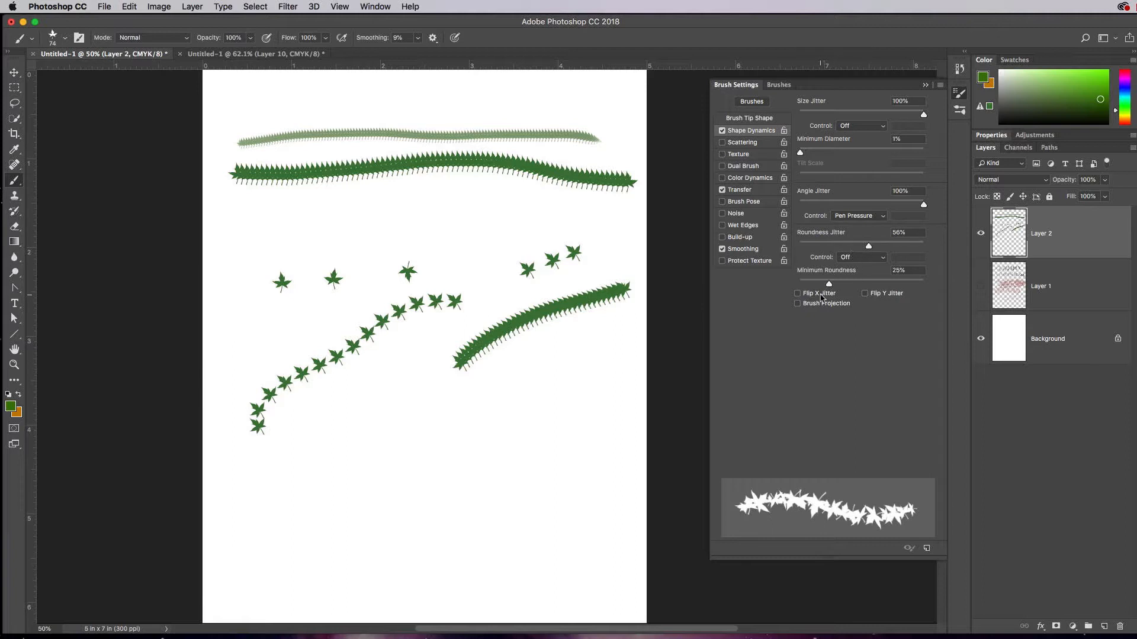
left_click(750, 117)
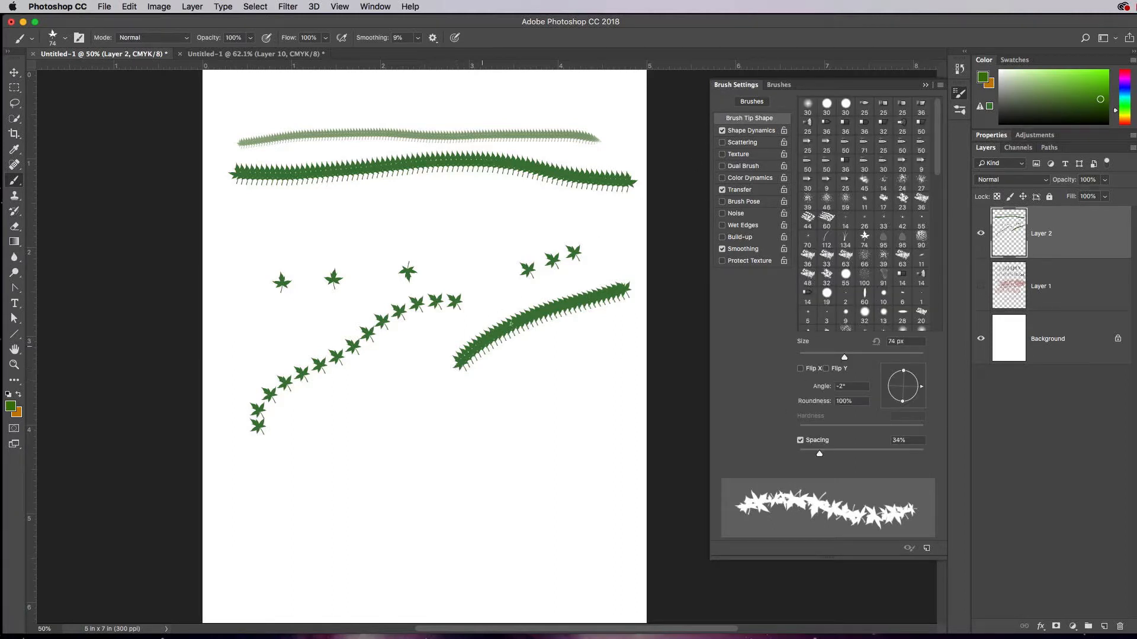
left_click(751, 130)
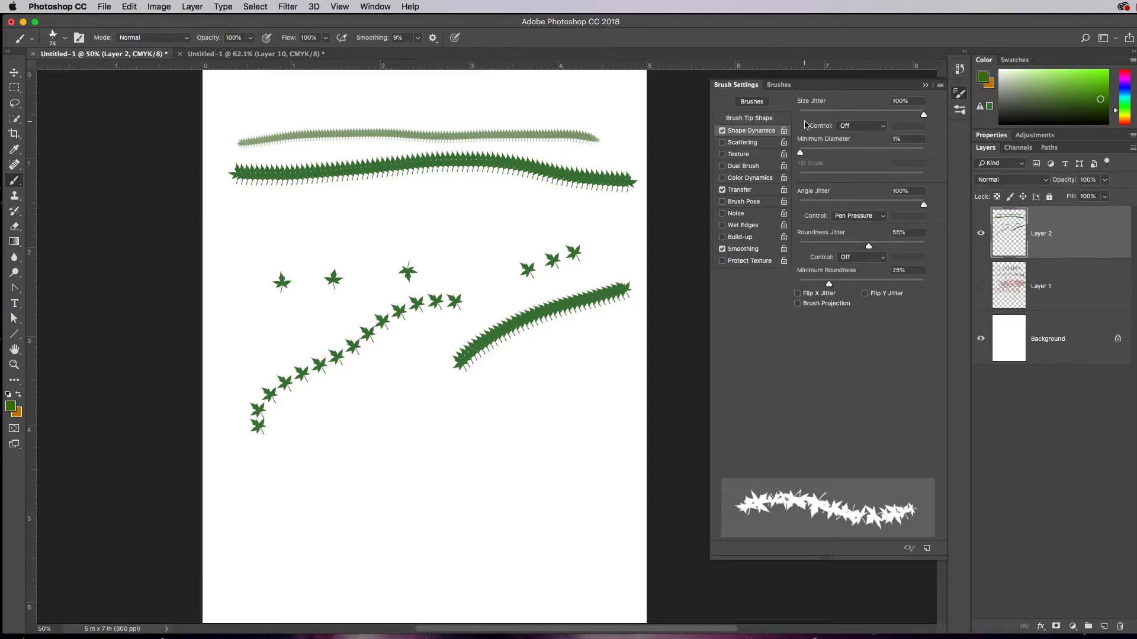
mouse_move(890, 120)
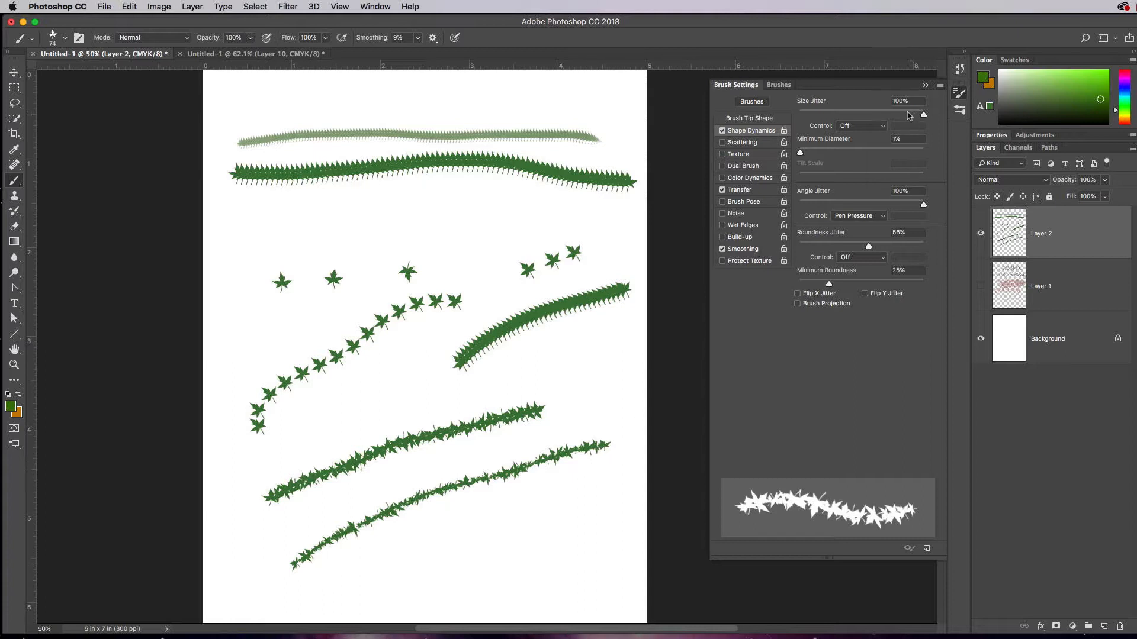
mouse_move(305, 263)
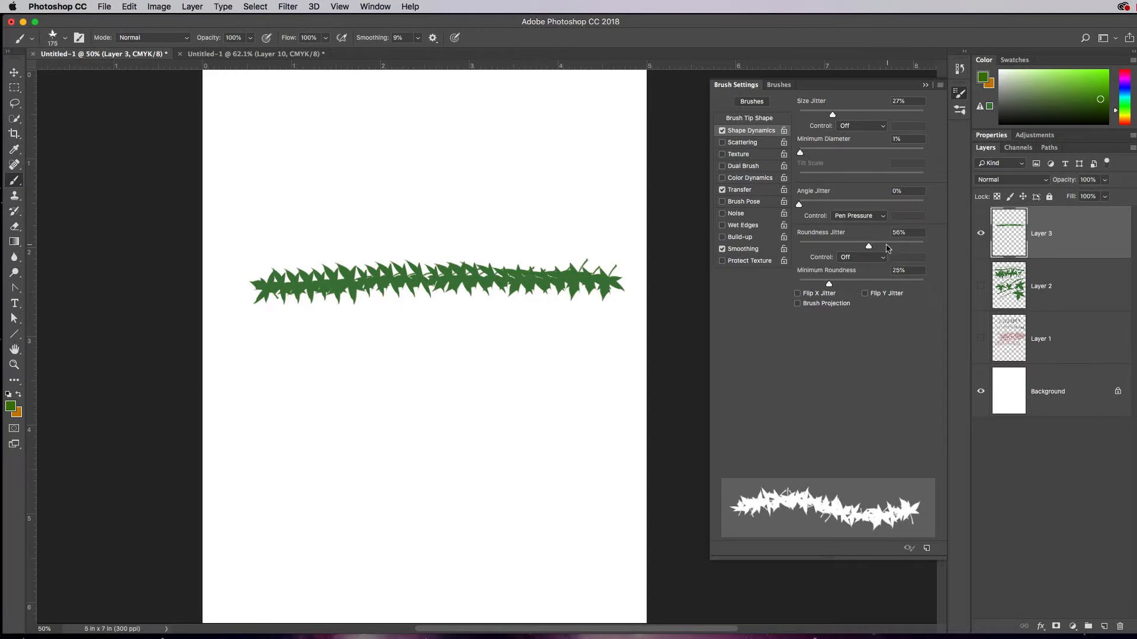
mouse_move(803, 208)
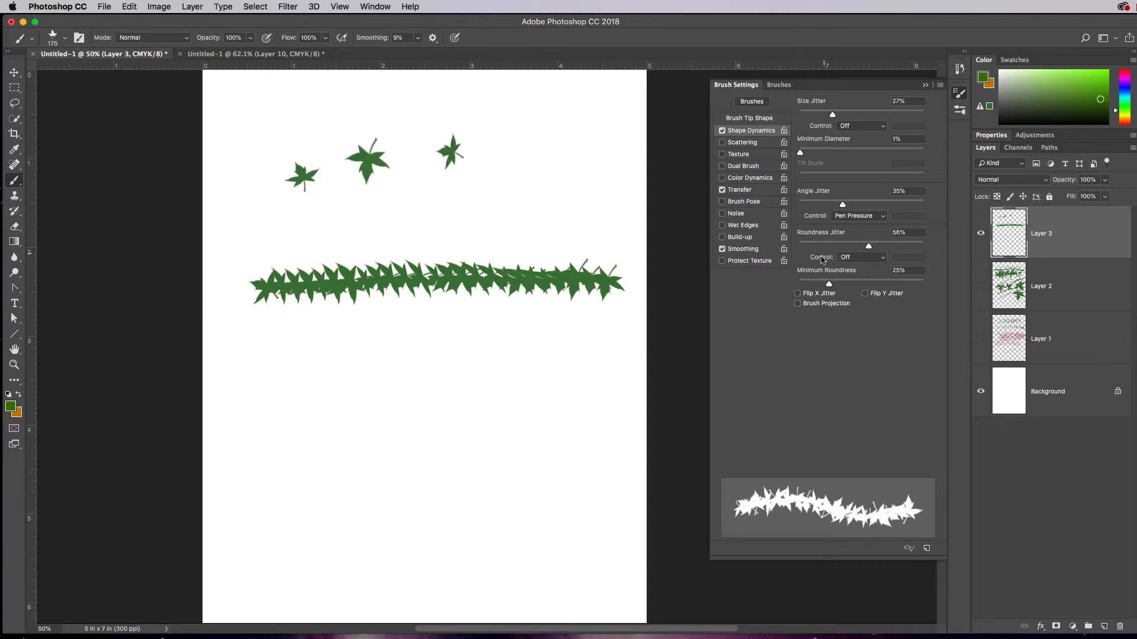
mouse_move(805, 243)
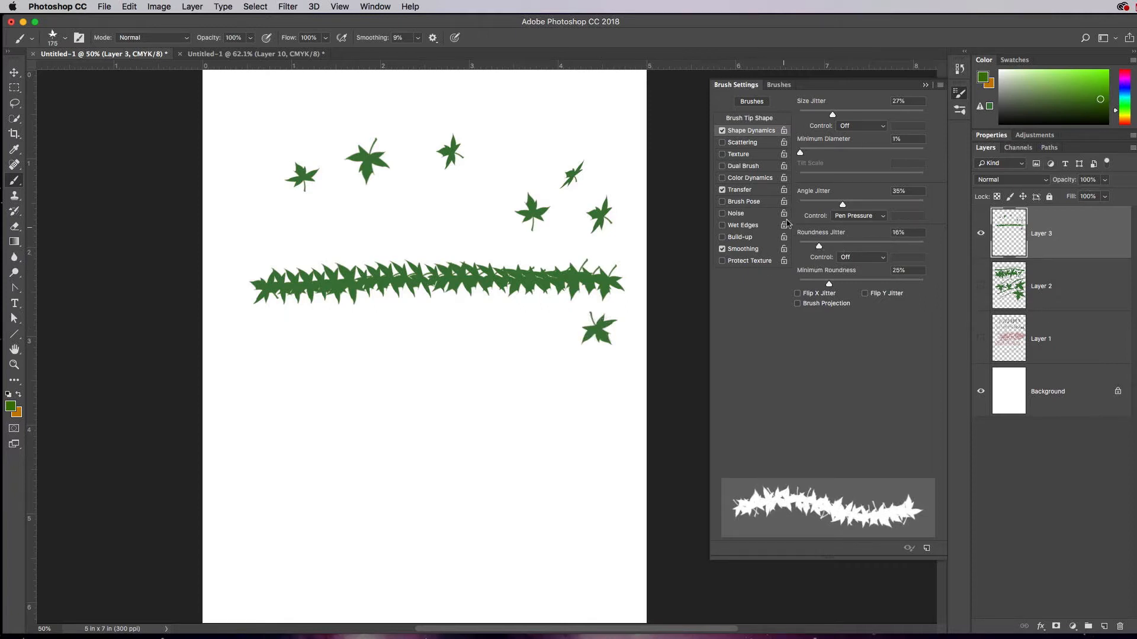
Enable Scattering for the leaf brush
left_click(741, 142)
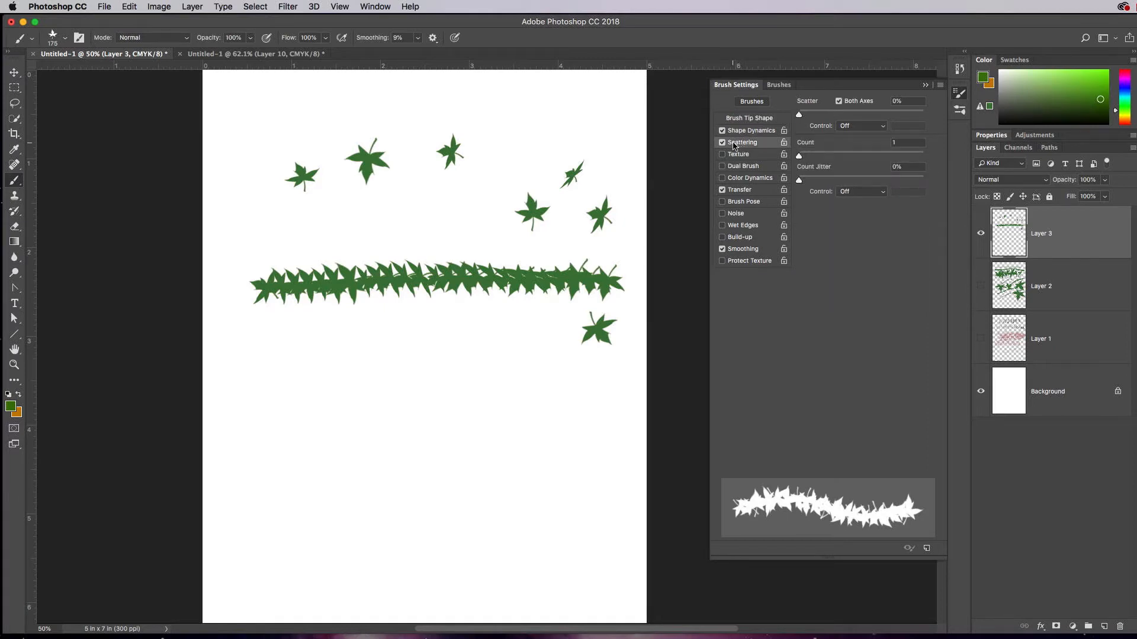
mouse_move(703, 169)
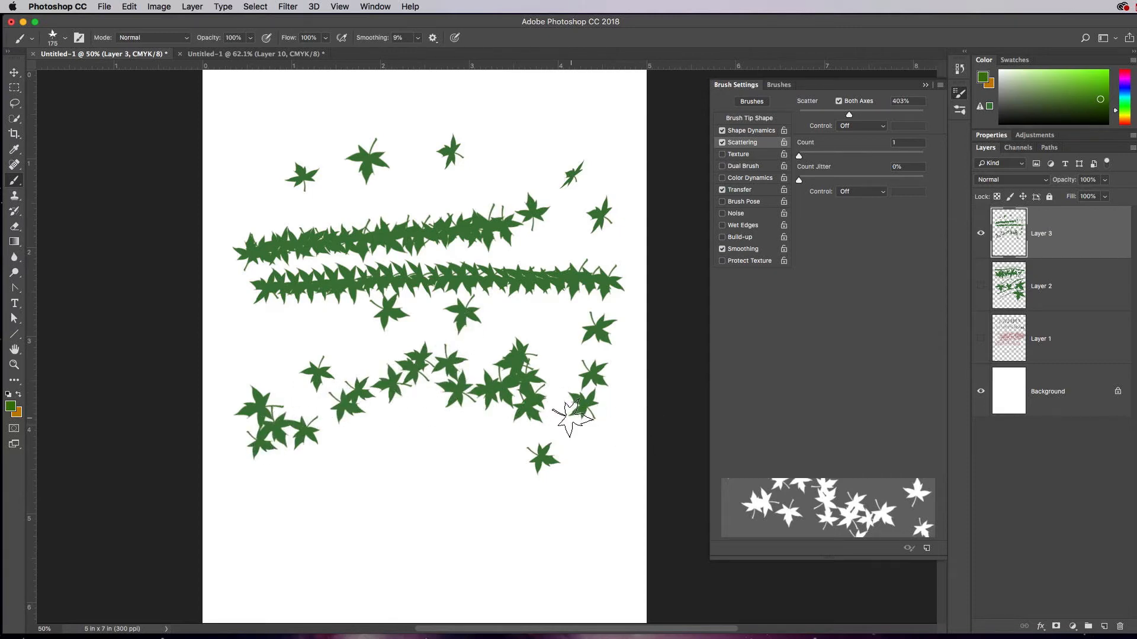
mouse_move(468, 461)
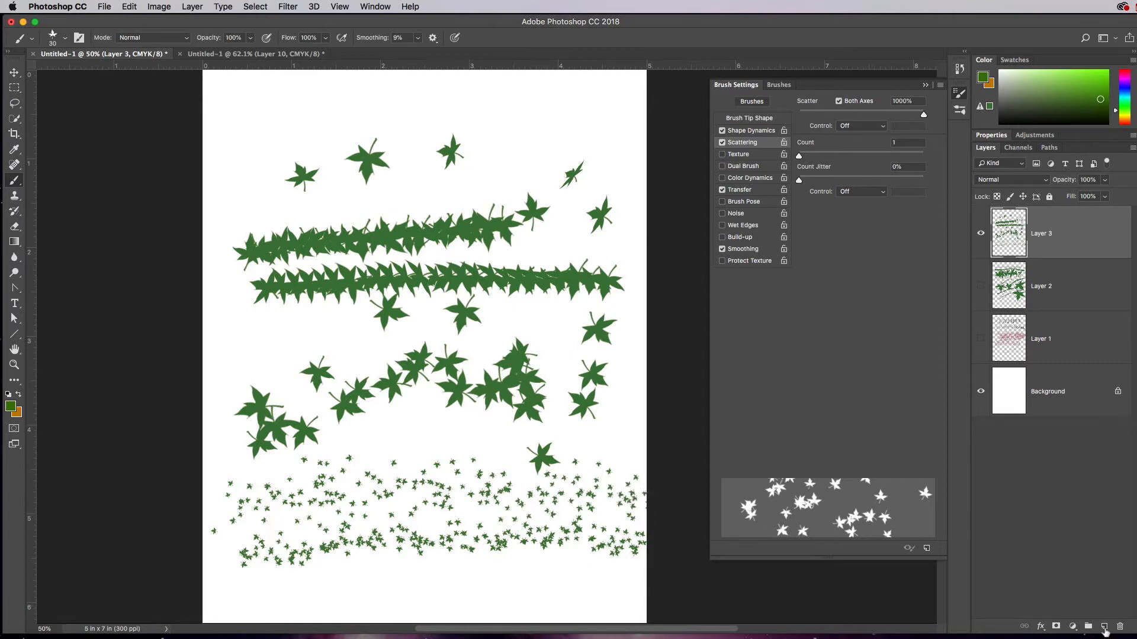
Add a new Layer 4 for the next leaf test
left_click(1104, 626)
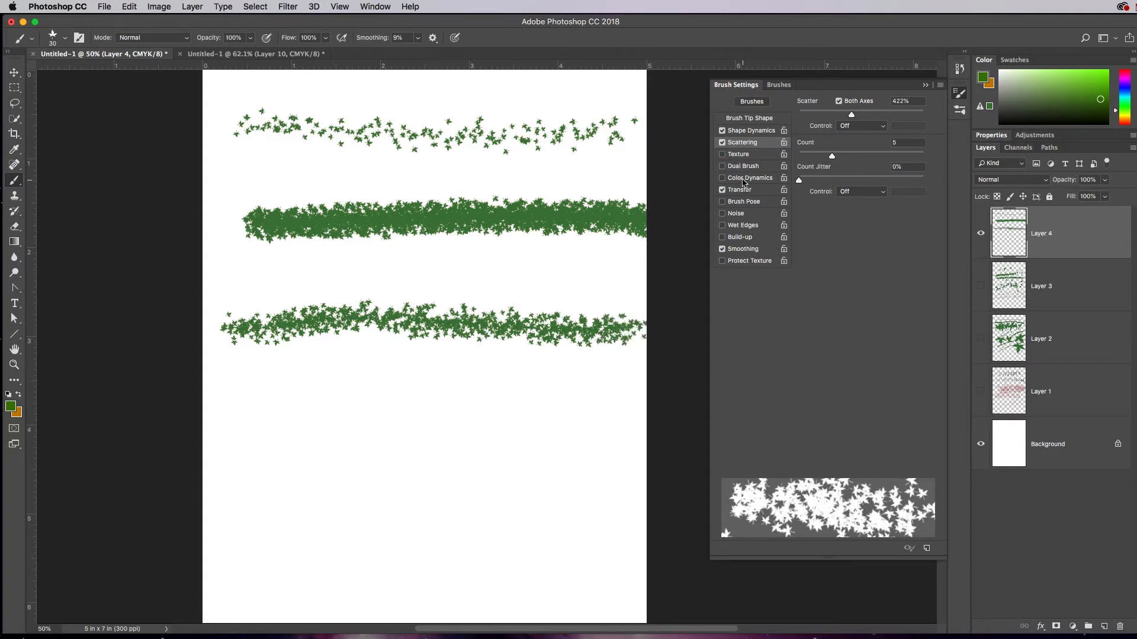
Enable Color Dynamics for the leaf brush
left_click(737, 177)
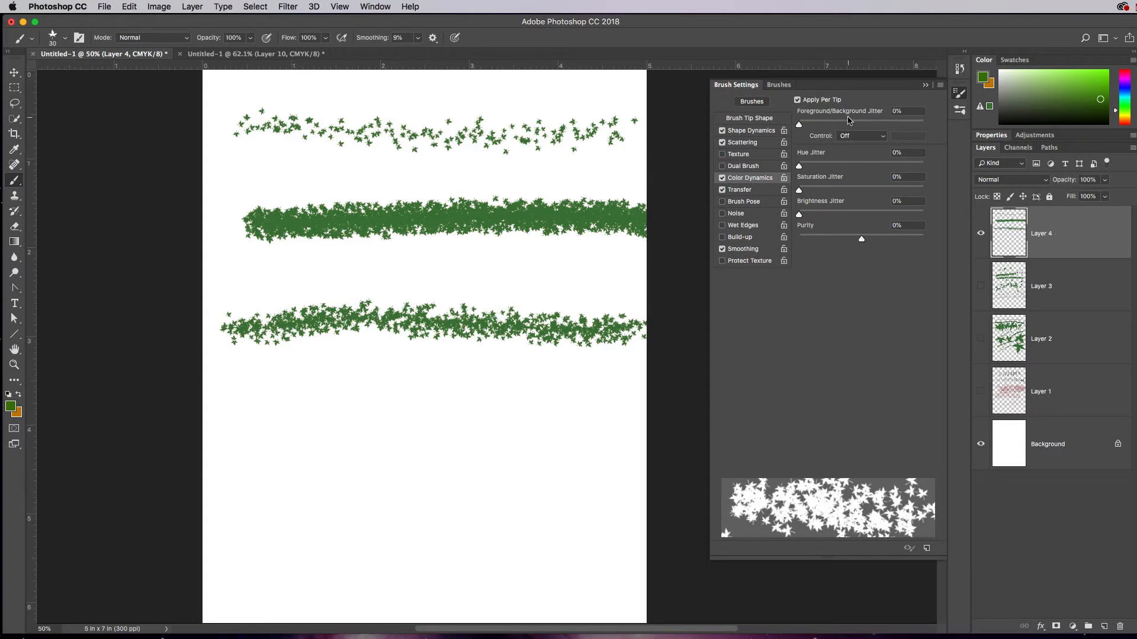
mouse_move(801, 129)
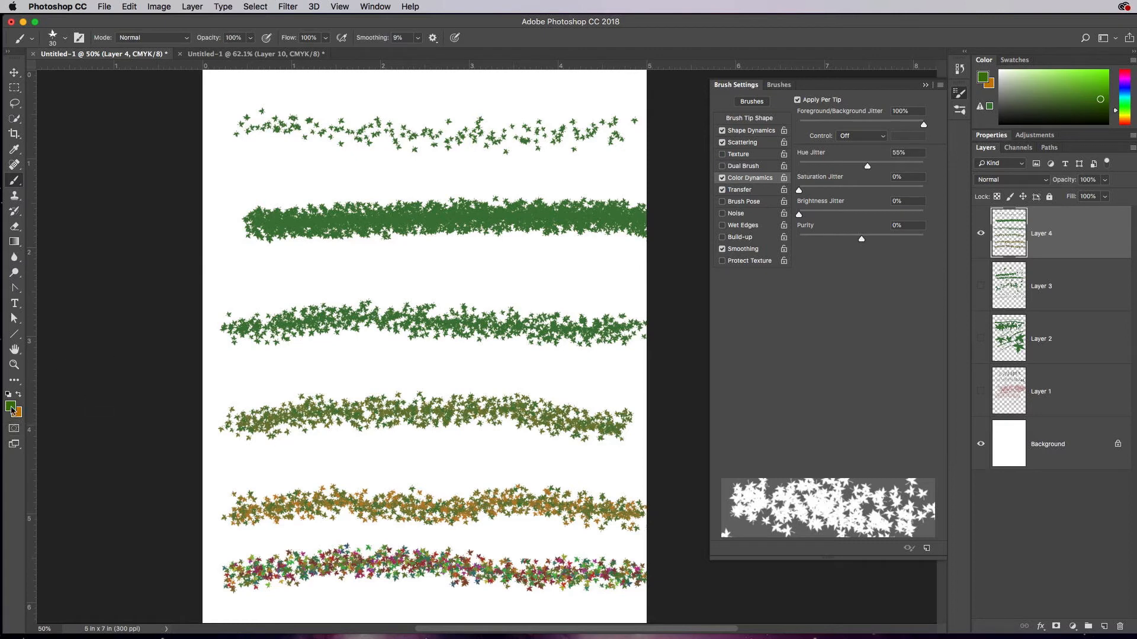
mouse_move(12, 410)
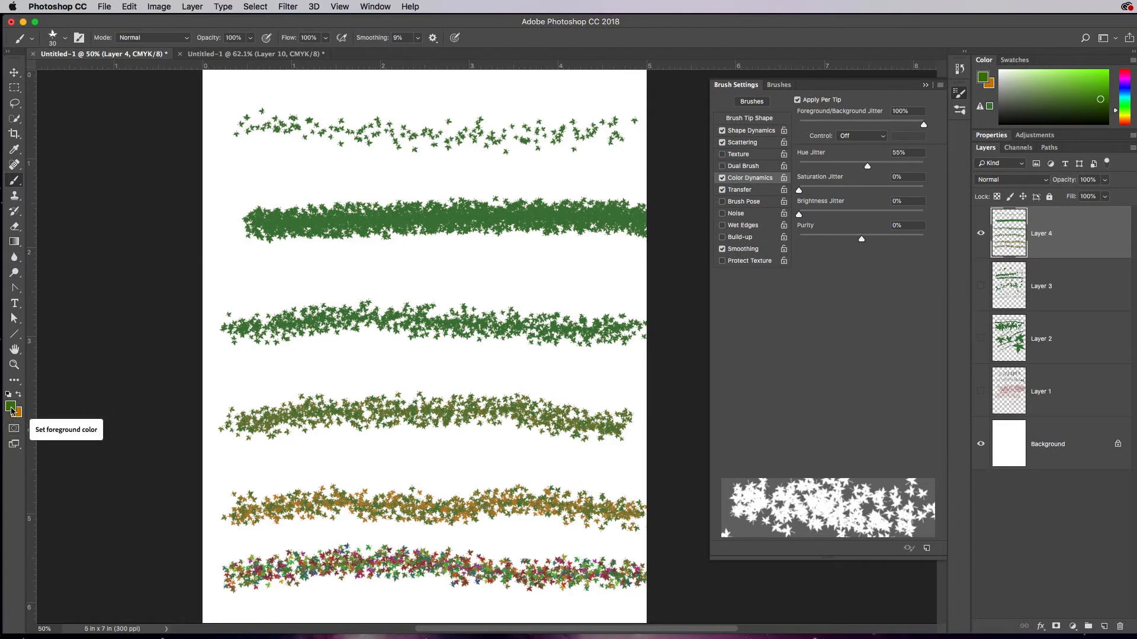
mouse_move(872, 167)
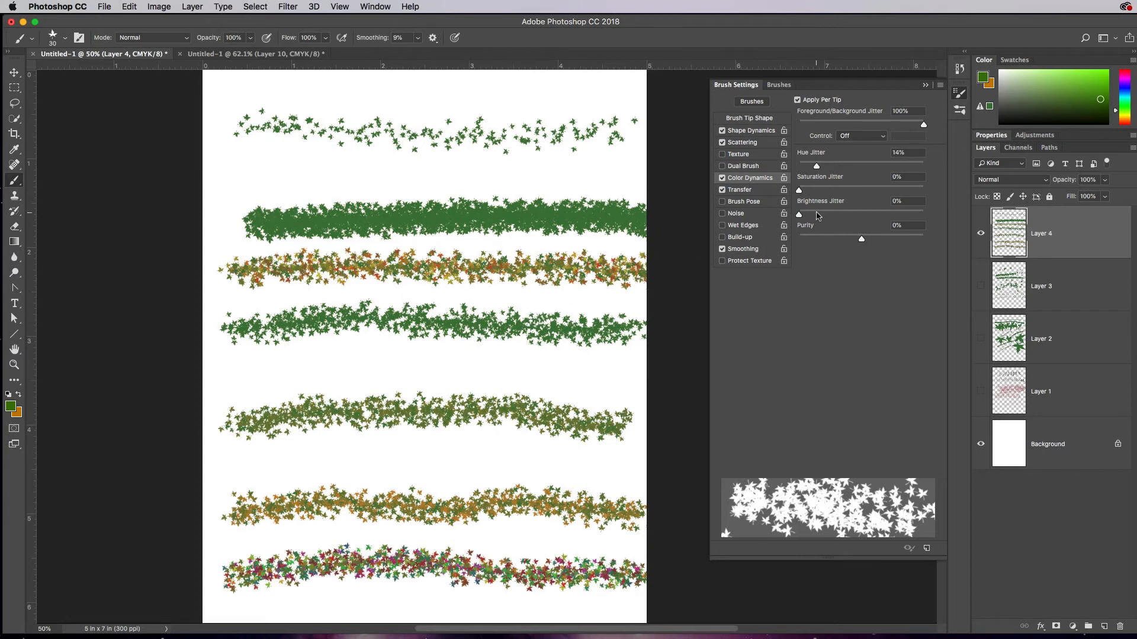
mouse_move(768, 246)
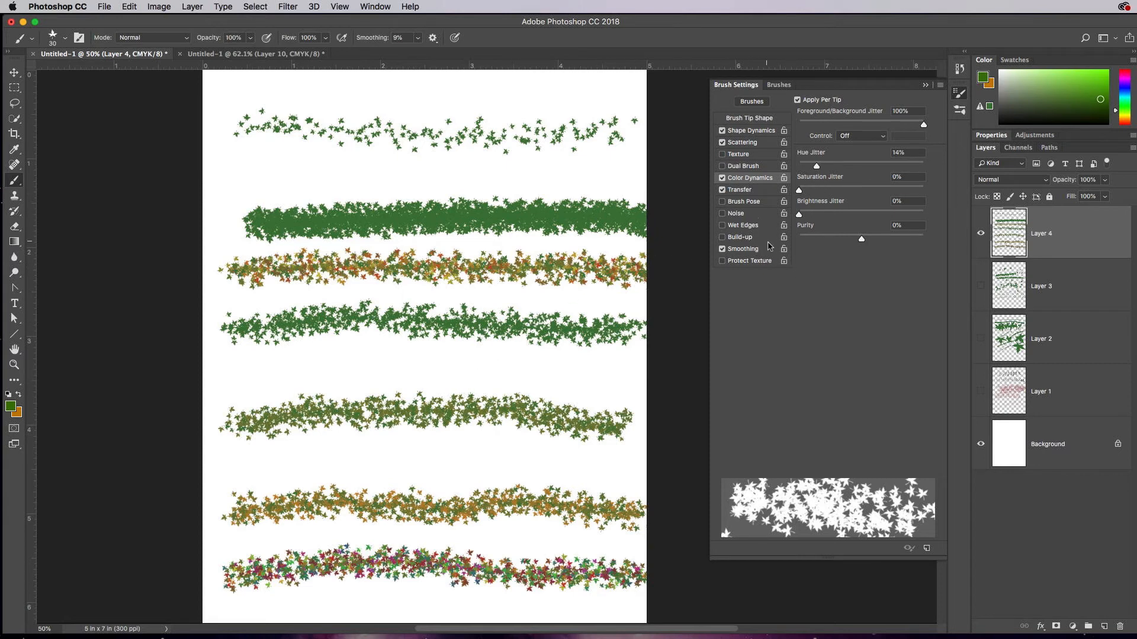
mouse_move(710, 293)
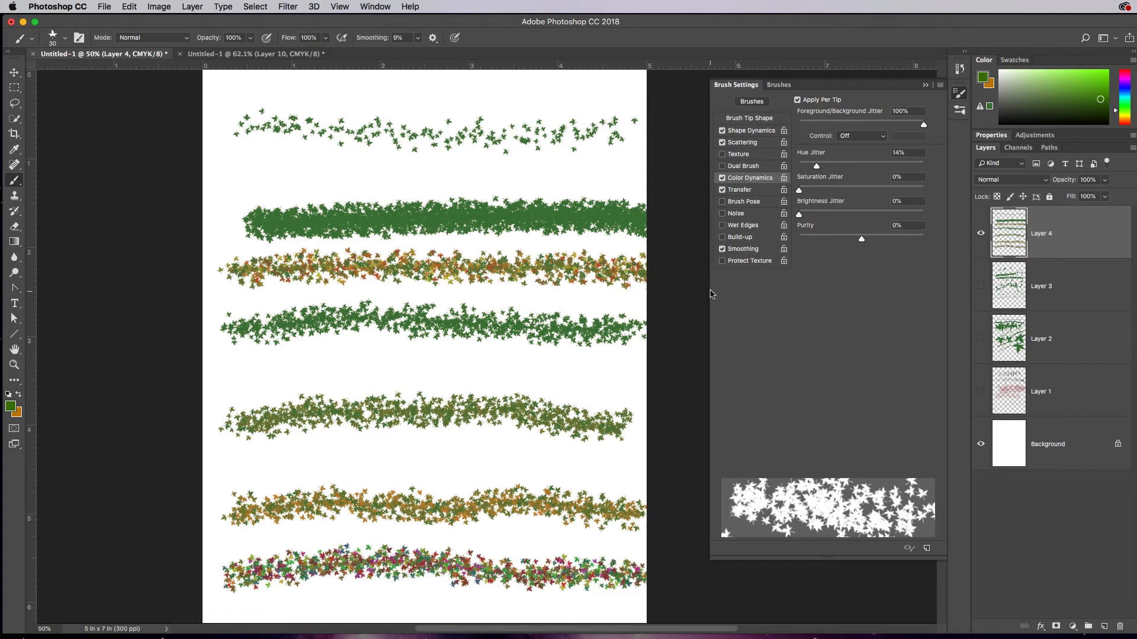
mouse_move(730, 291)
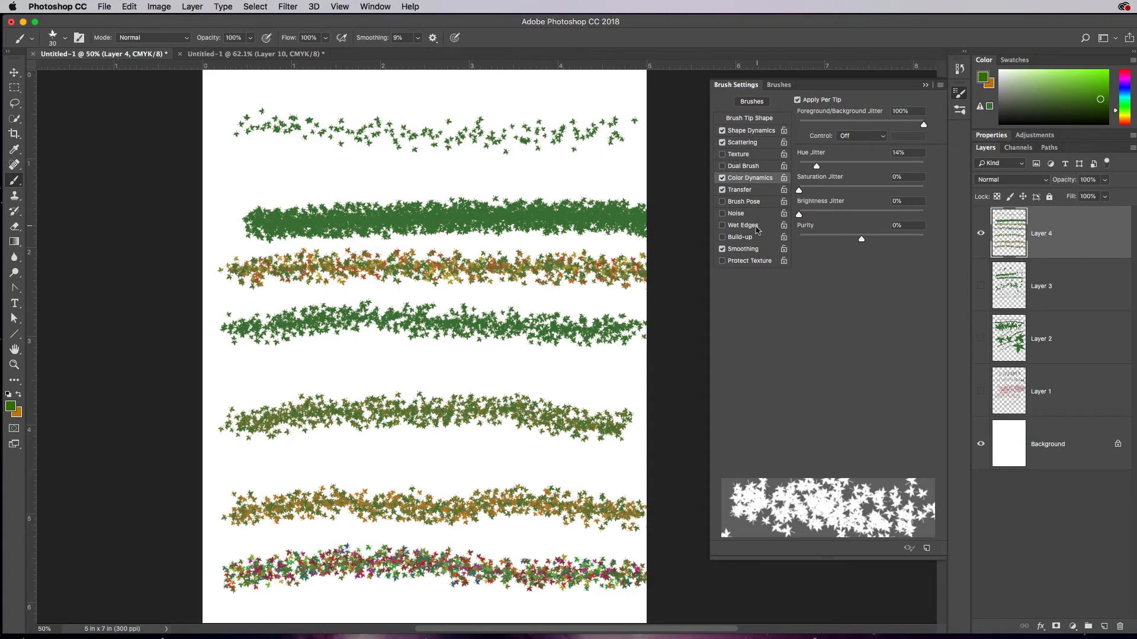
mouse_move(768, 205)
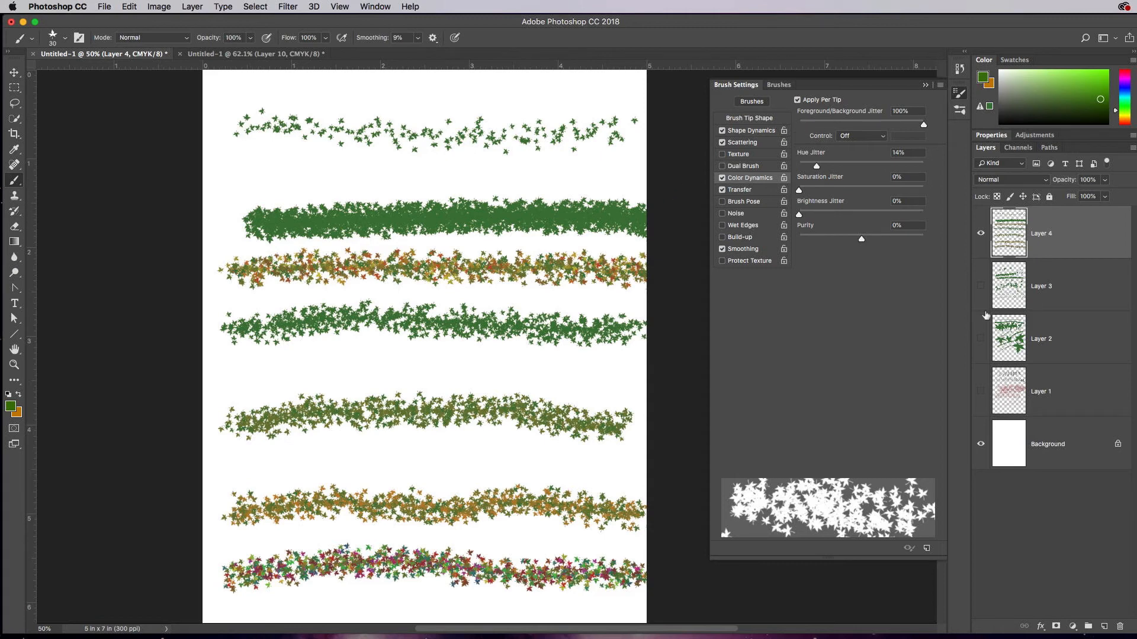
Hide Layer 4, vary colour per stroke by unchecking Apply Per Tip, then re-check it for per-leaf variation
left_click(1091, 625)
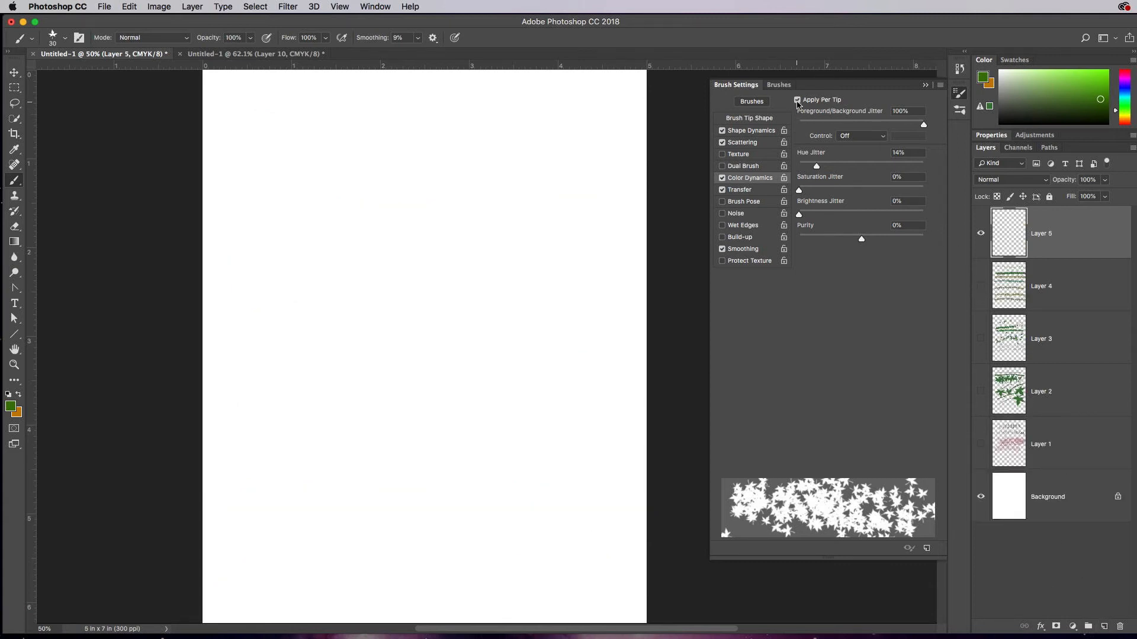
left_click(797, 99)
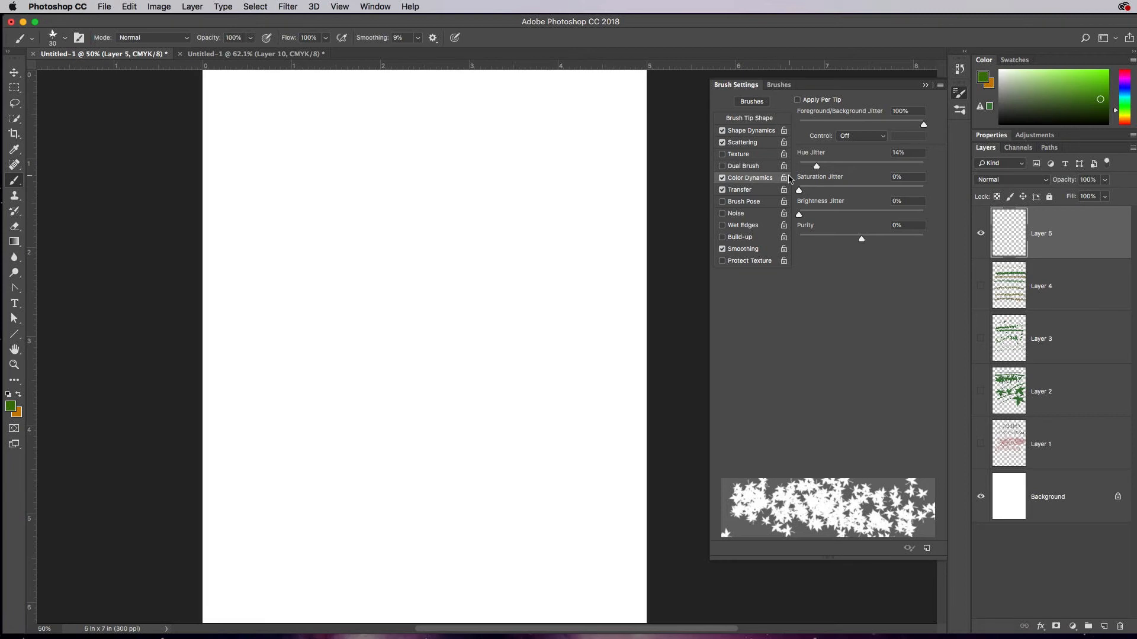
mouse_move(872, 129)
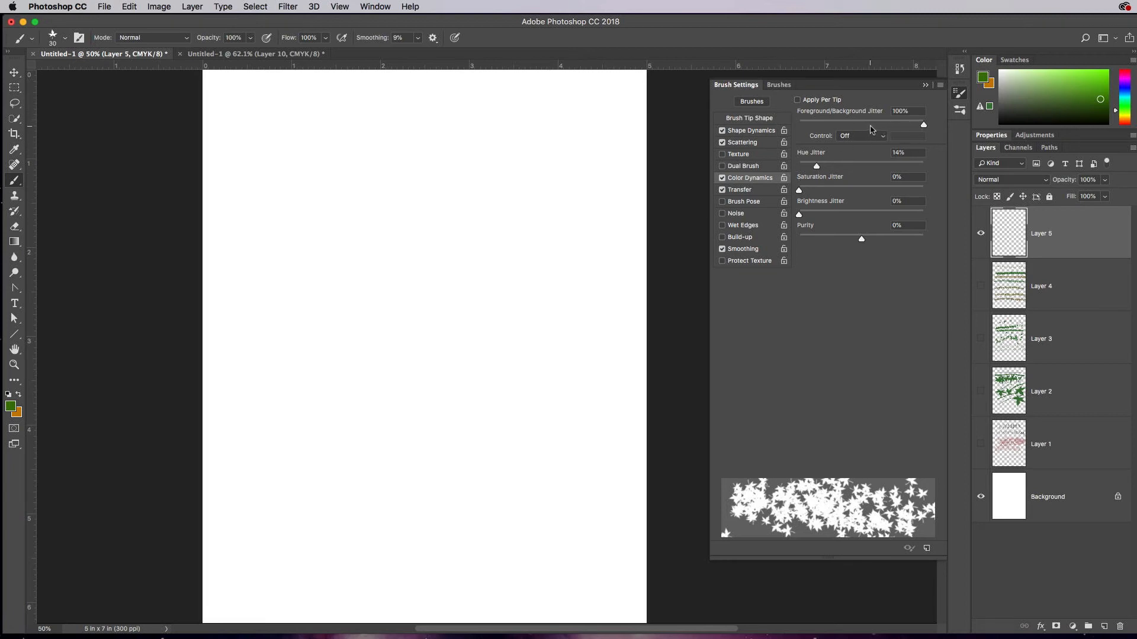
mouse_move(231, 186)
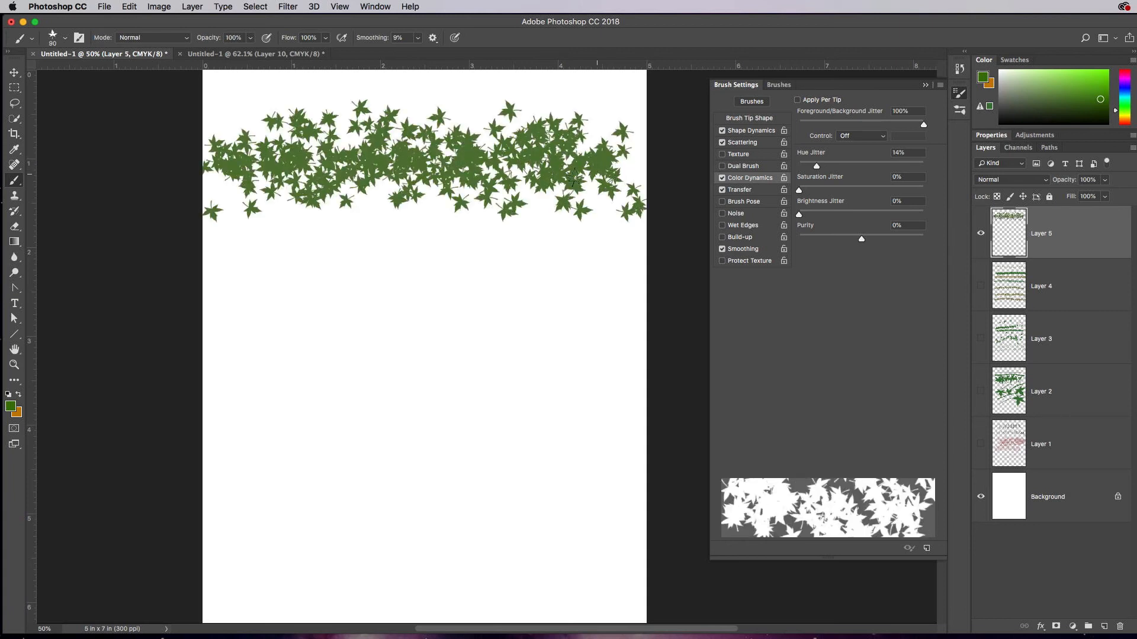
mouse_move(212, 285)
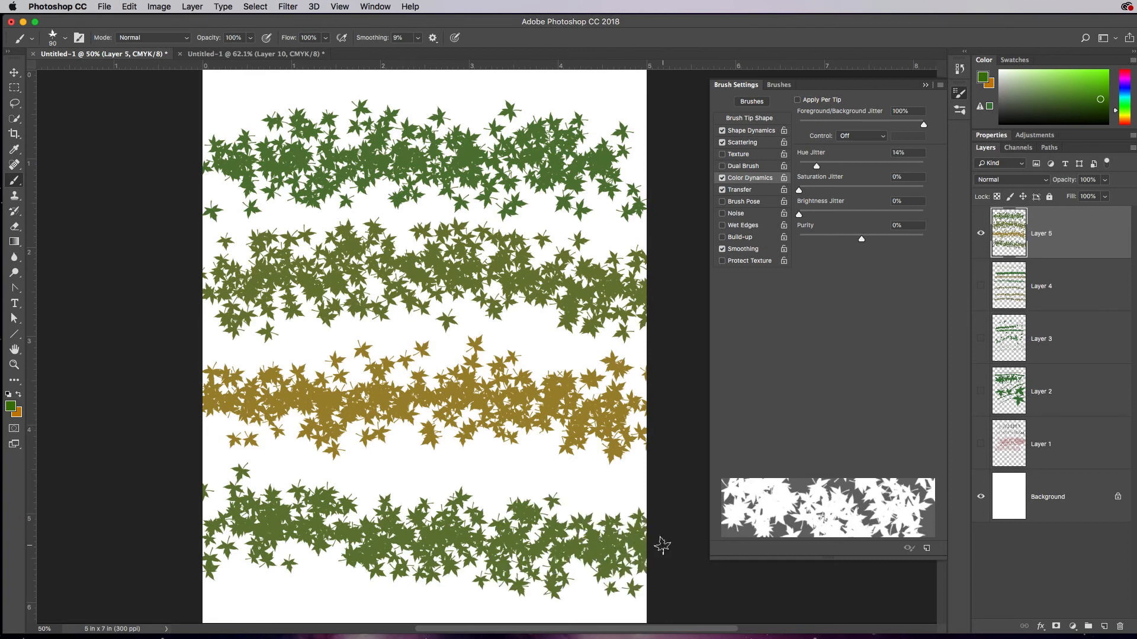
mouse_move(392, 353)
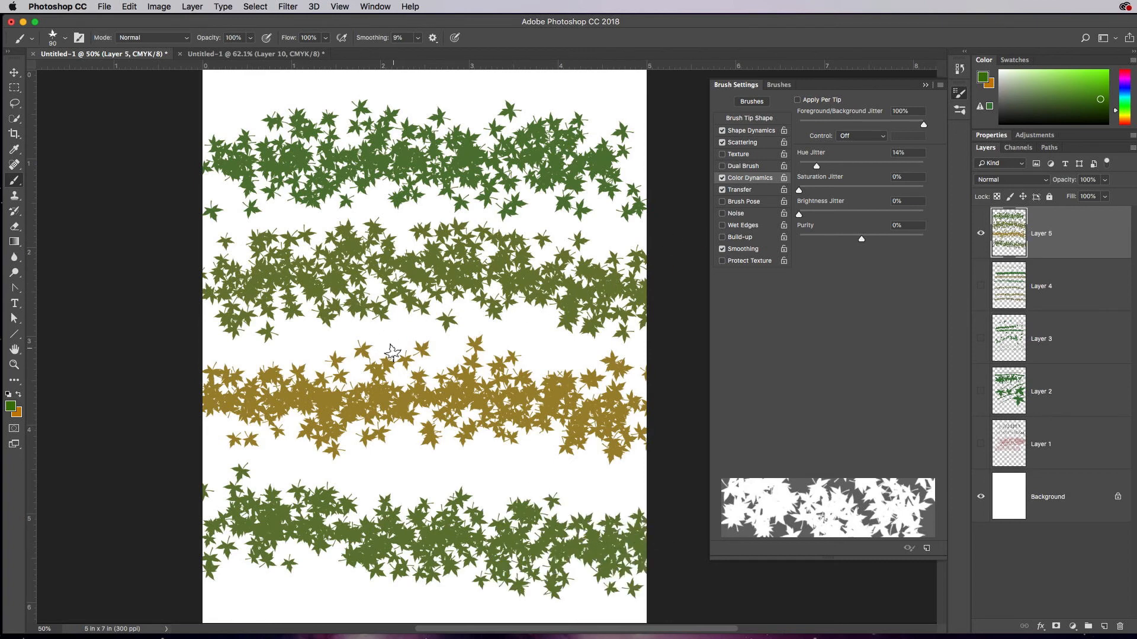
mouse_move(392, 352)
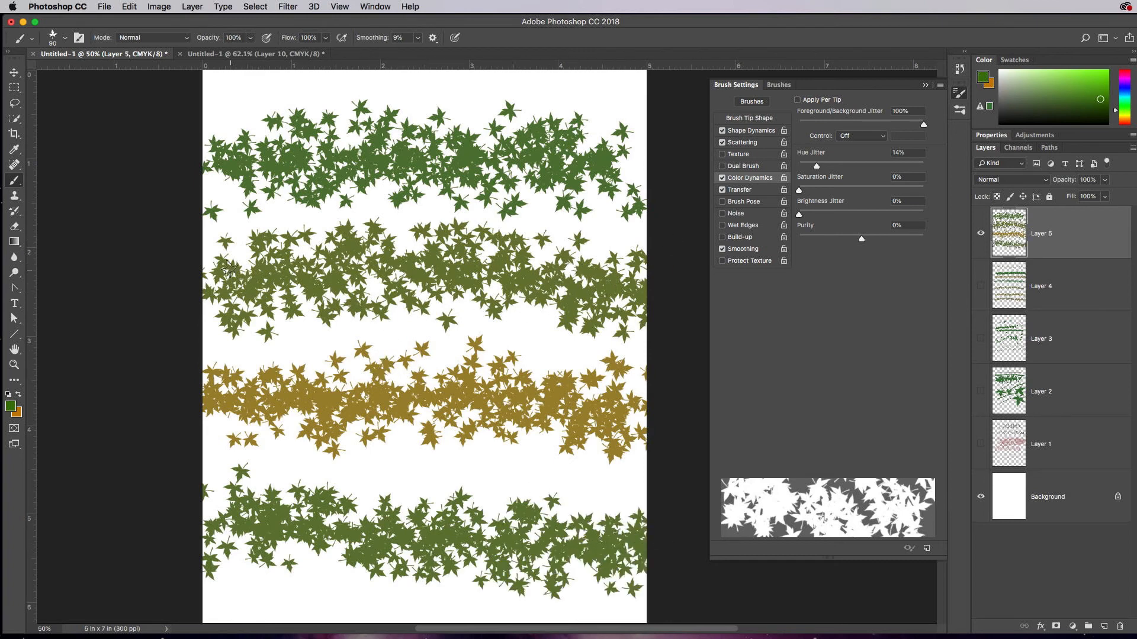
mouse_move(677, 307)
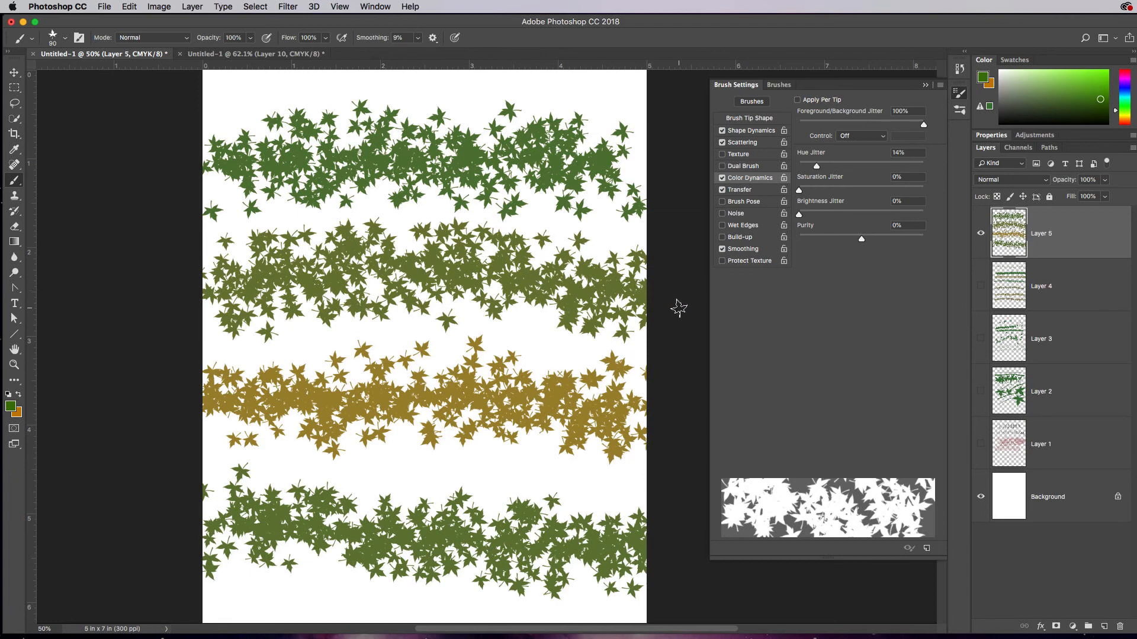
mouse_move(649, 196)
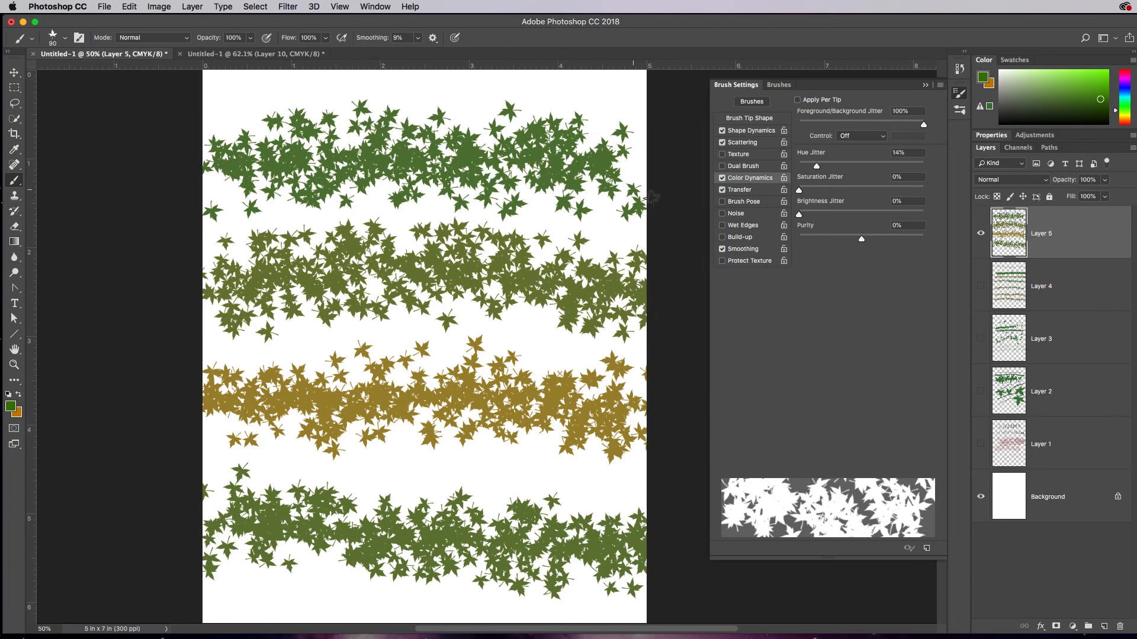
mouse_move(859, 157)
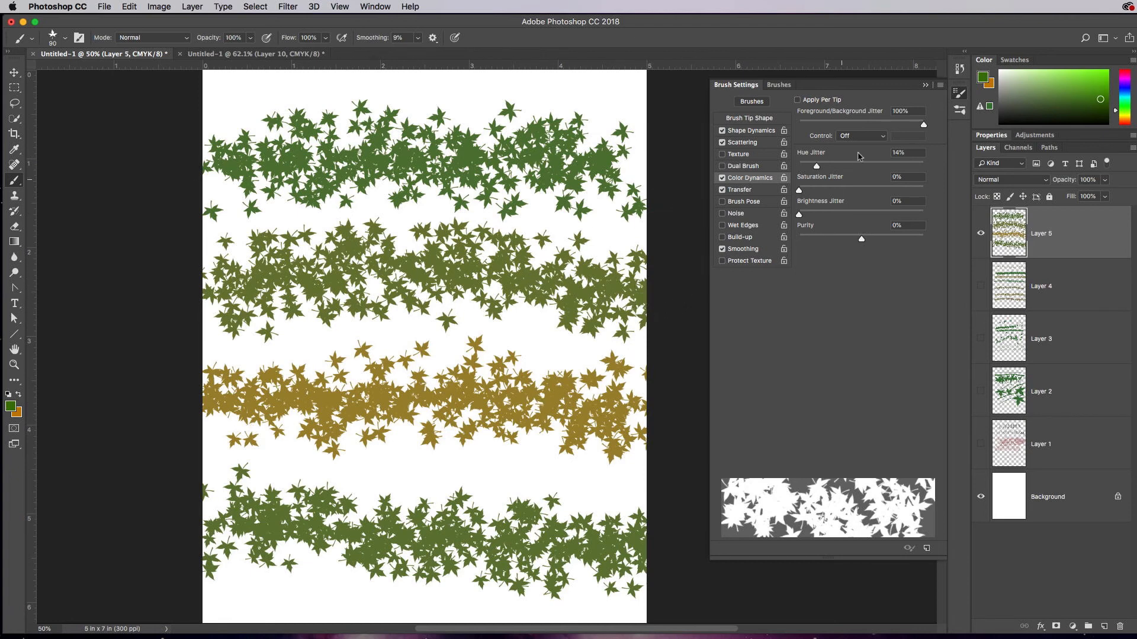
left_click(798, 99)
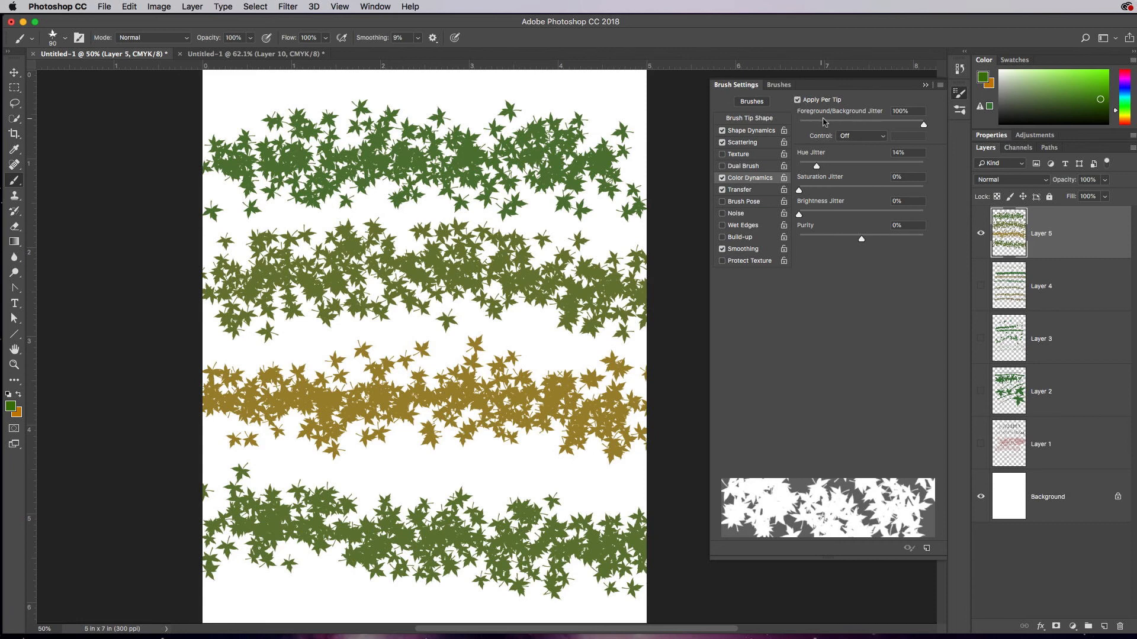